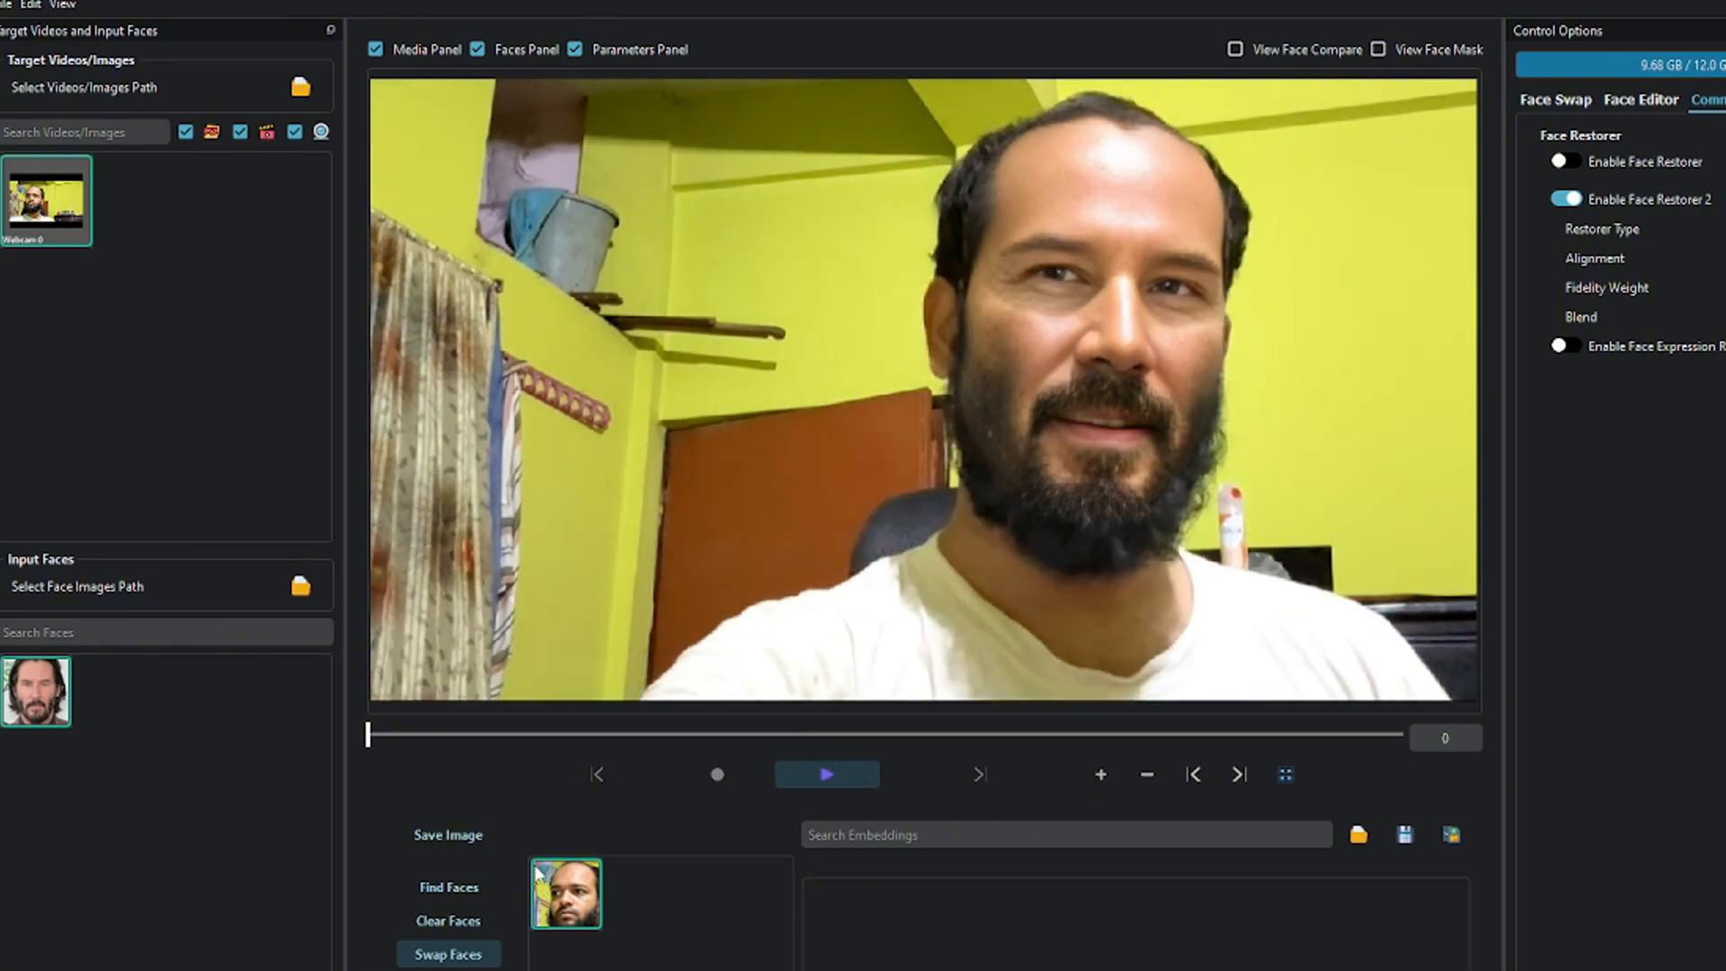
Step: Toggle the face restorers, ending with only Face Restorer 2 (GFPGAN-v1.4) enabled
{"action": "left_click", "coordinate": [1565, 200]}
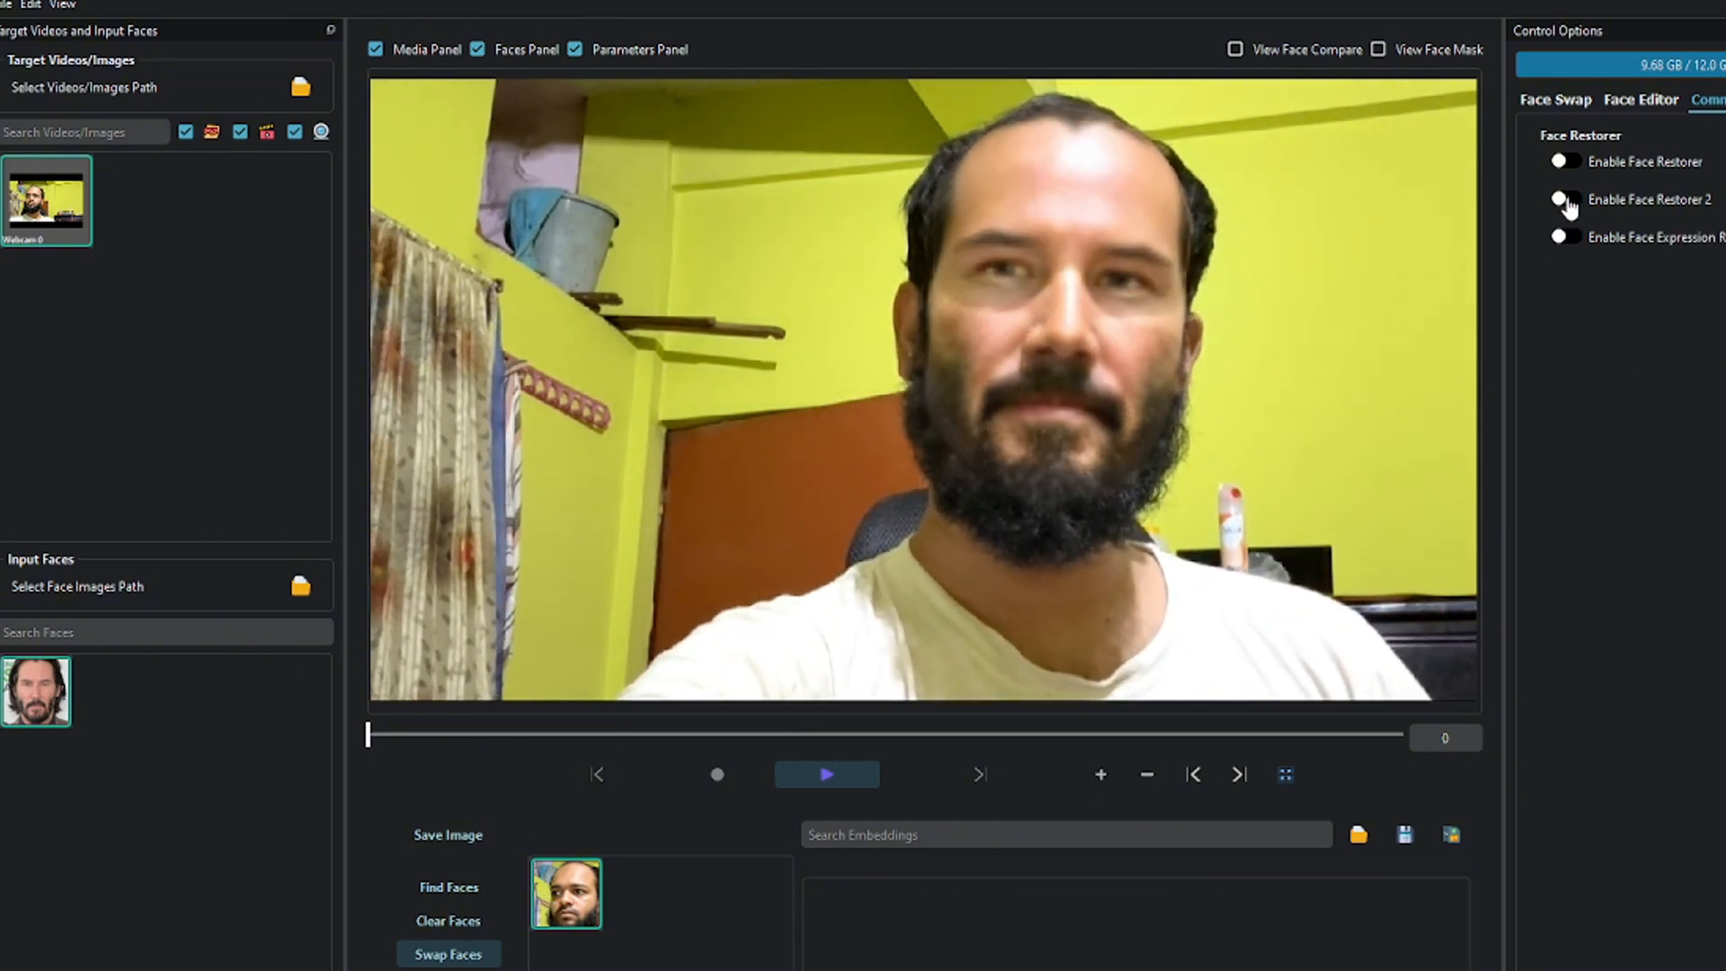
{"action": "mouse_move", "coordinate": [1597, 250]}
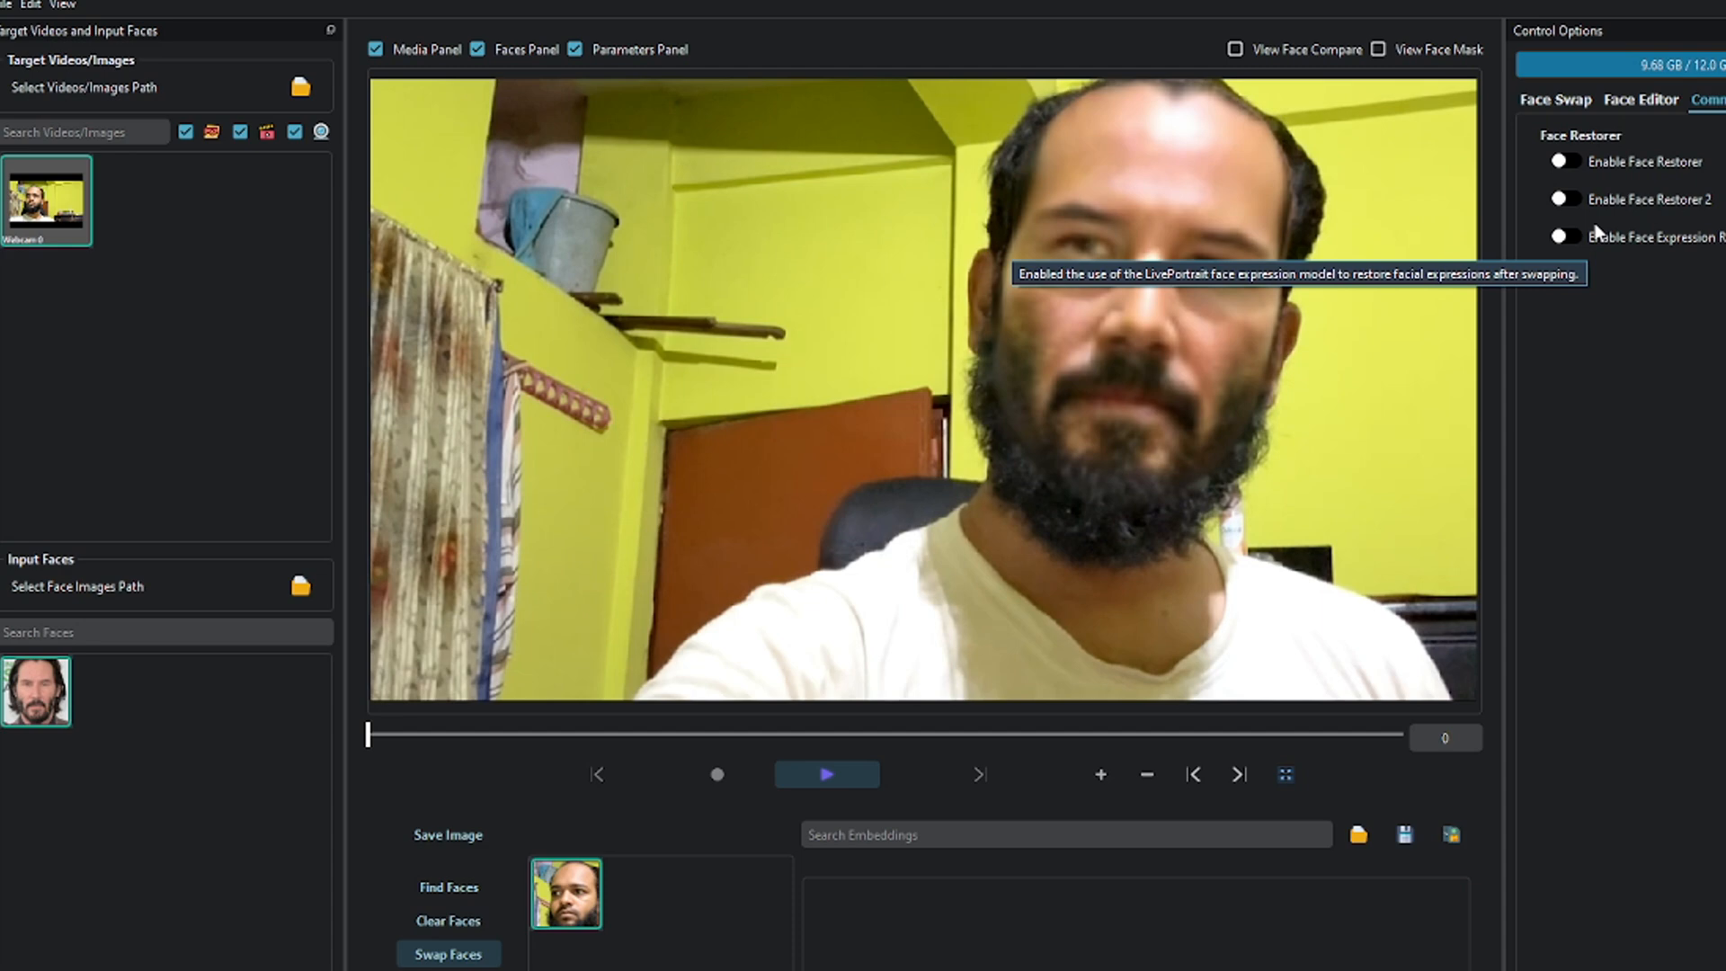
{"action": "left_click", "coordinate": [1565, 161]}
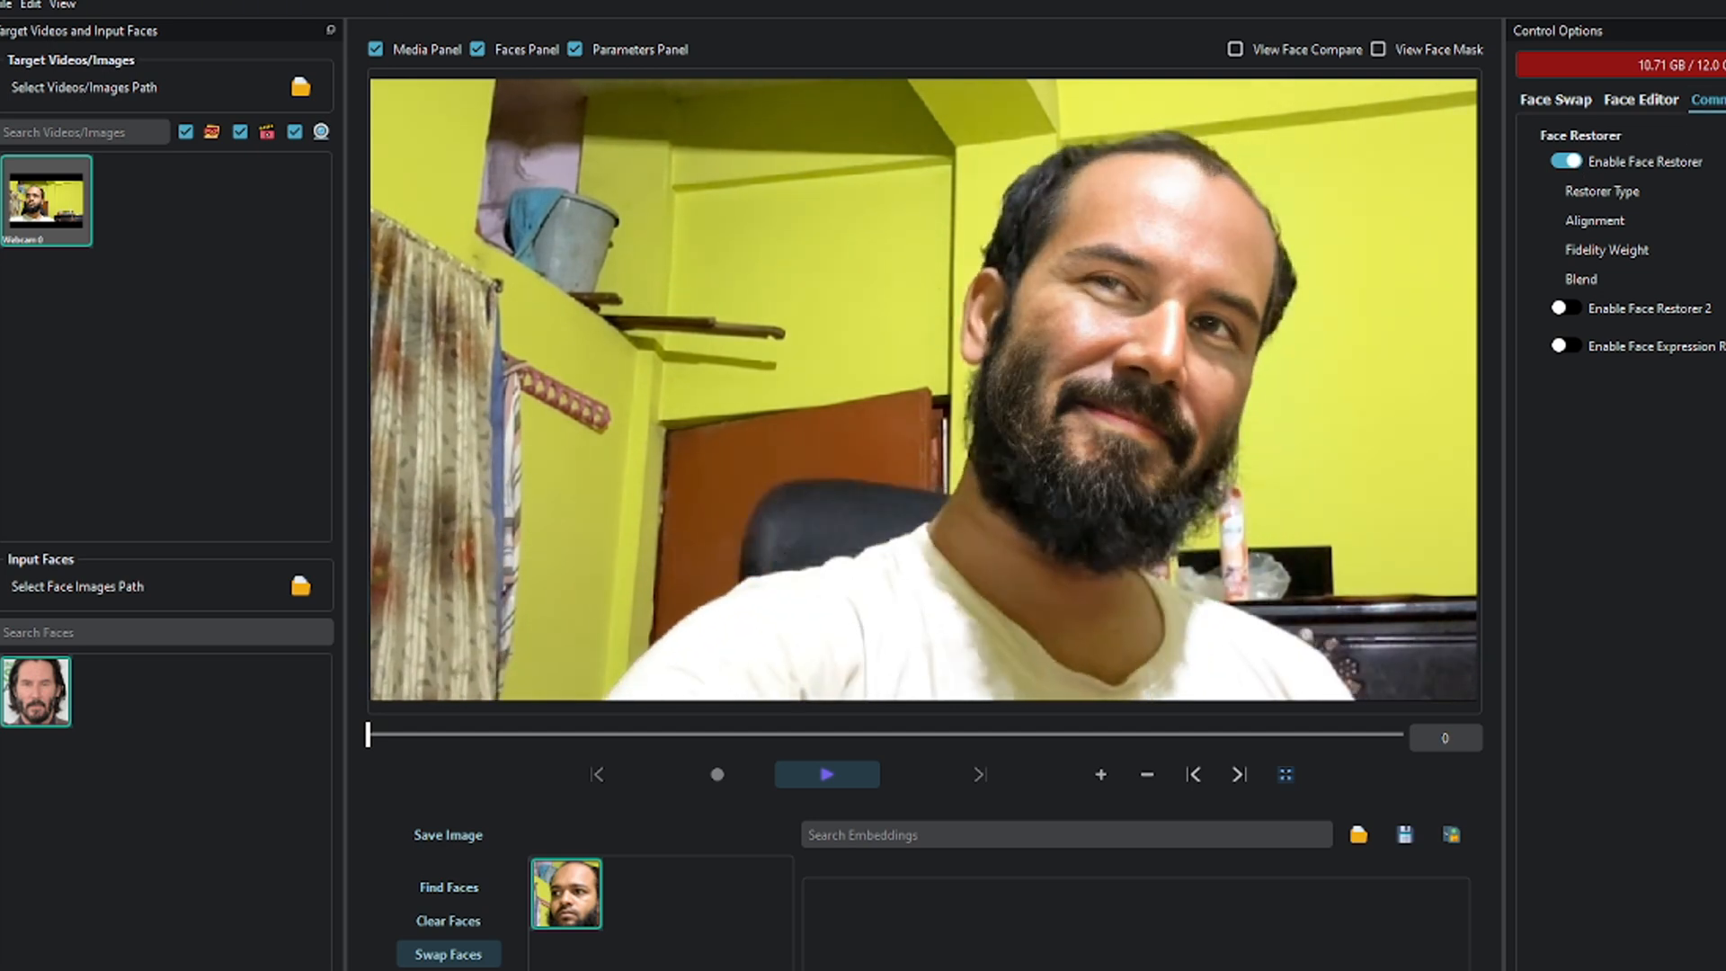
{"action": "left_click", "coordinate": [1565, 161]}
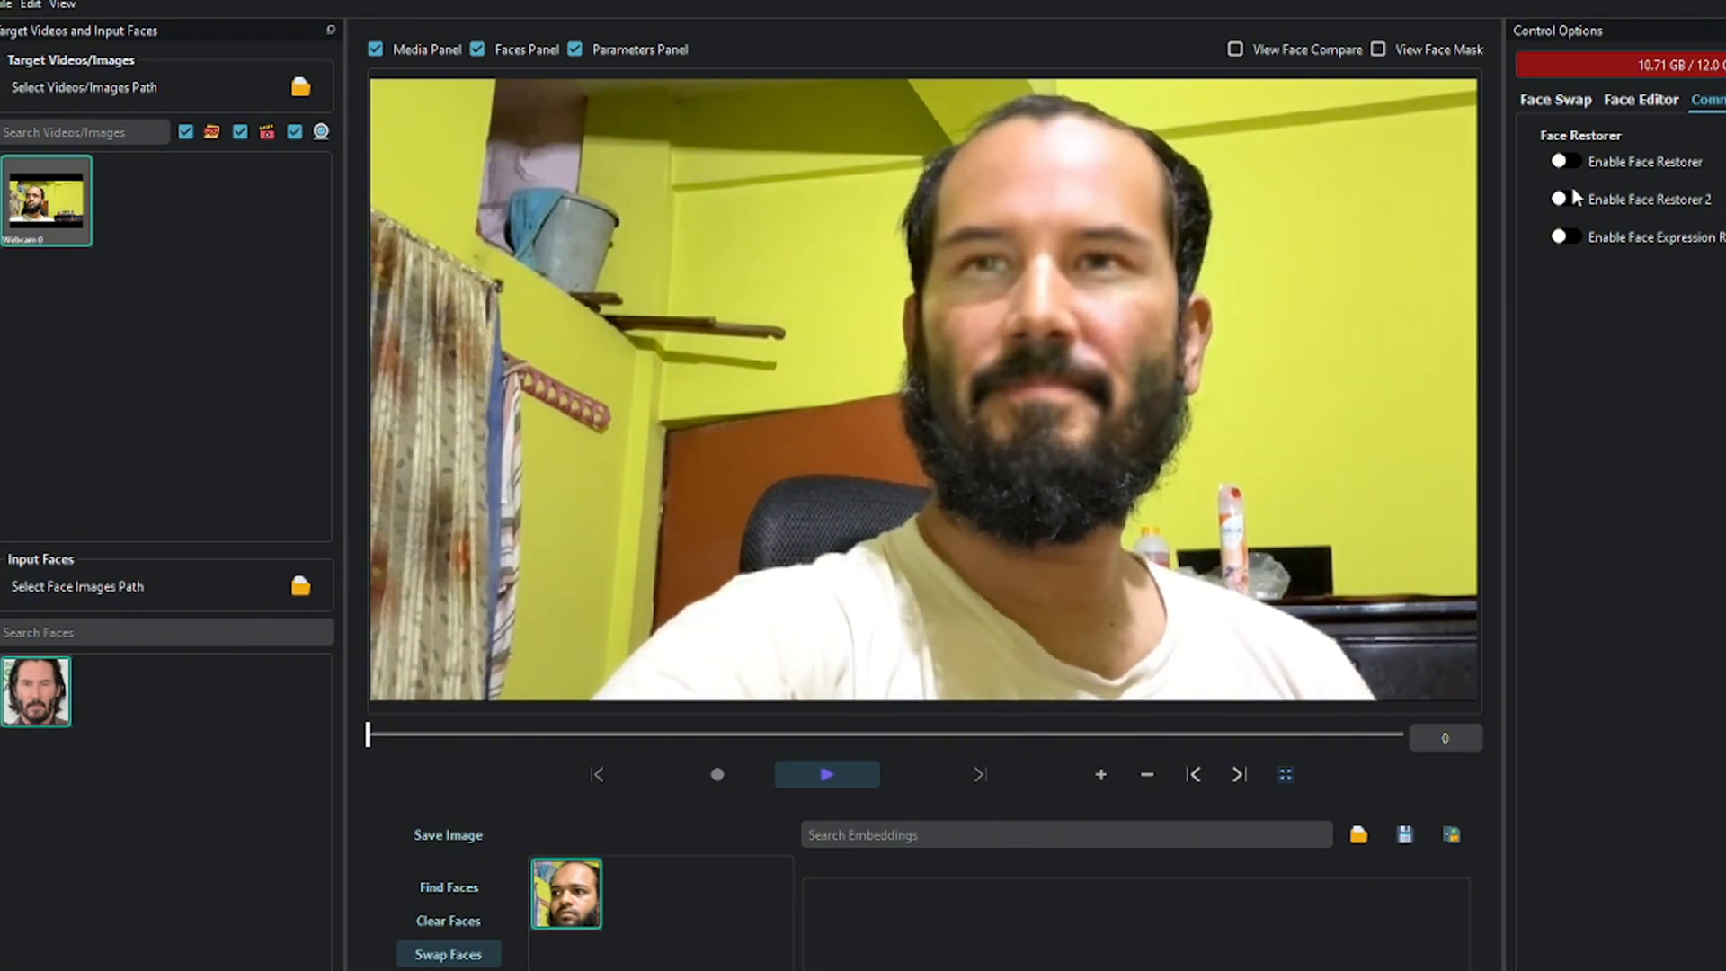
{"action": "left_click", "coordinate": [1564, 200]}
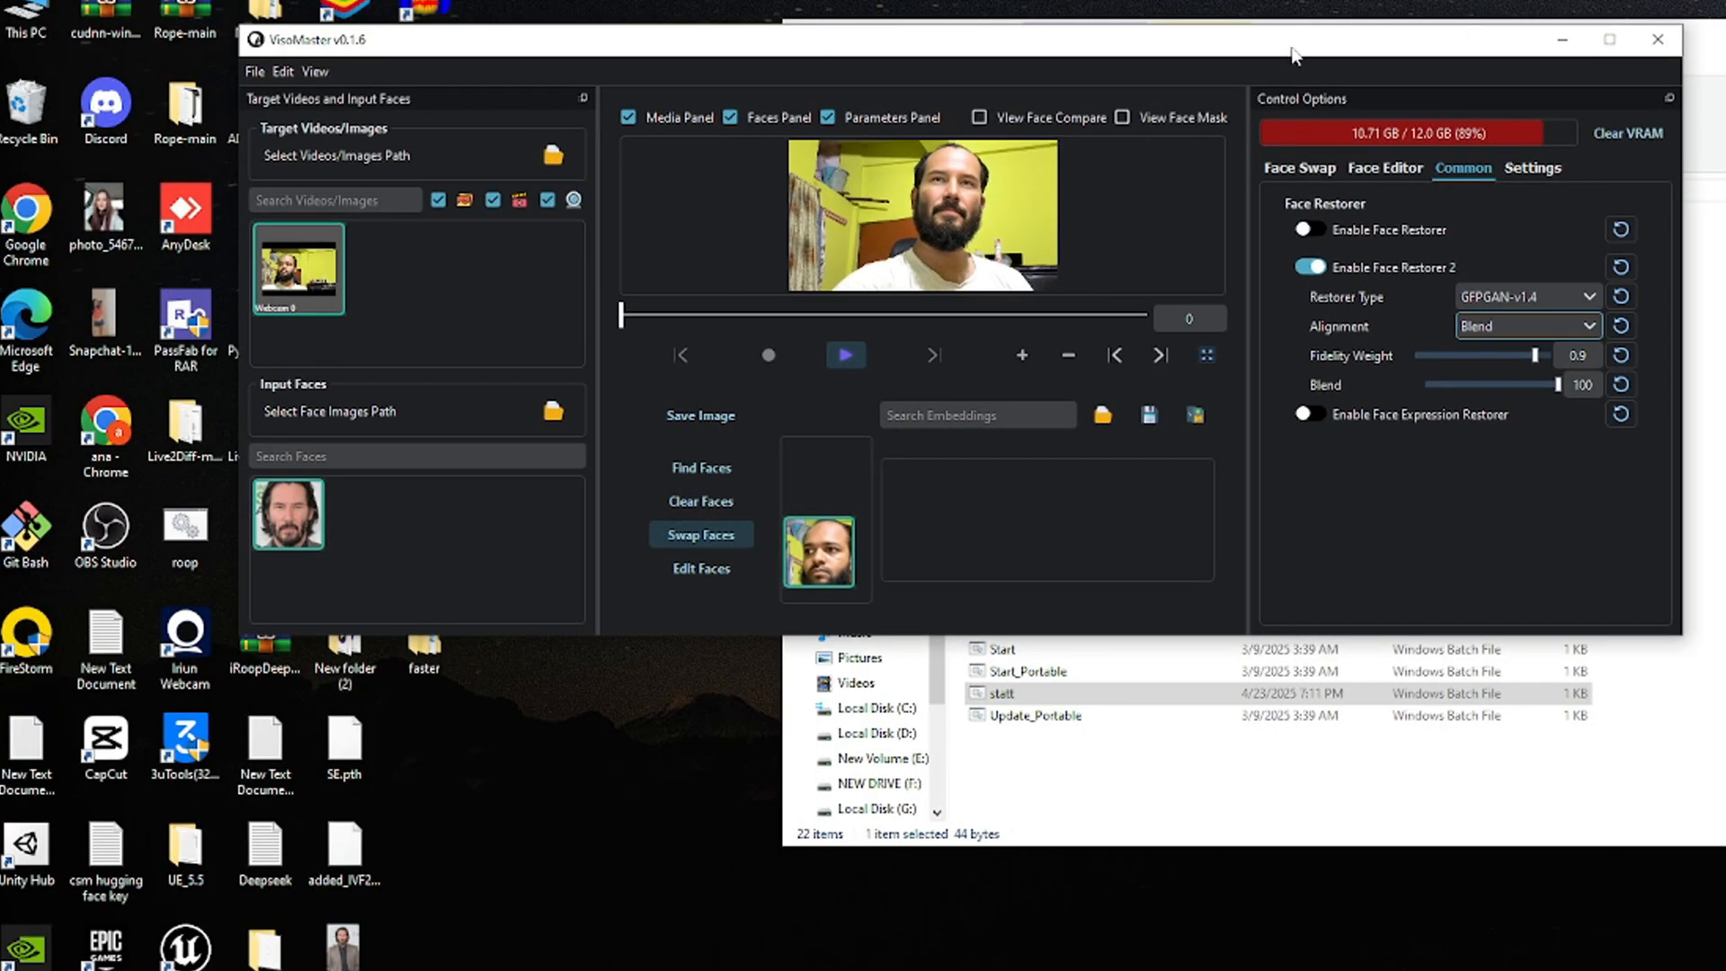
Step: Close VisoMaster, open the viso new code folder, and switch to Chrome
{"action": "right_click", "coordinate": [648, 510]}
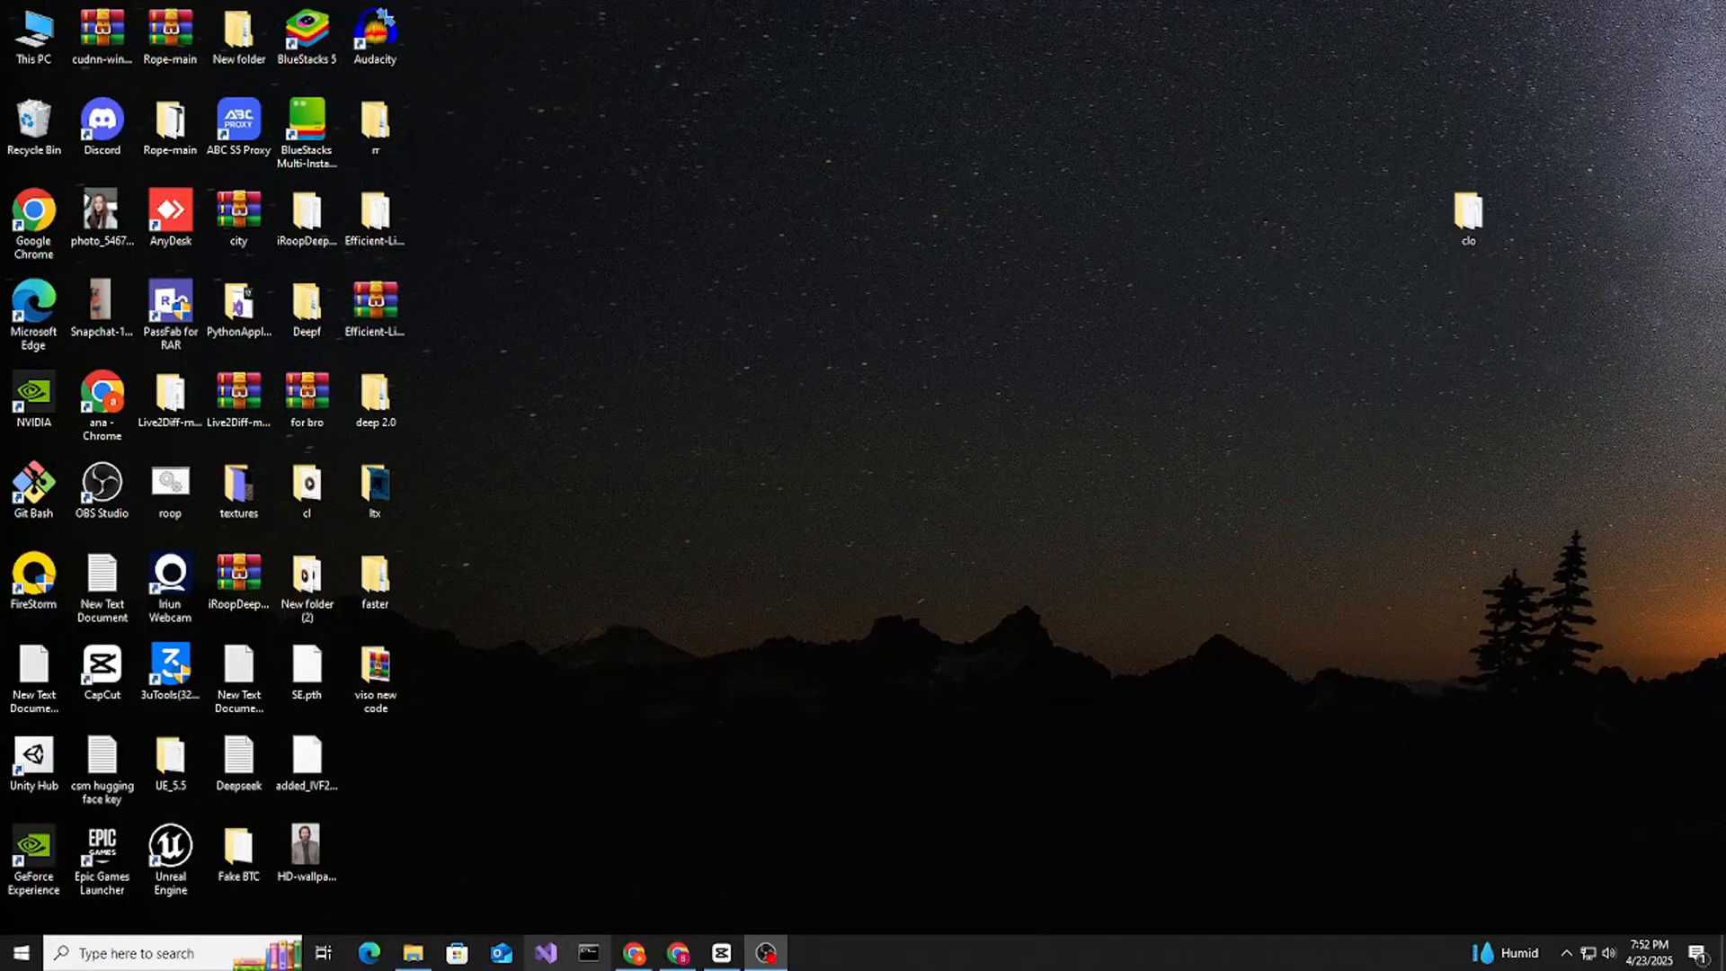
{"action": "double_click", "coordinate": [374, 673]}
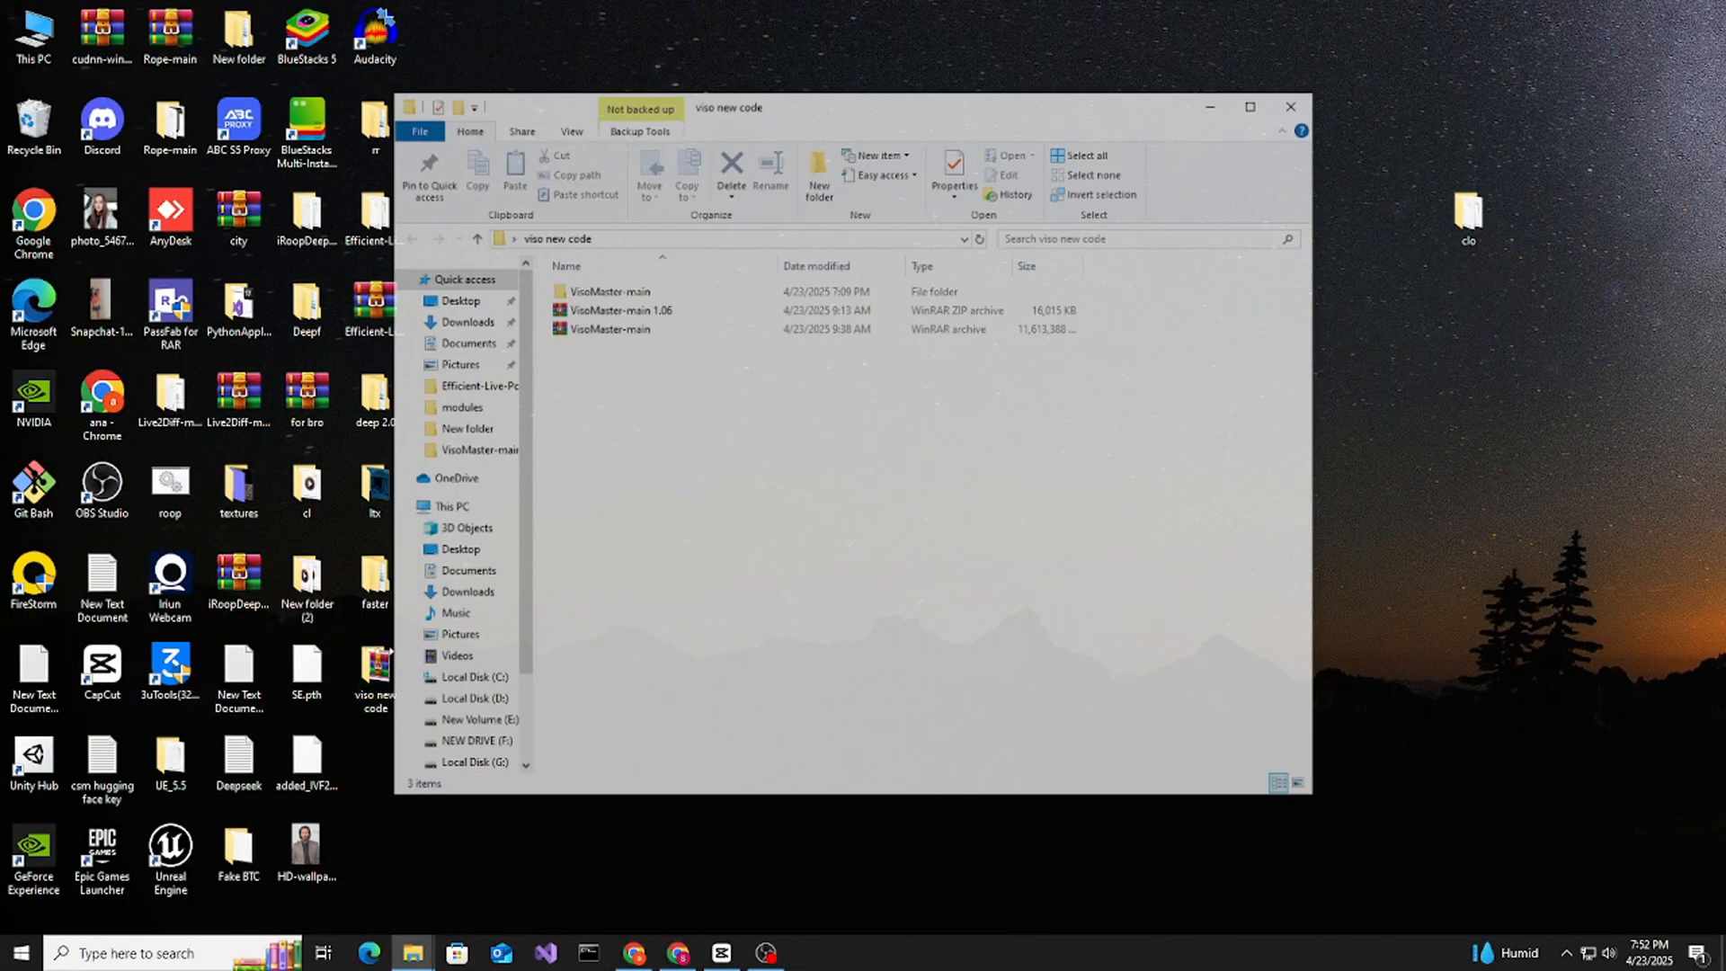
{"action": "left_click", "coordinate": [1250, 107]}
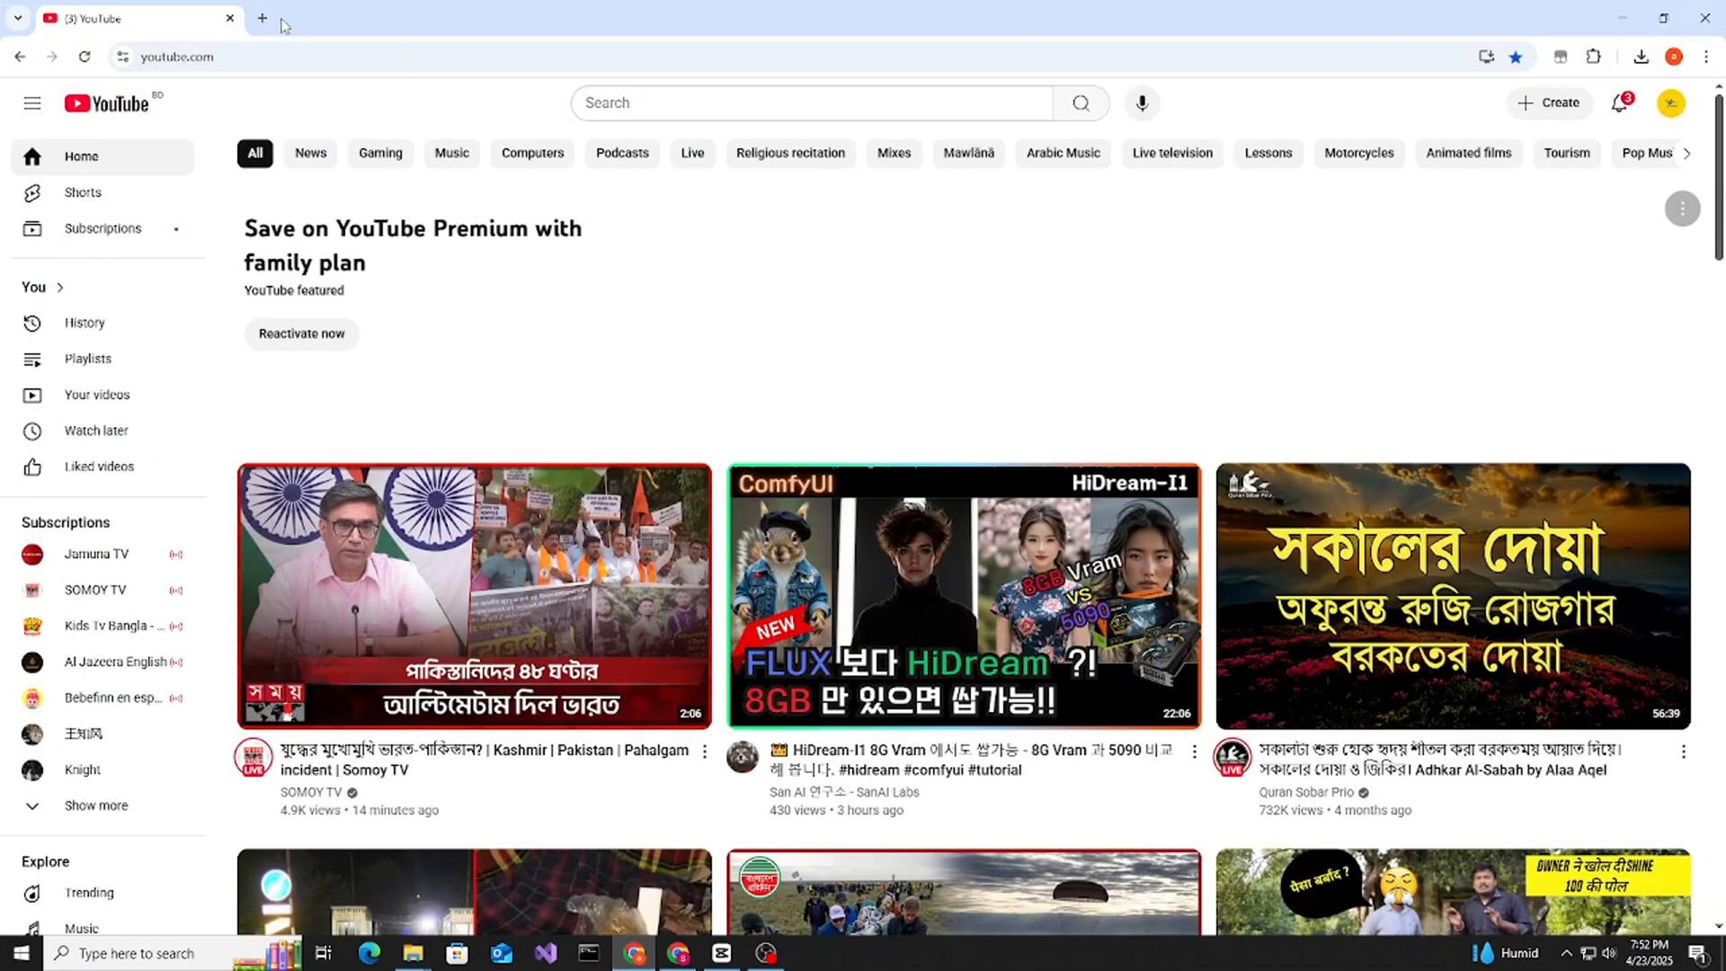
Step: Find the VisoMaster GitHub repository, then view its Code download options and recent downloads
{"action": "left_click", "coordinate": [262, 19]}
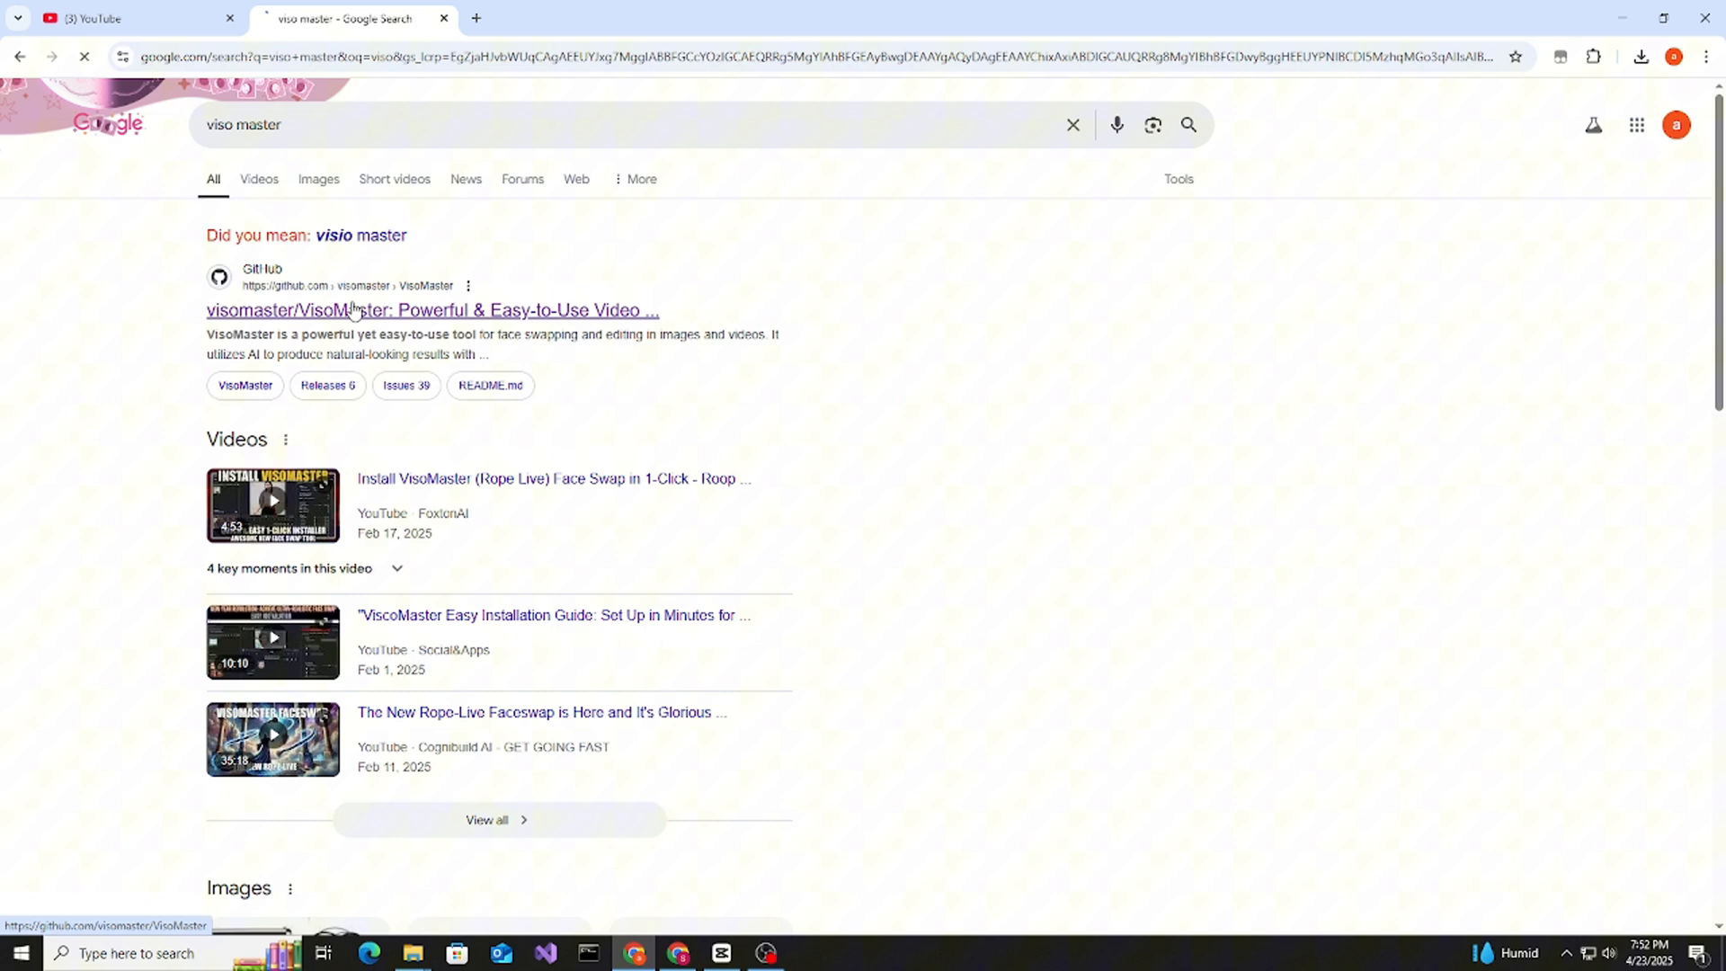
{"action": "left_click", "coordinate": [431, 310]}
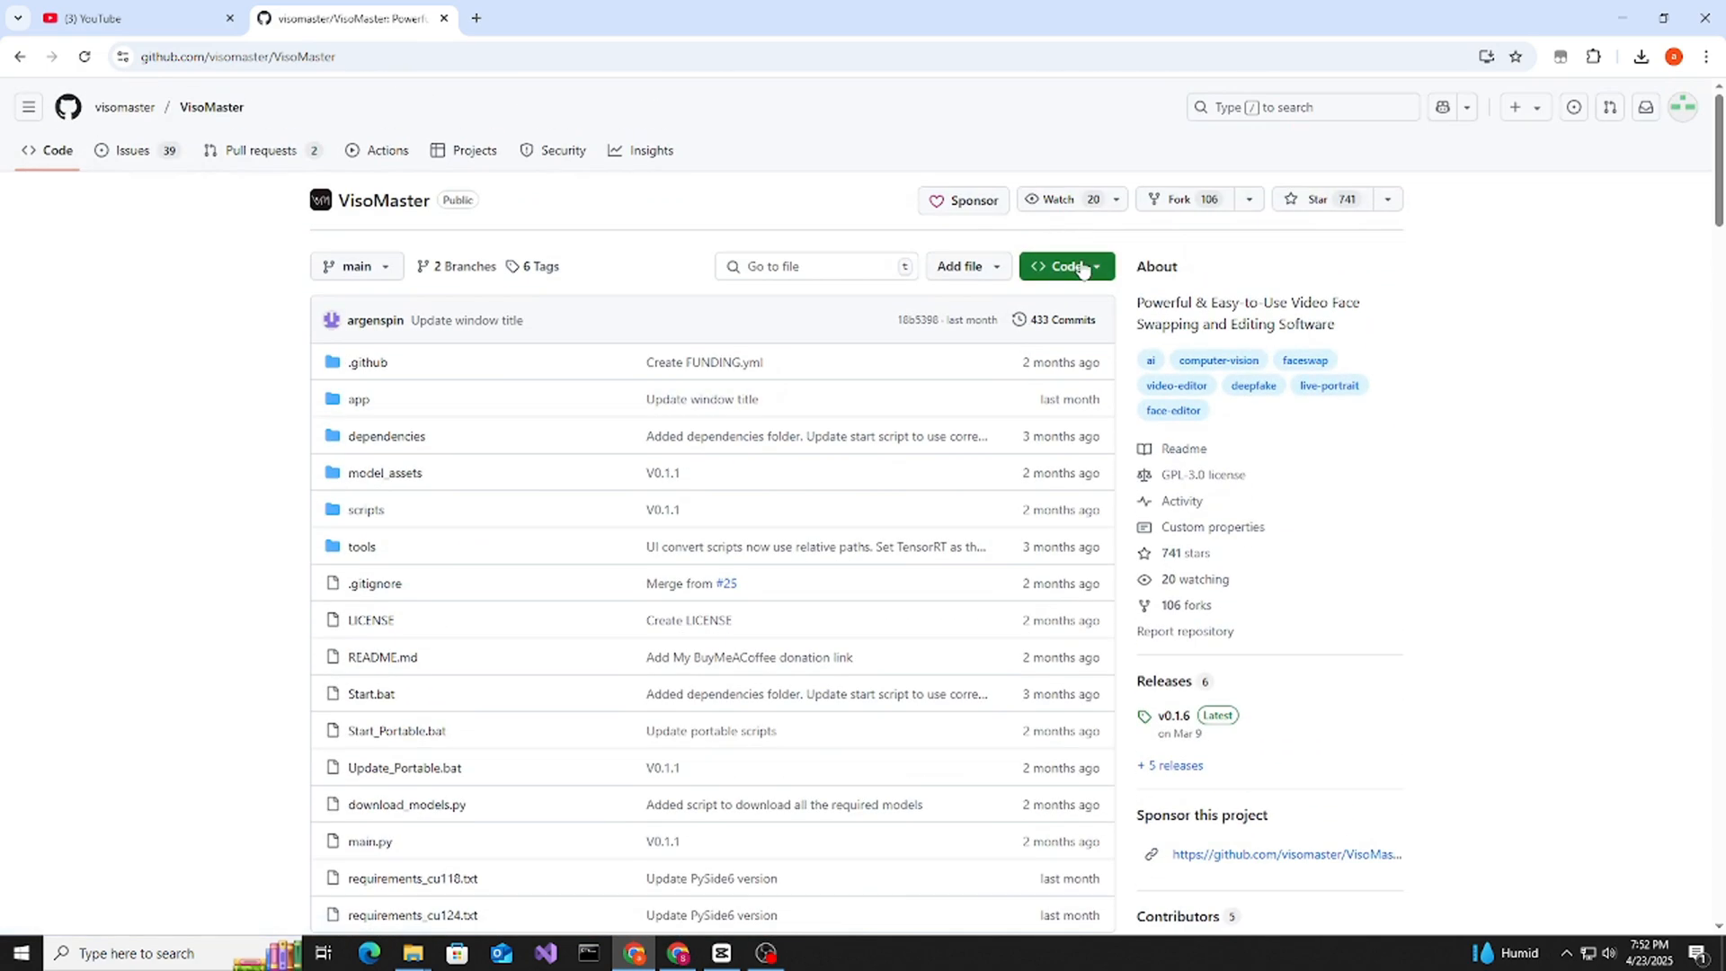
{"action": "left_click", "coordinate": [1064, 265]}
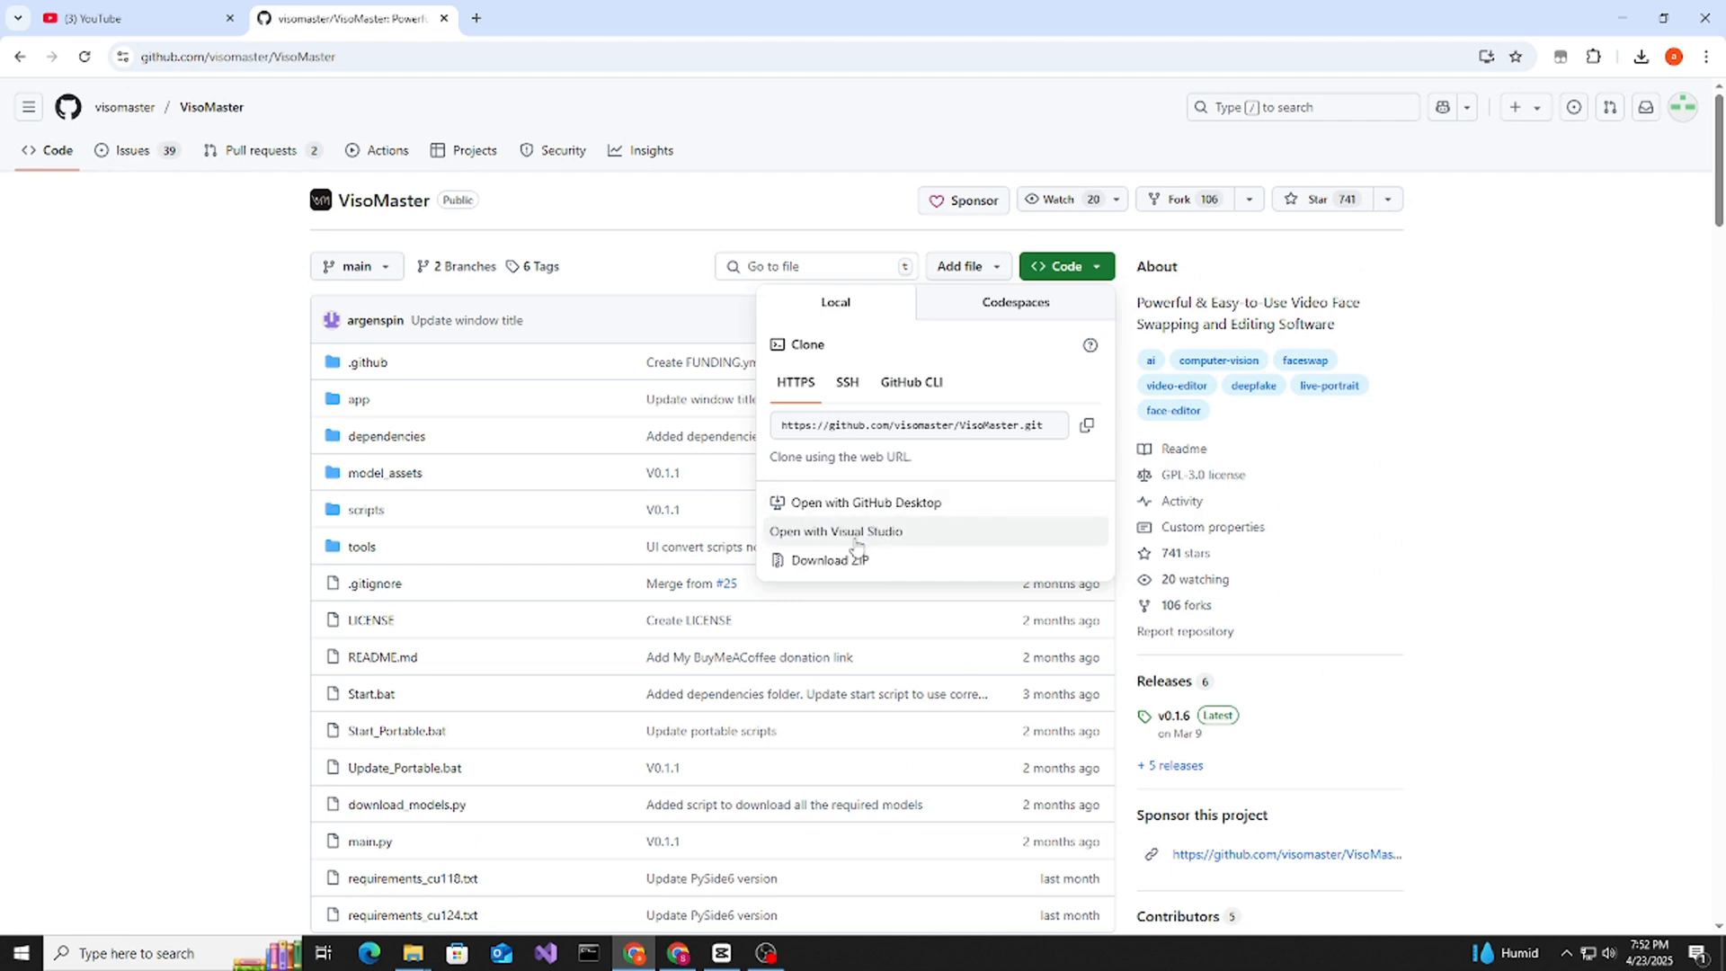
{"action": "mouse_move", "coordinate": [1603, 38]}
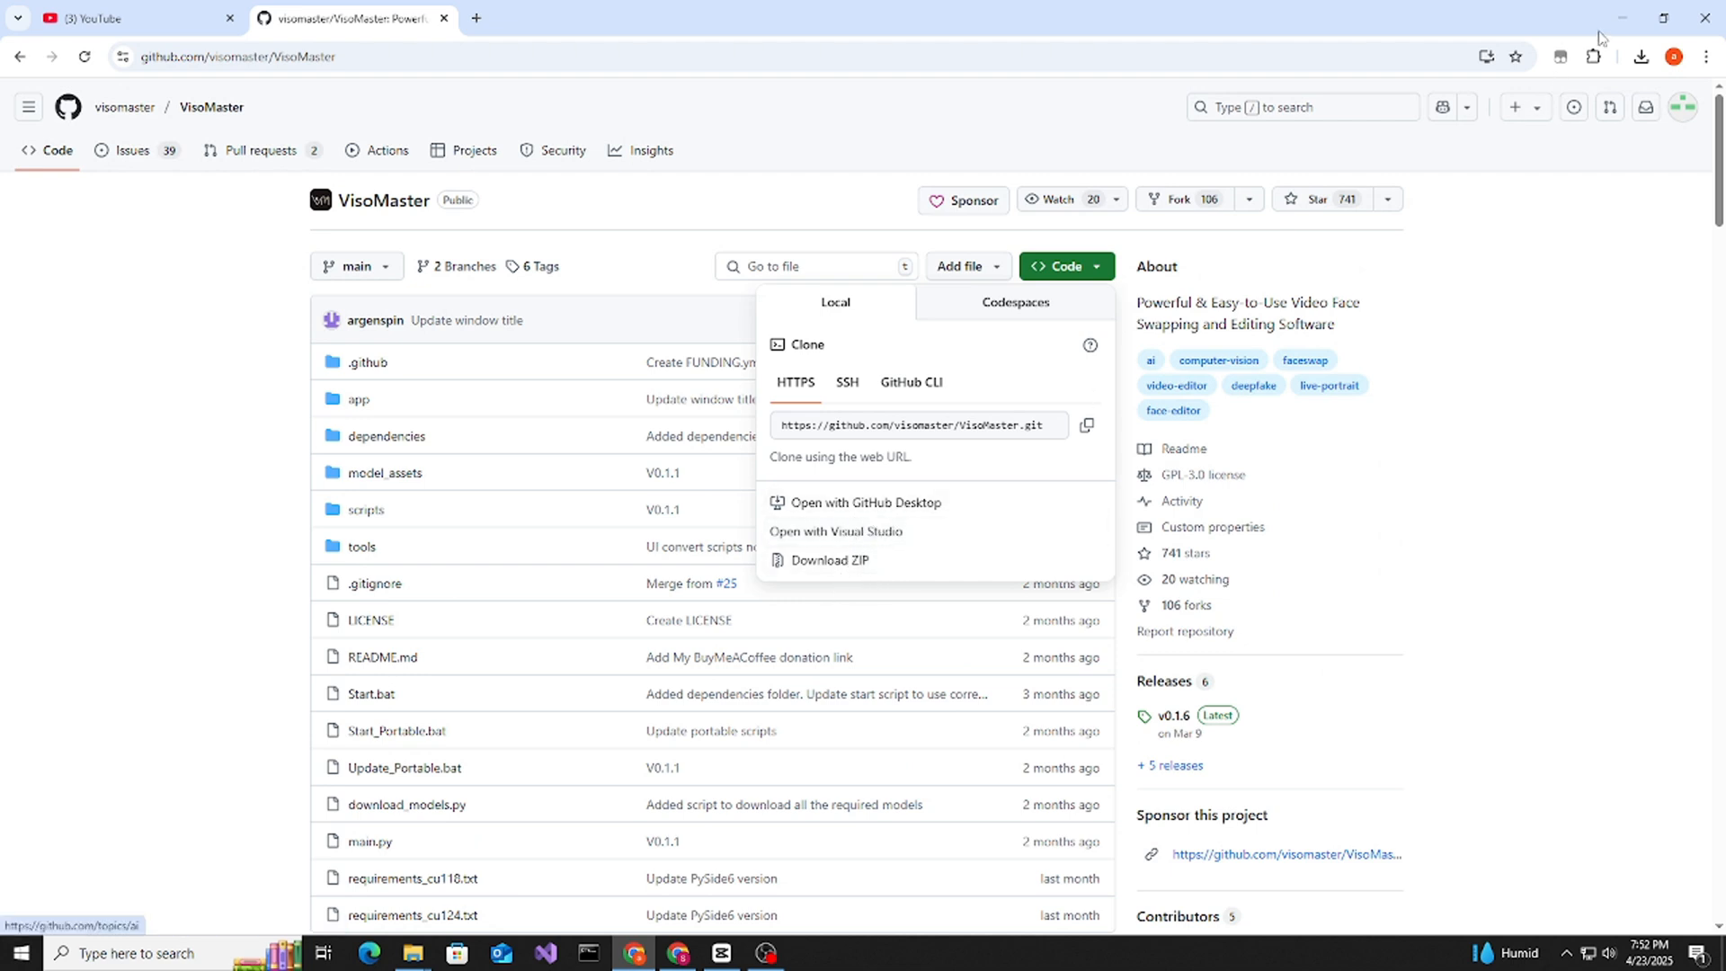
{"action": "left_click", "coordinate": [1640, 56]}
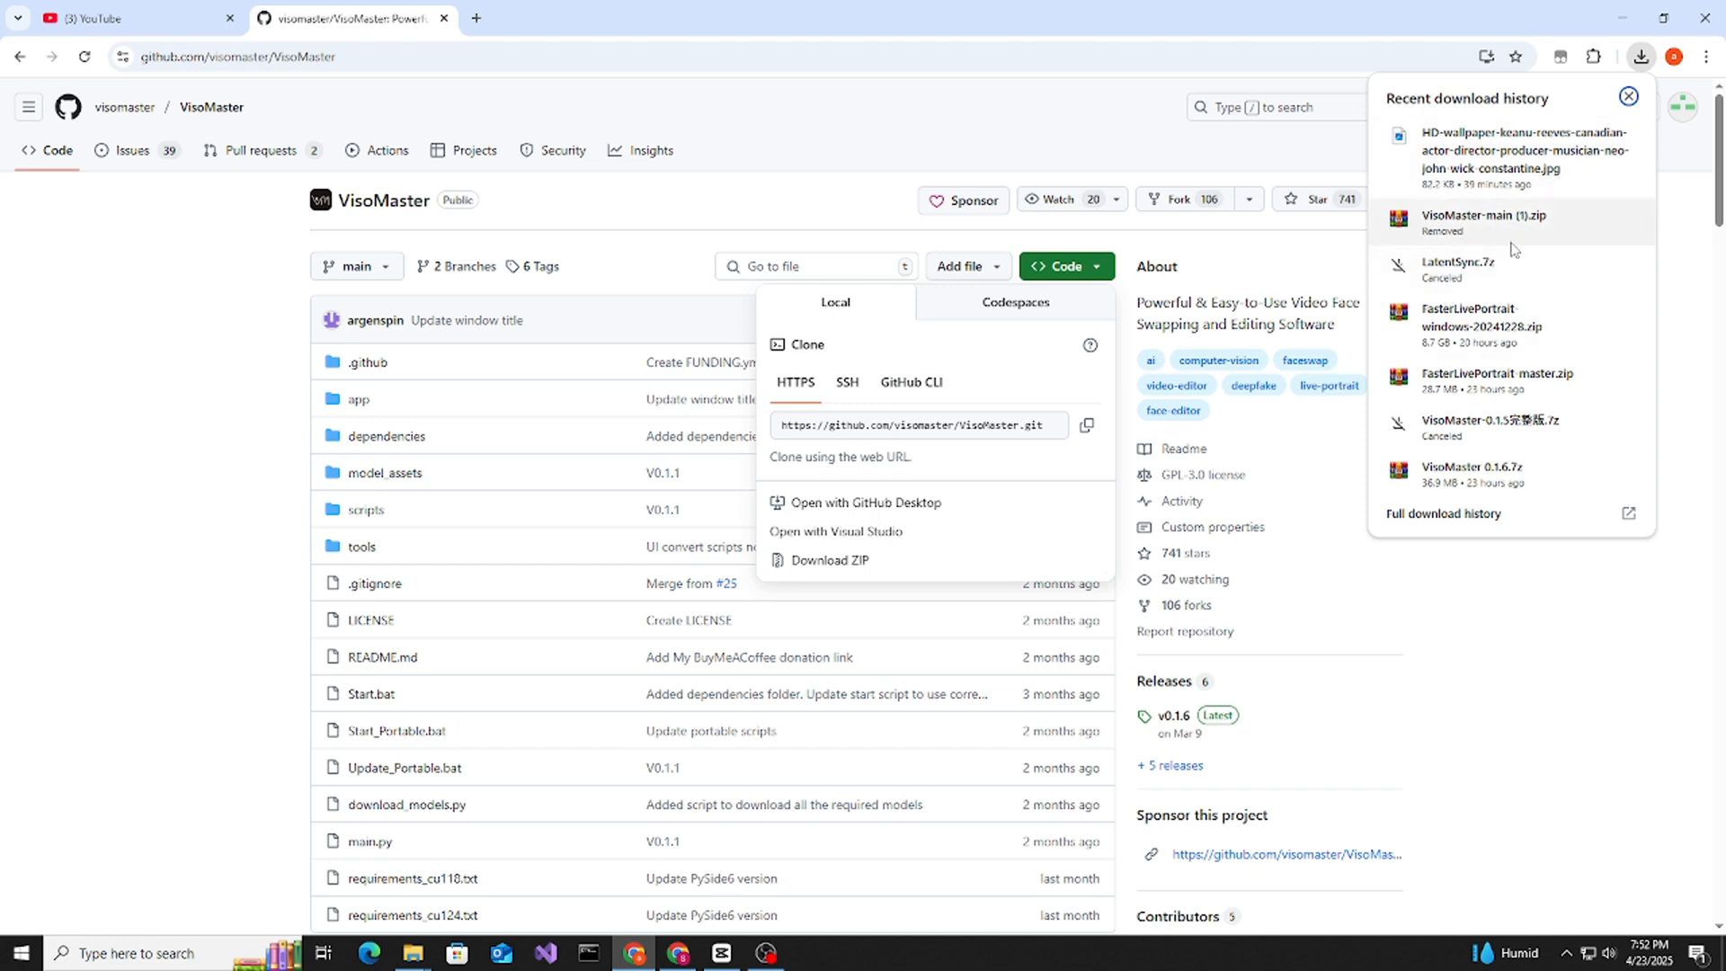
{"action": "mouse_move", "coordinate": [1618, 264]}
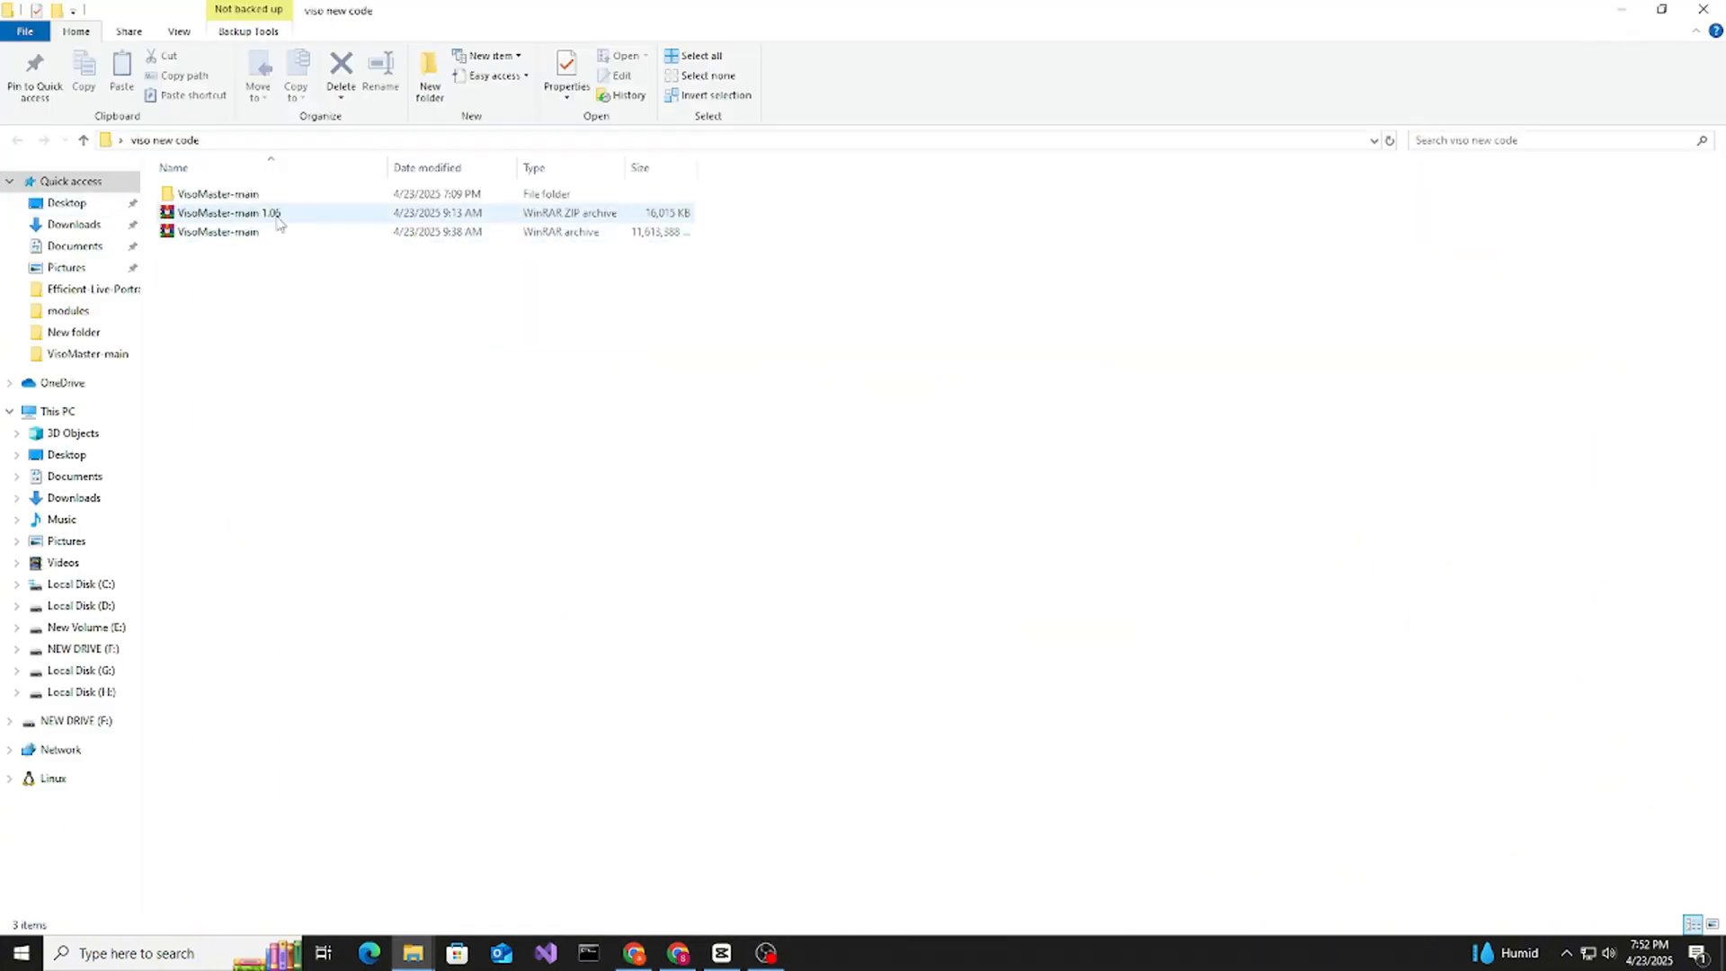
Step: Preview the VisoMaster-main 1.06 zip in WinRAR, then open the VisoMaster-main folder
{"action": "left_click", "coordinate": [216, 194]}
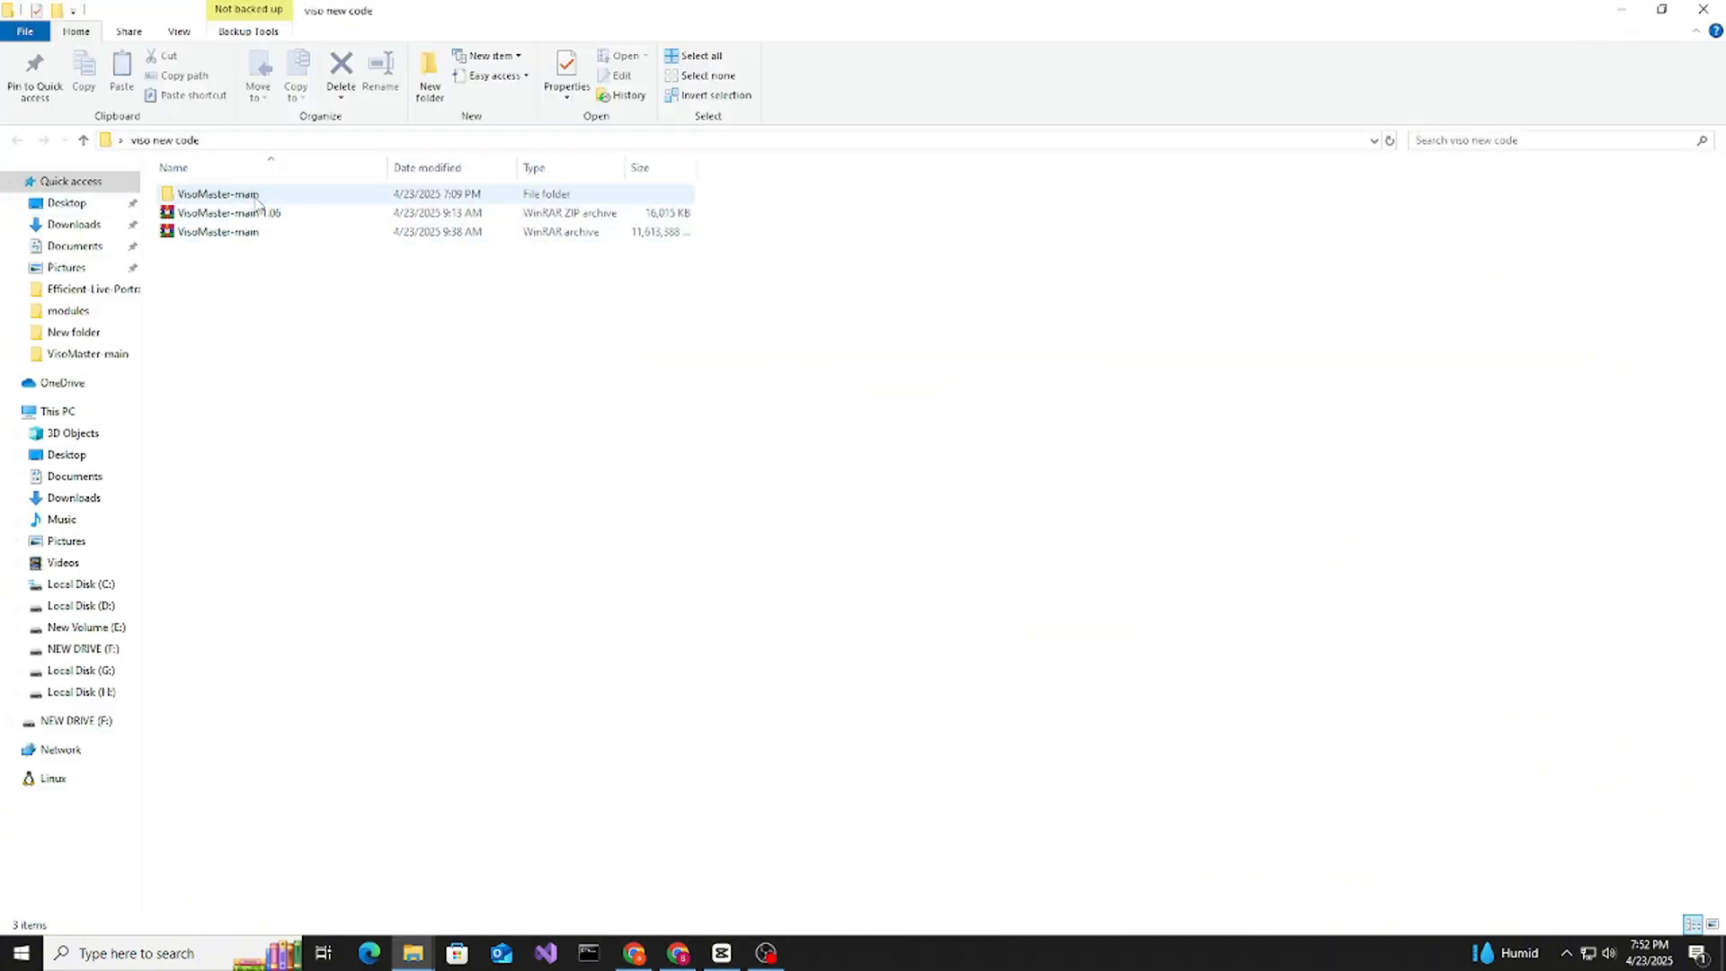
{"action": "left_click", "coordinate": [221, 212]}
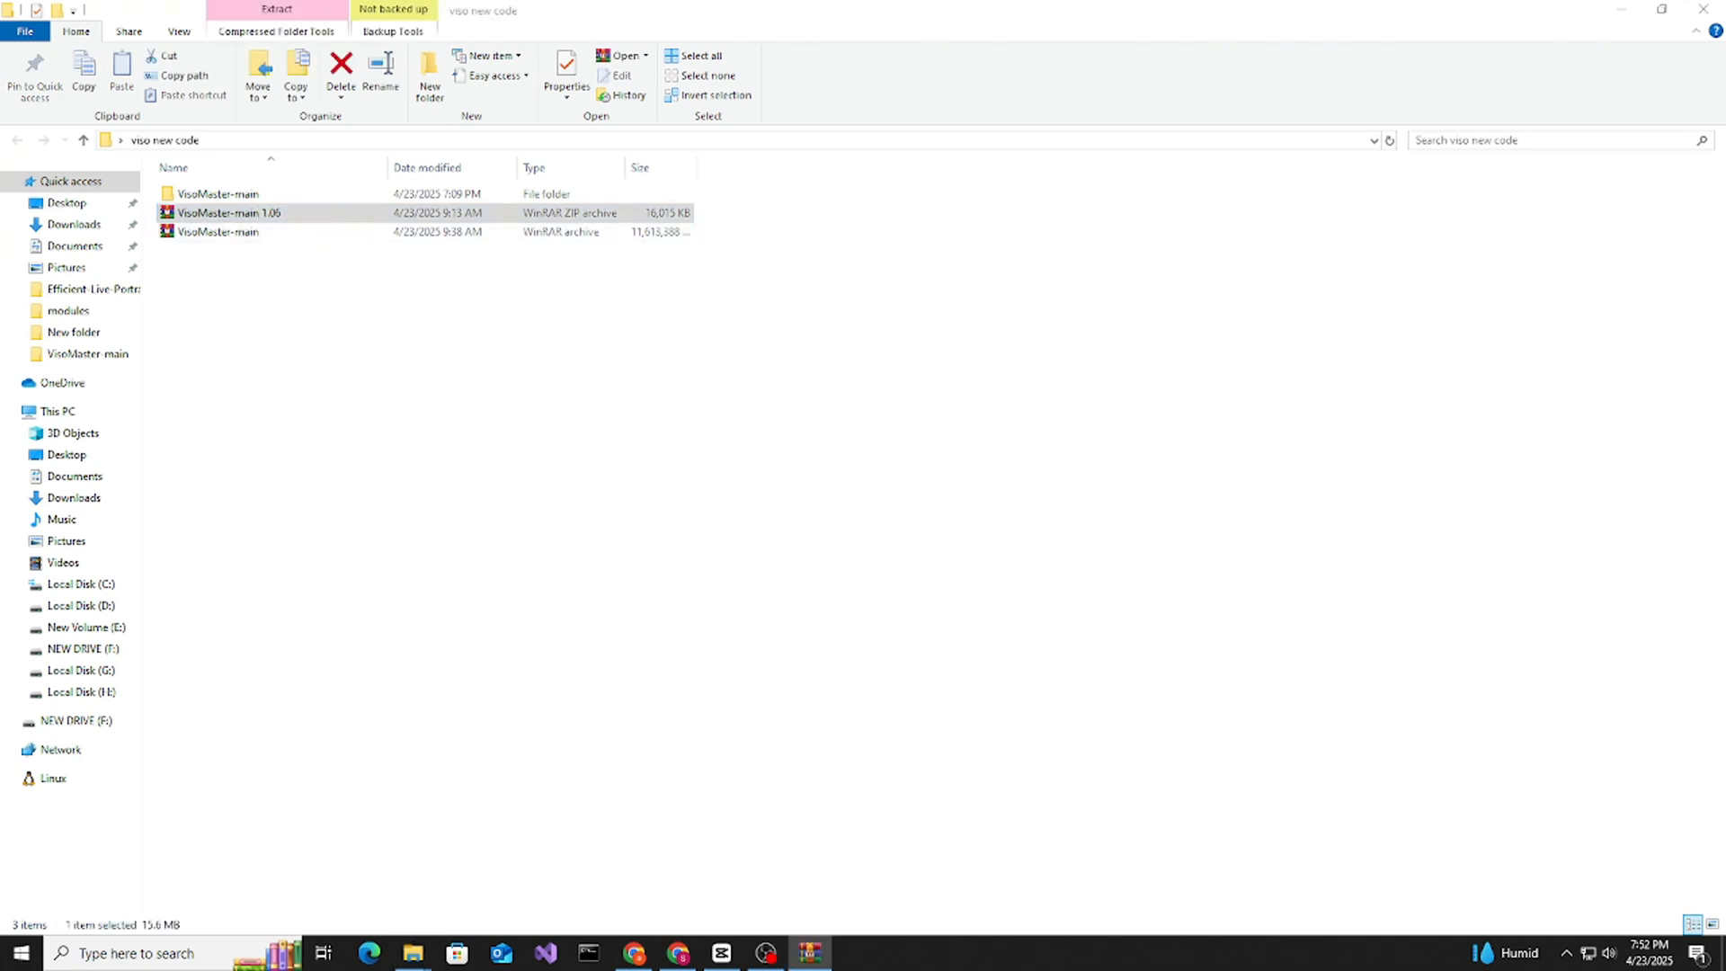
{"action": "double_click", "coordinate": [230, 212]}
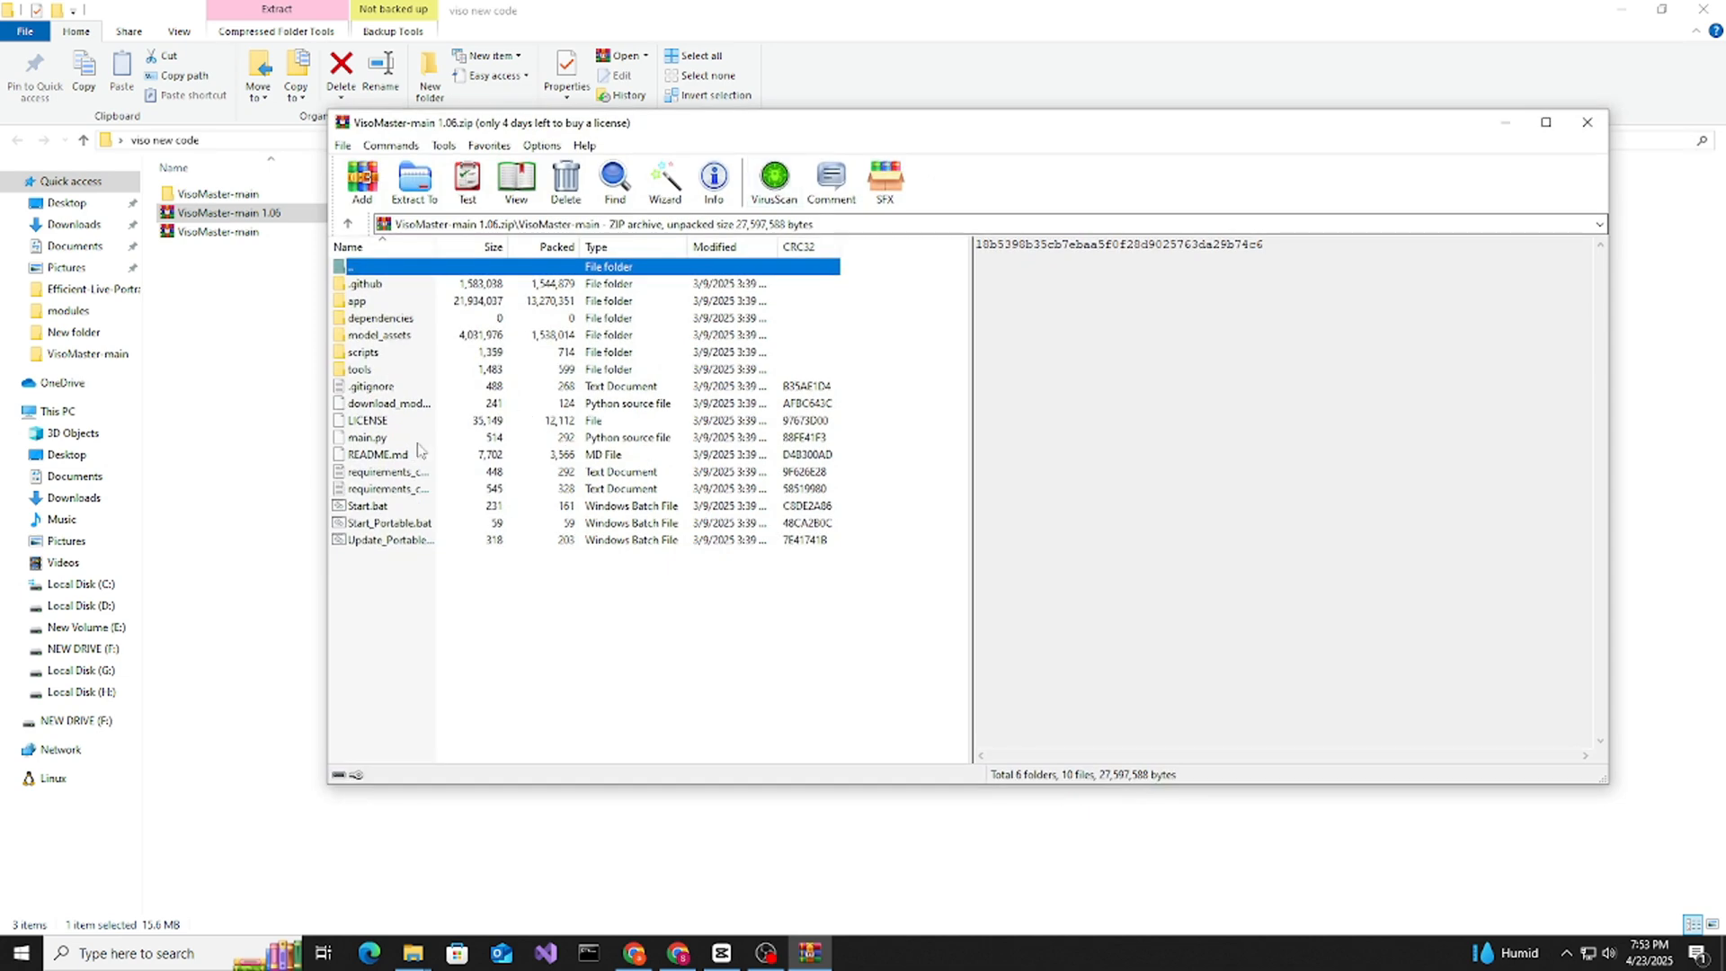
{"action": "mouse_move", "coordinate": [1587, 123]}
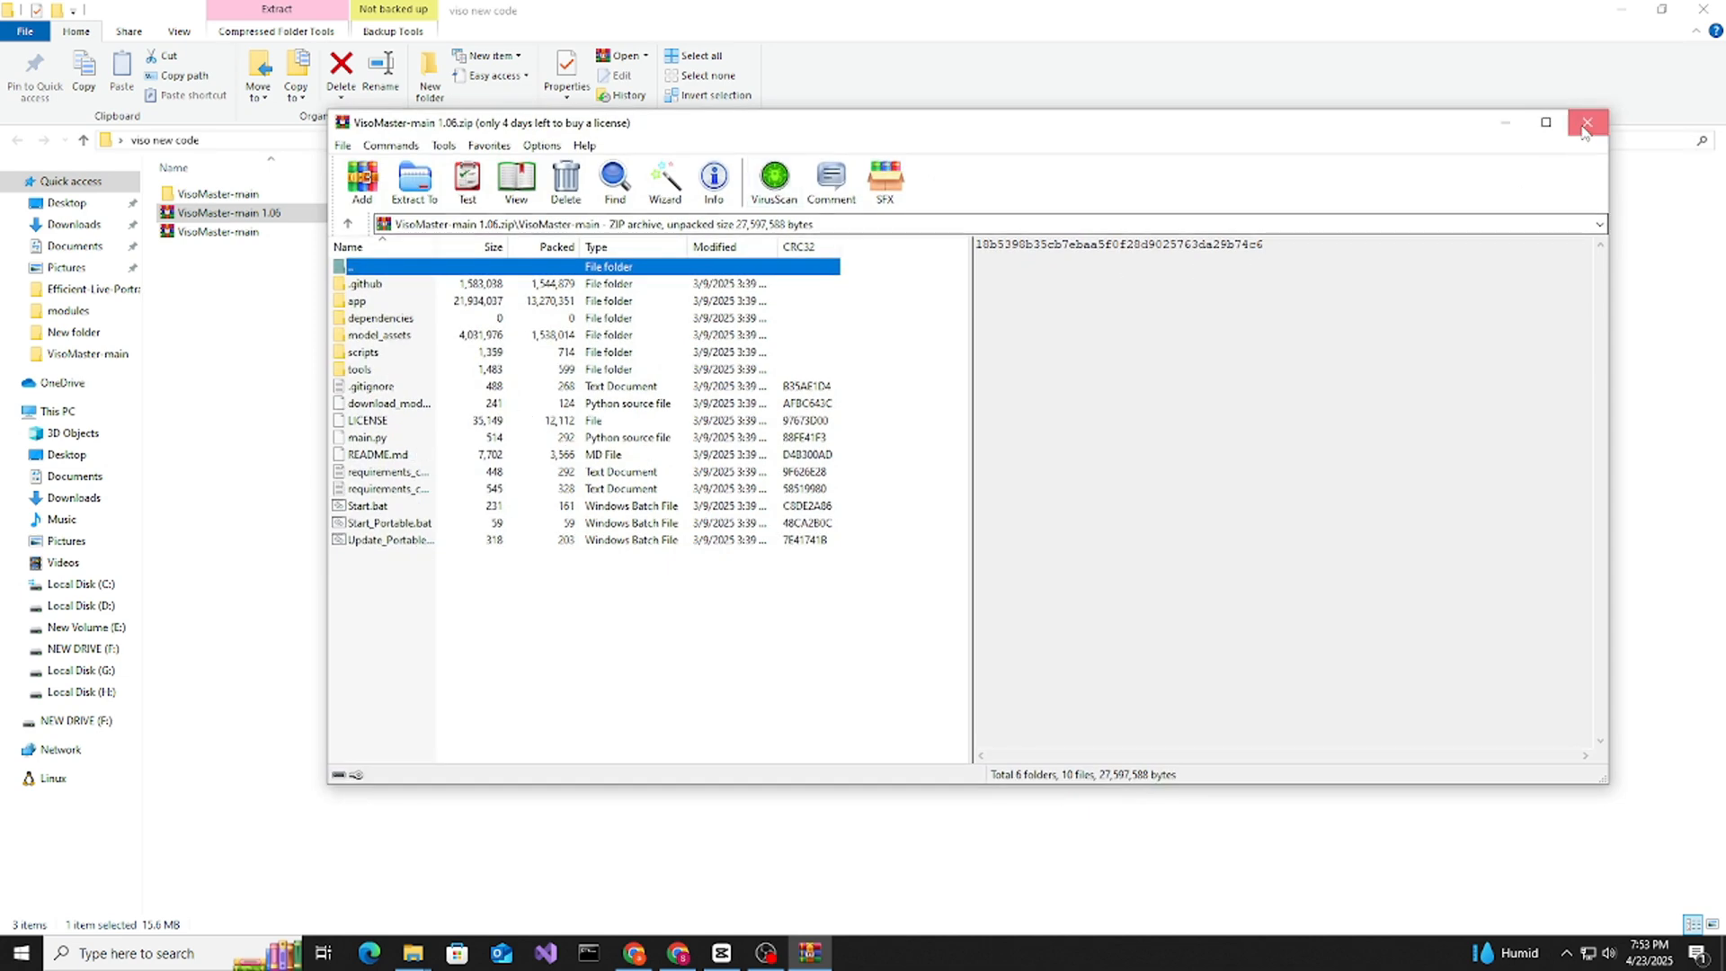
{"action": "left_click", "coordinate": [1585, 123]}
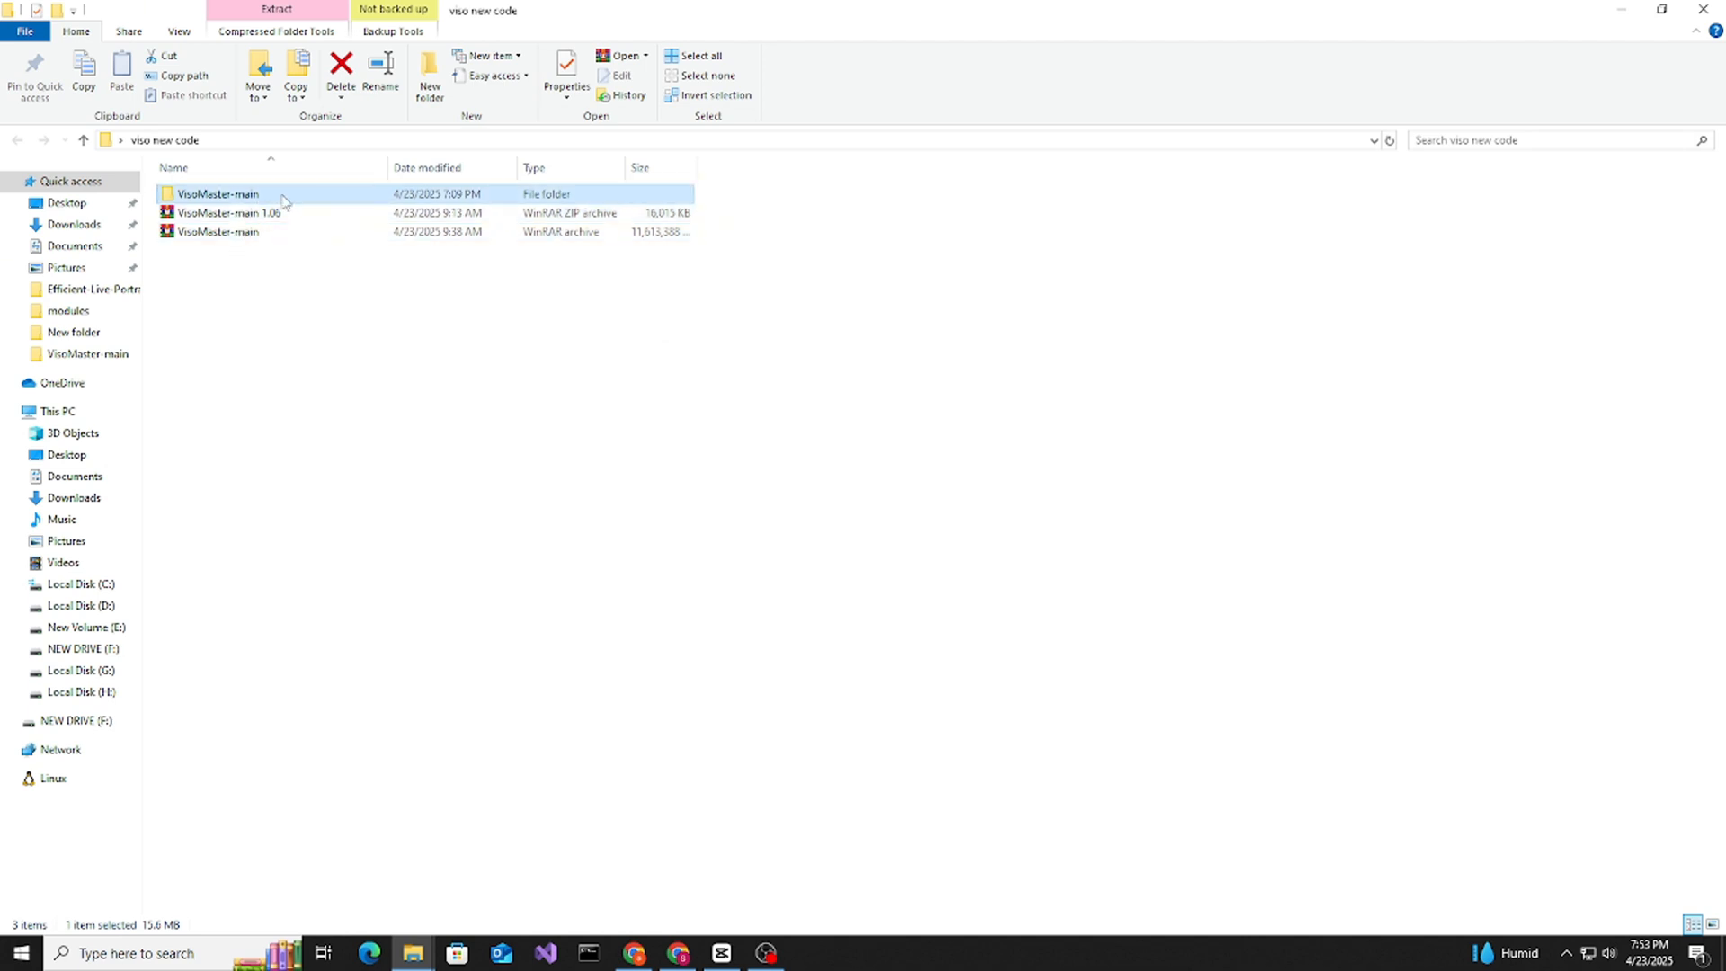
{"action": "double_click", "coordinate": [217, 194]}
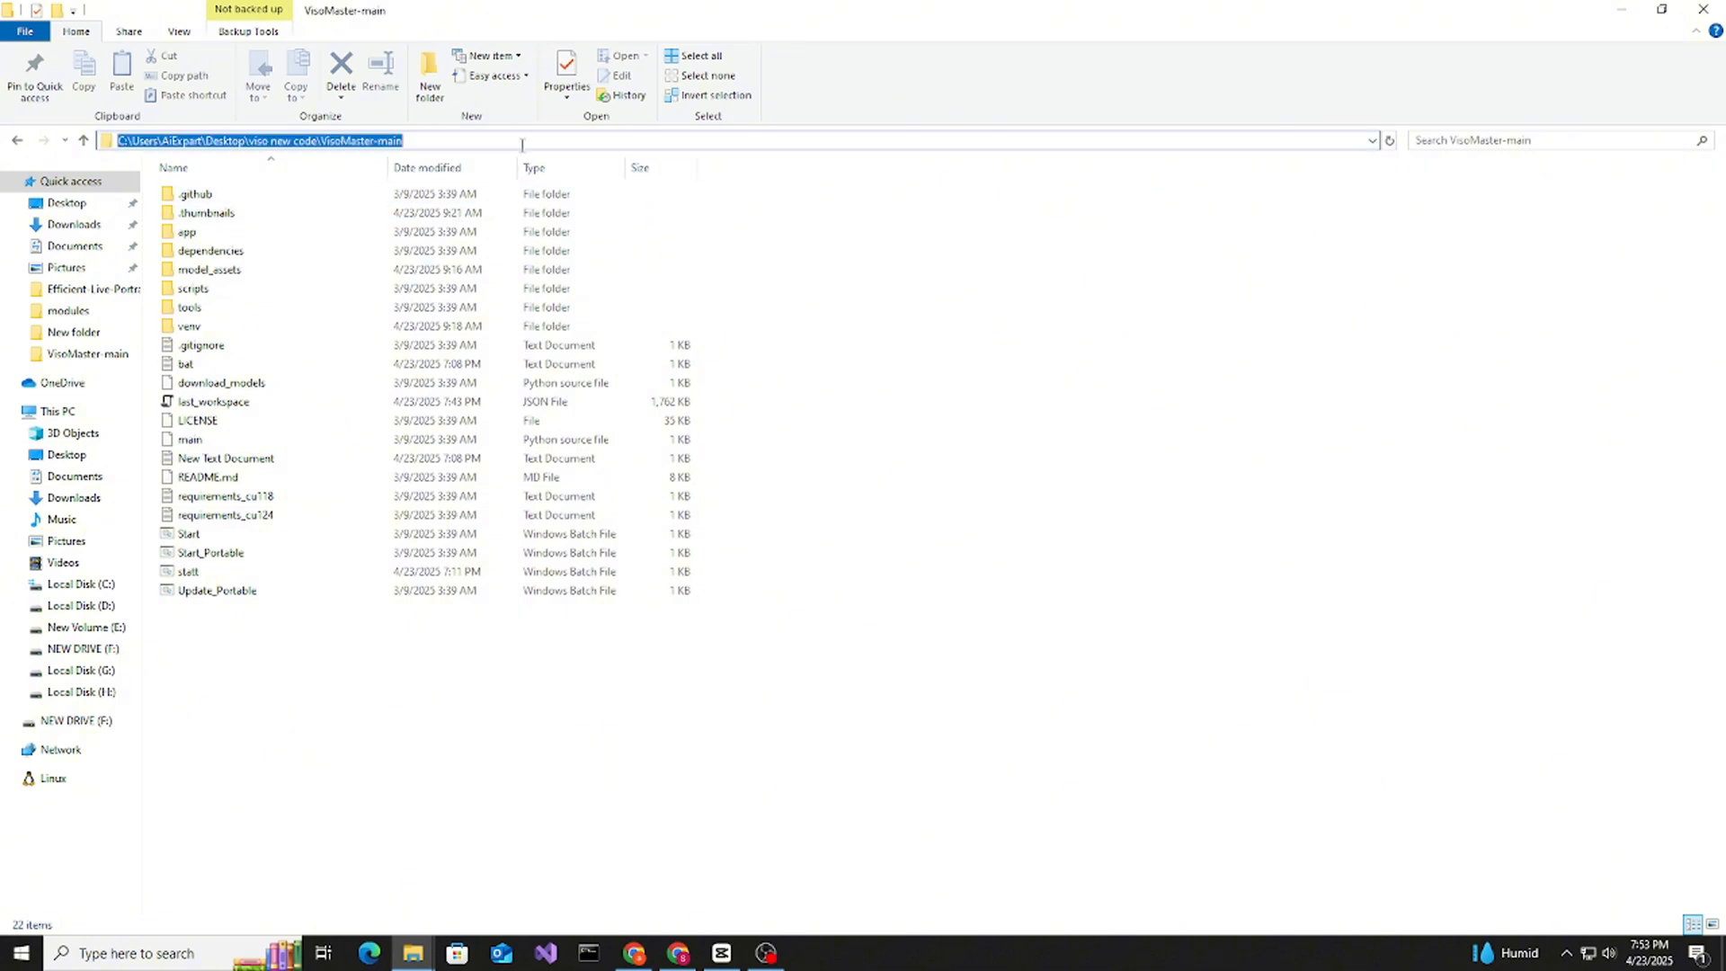
Step: Open cmd in VisoMaster-main and run pip install -r requirements_cu118.txt
{"action": "type", "text": "cmd"}
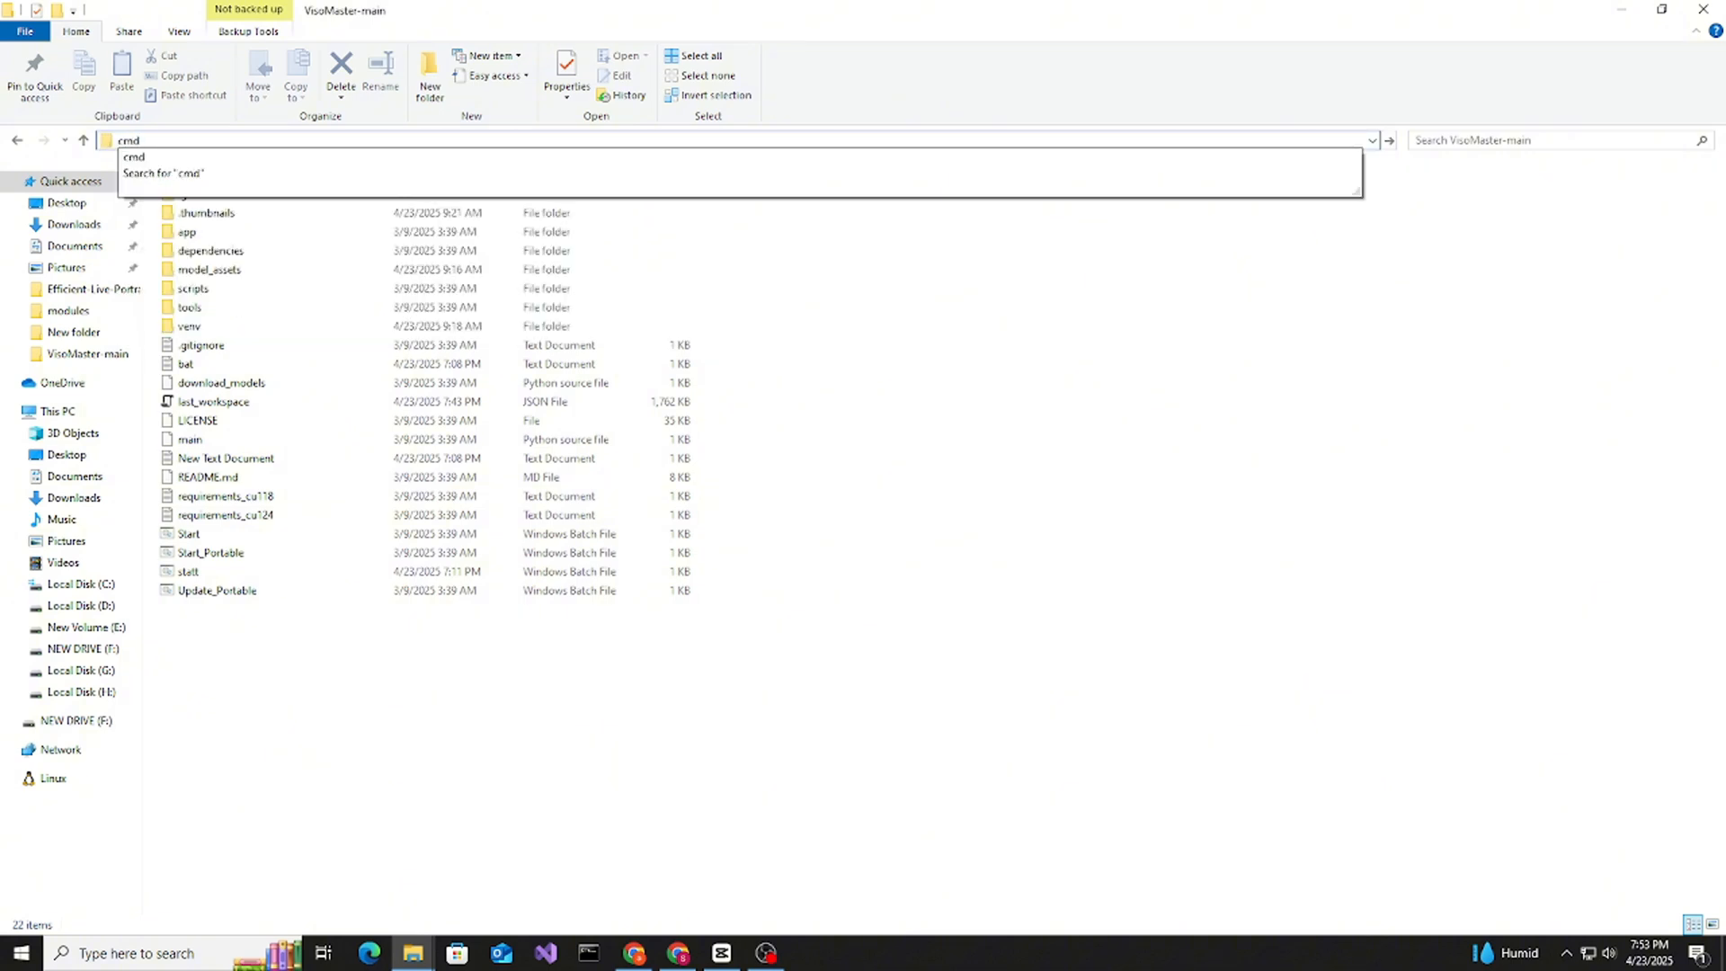
{"action": "key", "text": "Return"}
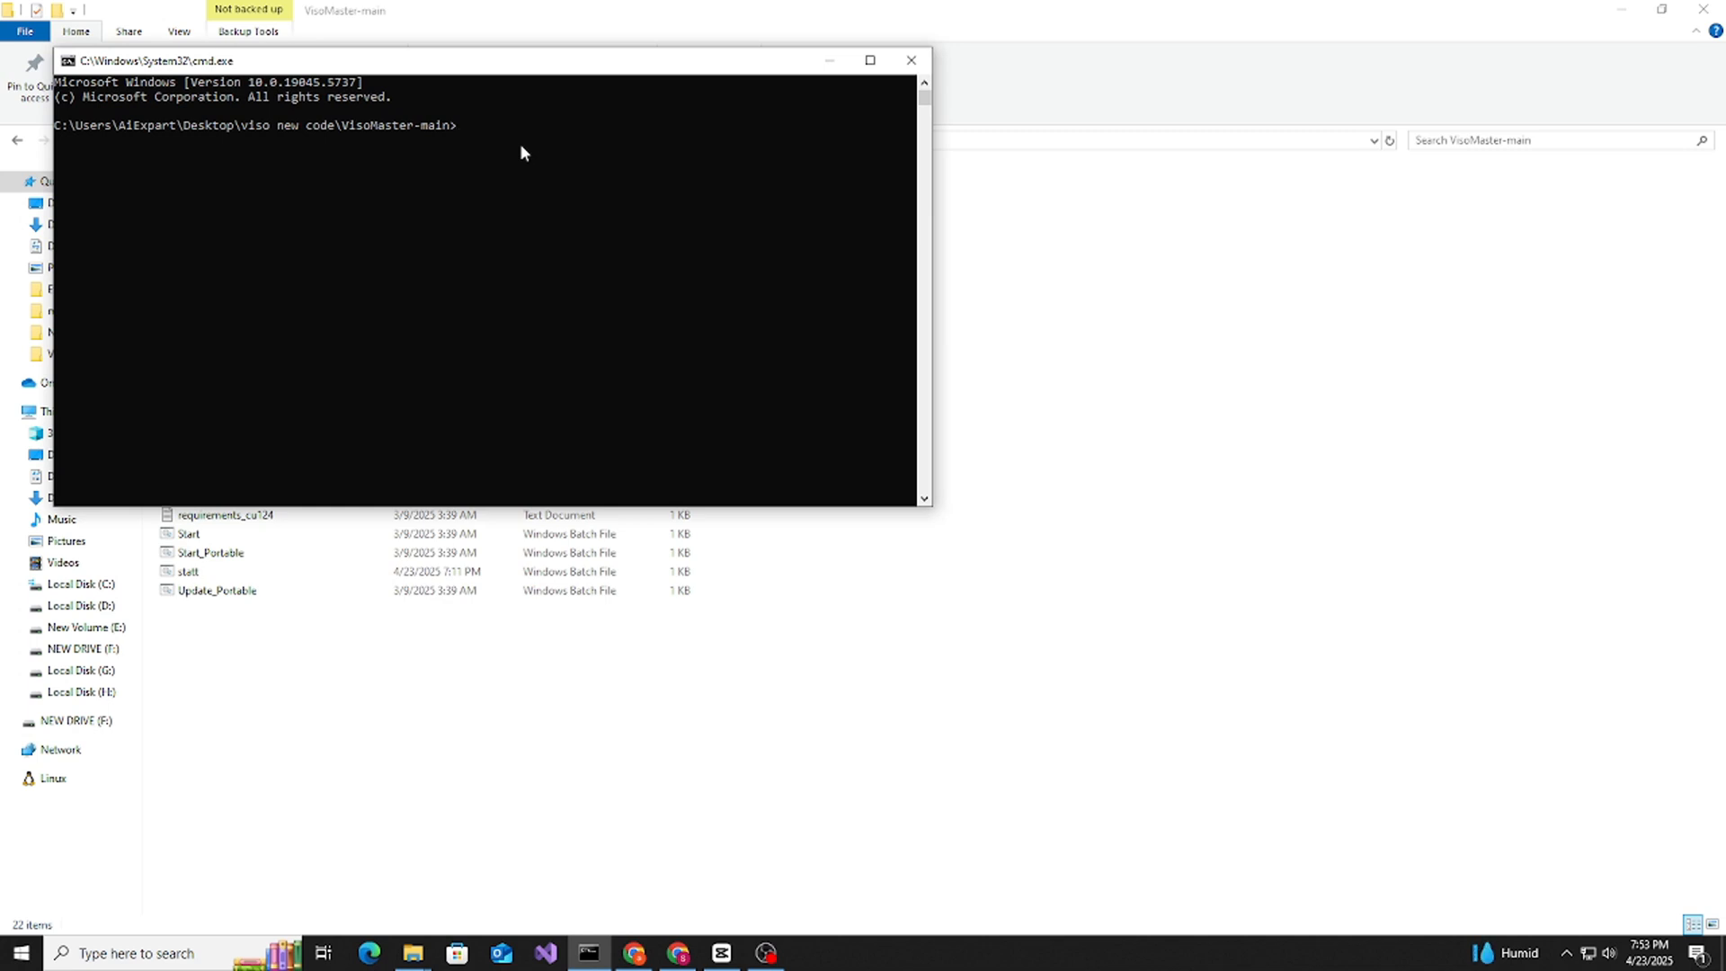
{"action": "type", "text": "pip ins"}
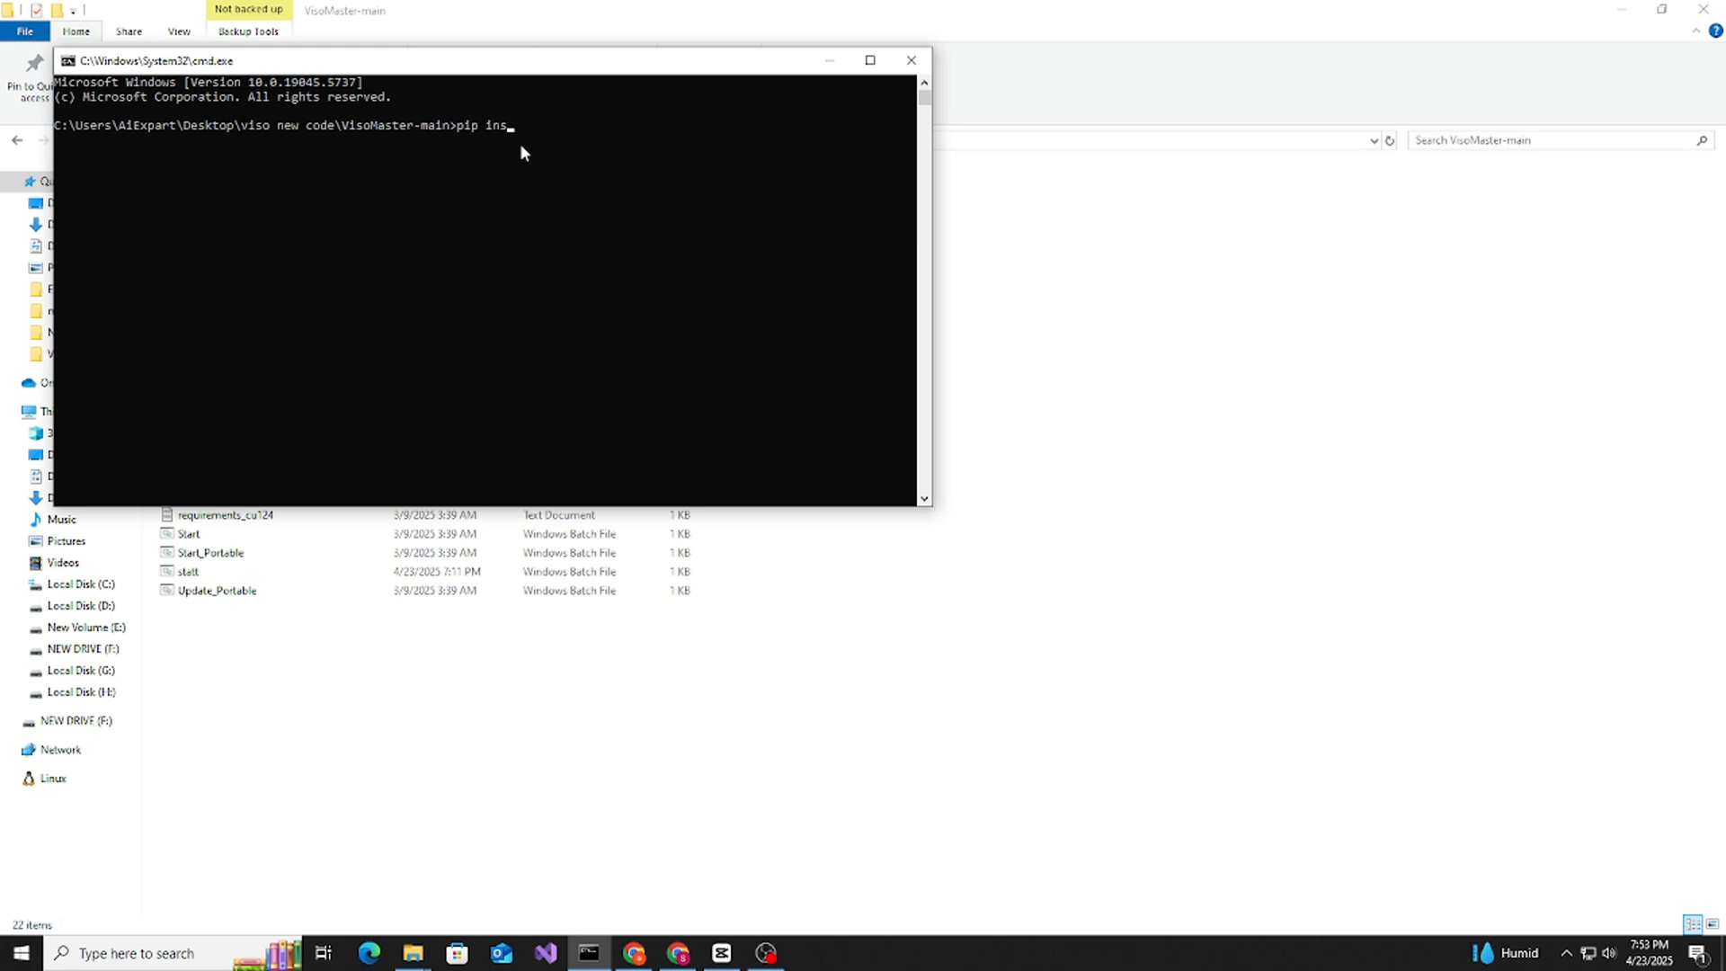
{"action": "type", "text": "tall -"}
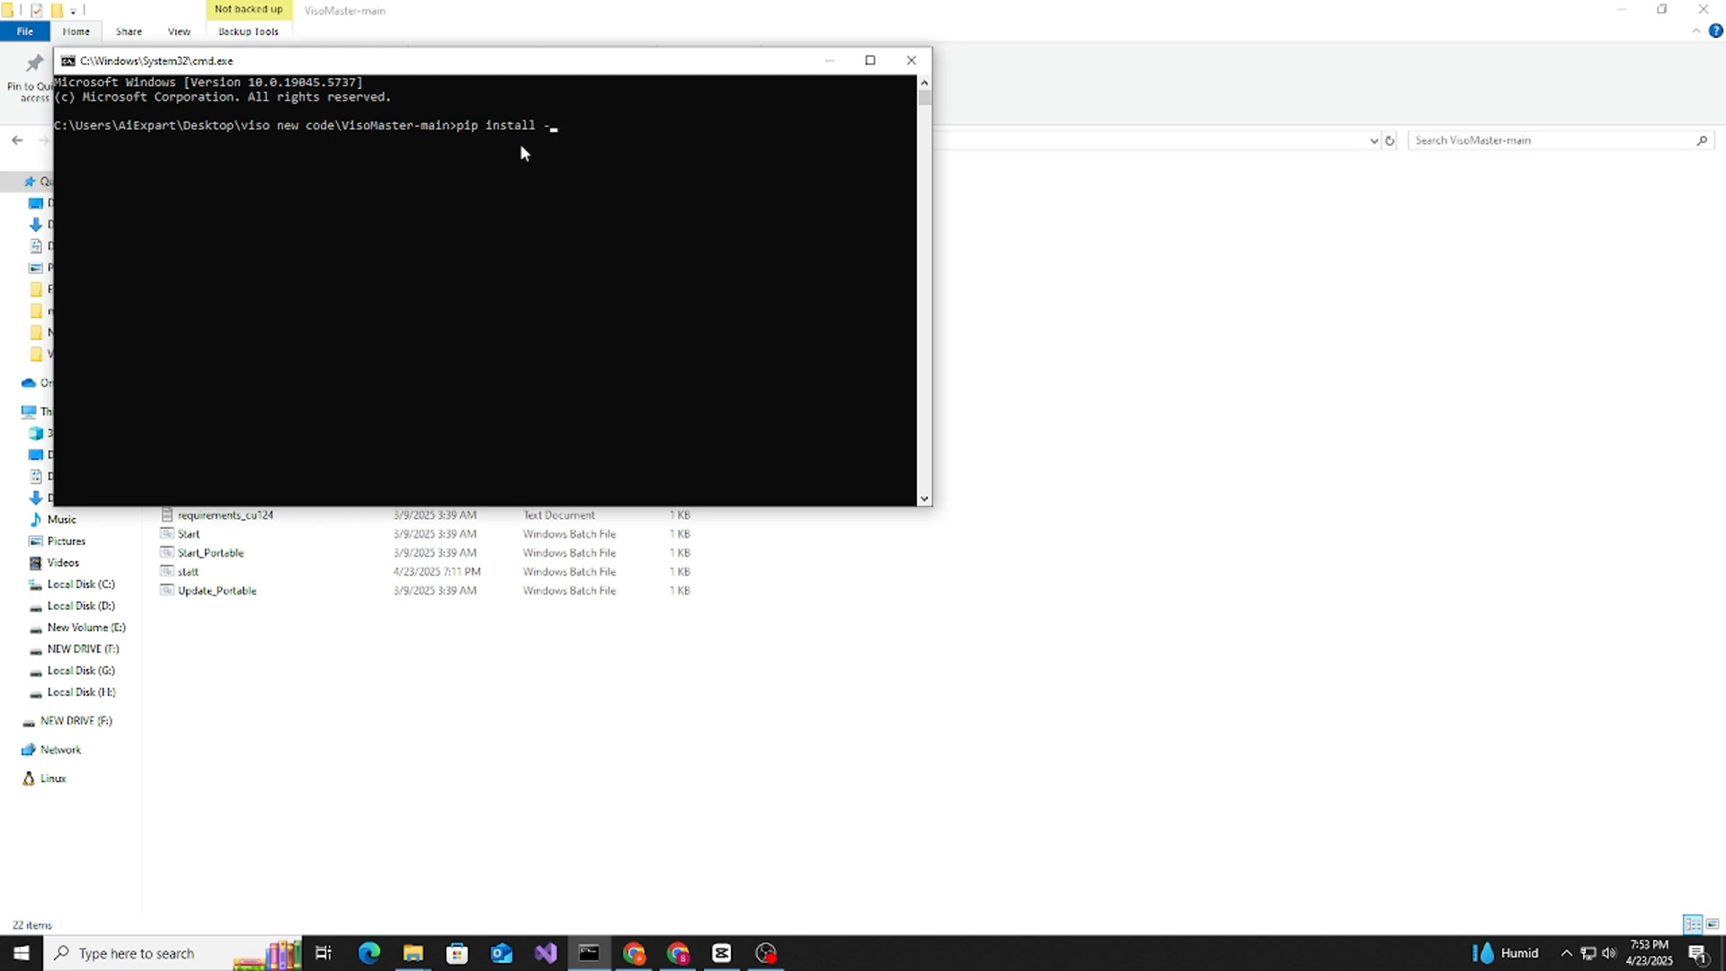
{"action": "type", "text": "r"}
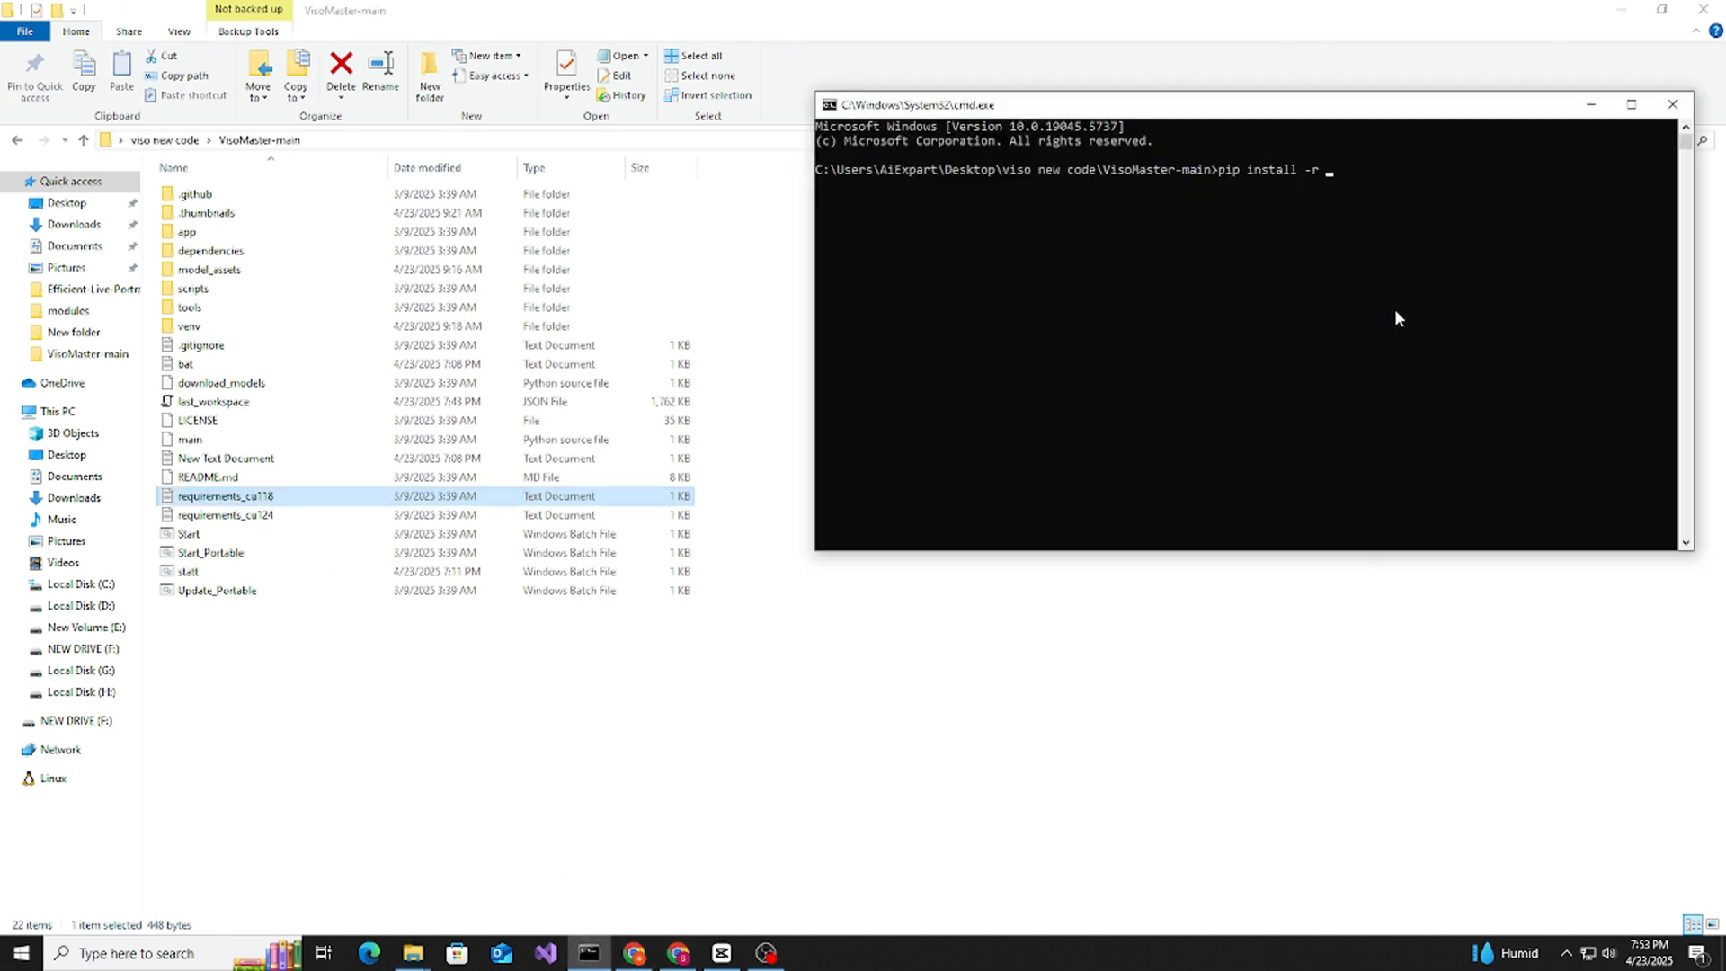
{"action": "type", "text": "requirements_cu118"}
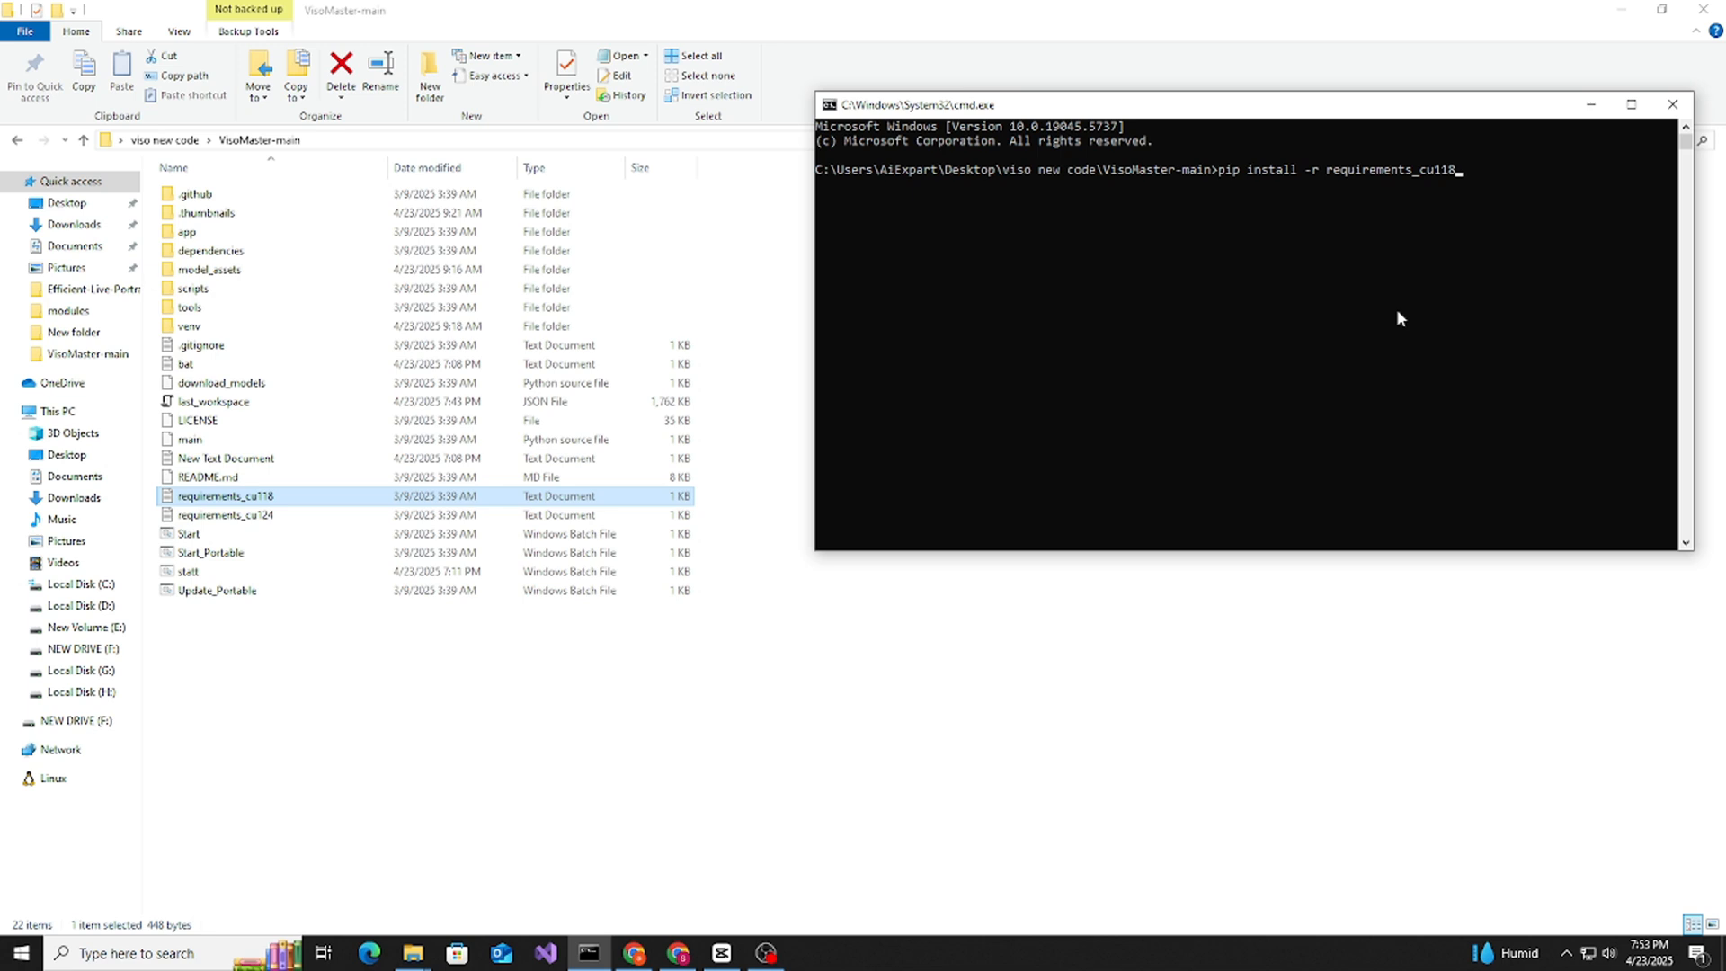
{"action": "type", "text": ".txt"}
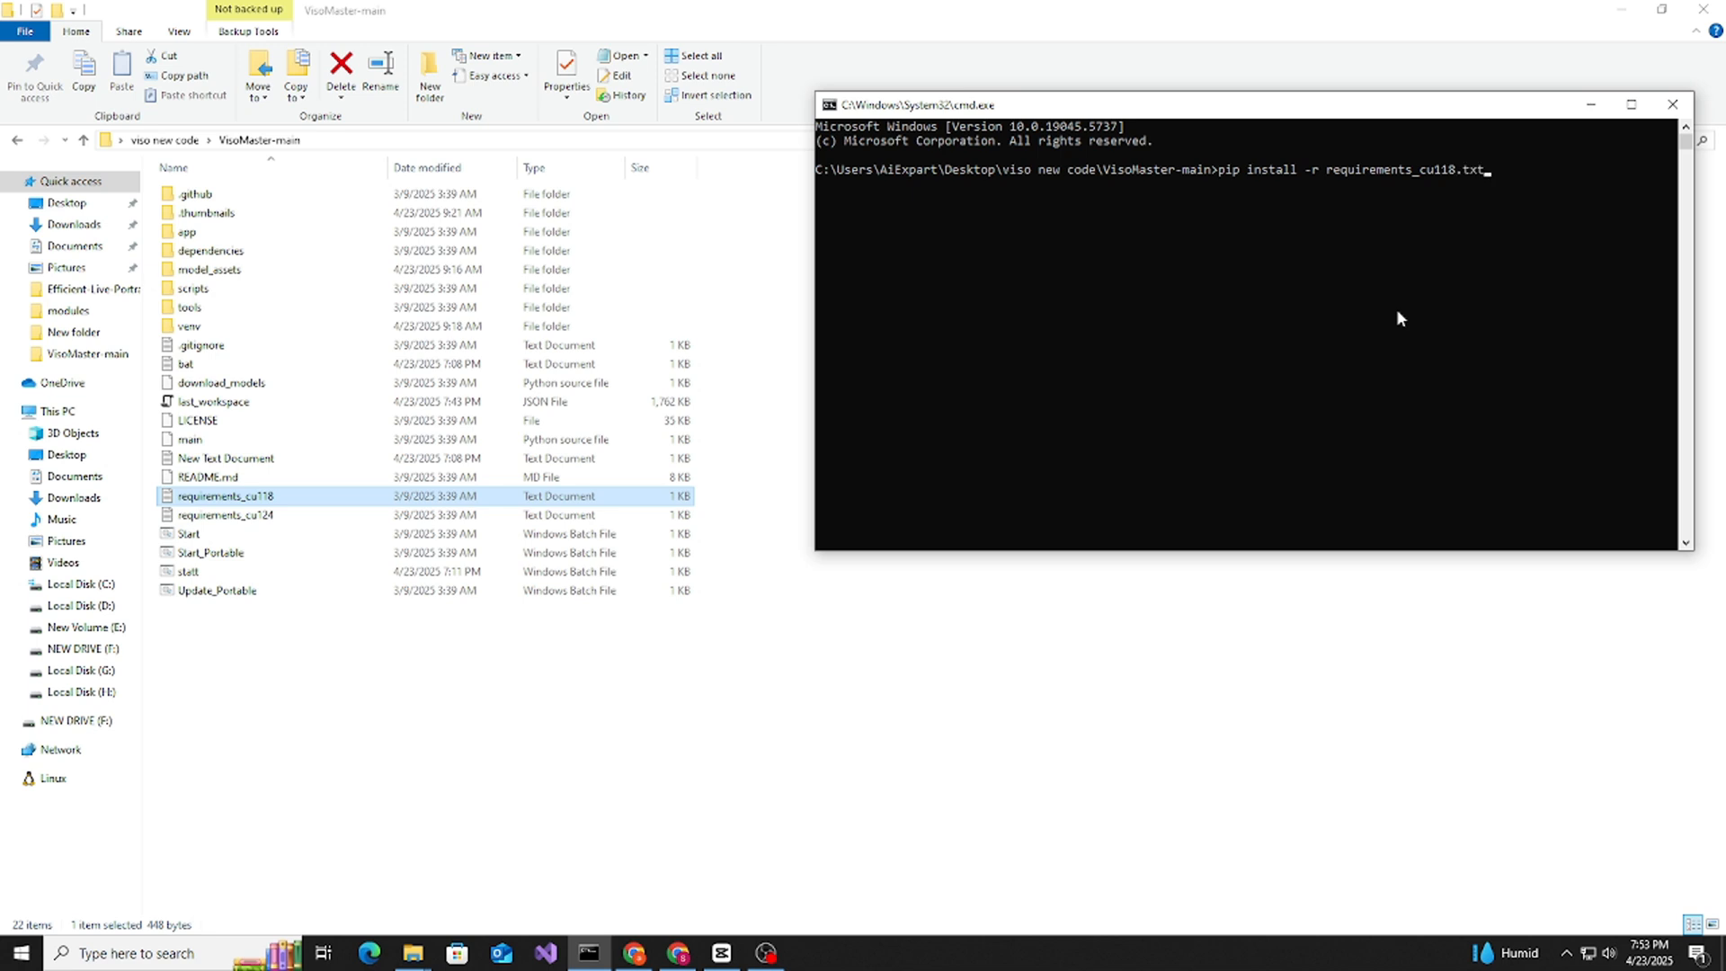
{"action": "key", "text": "Return"}
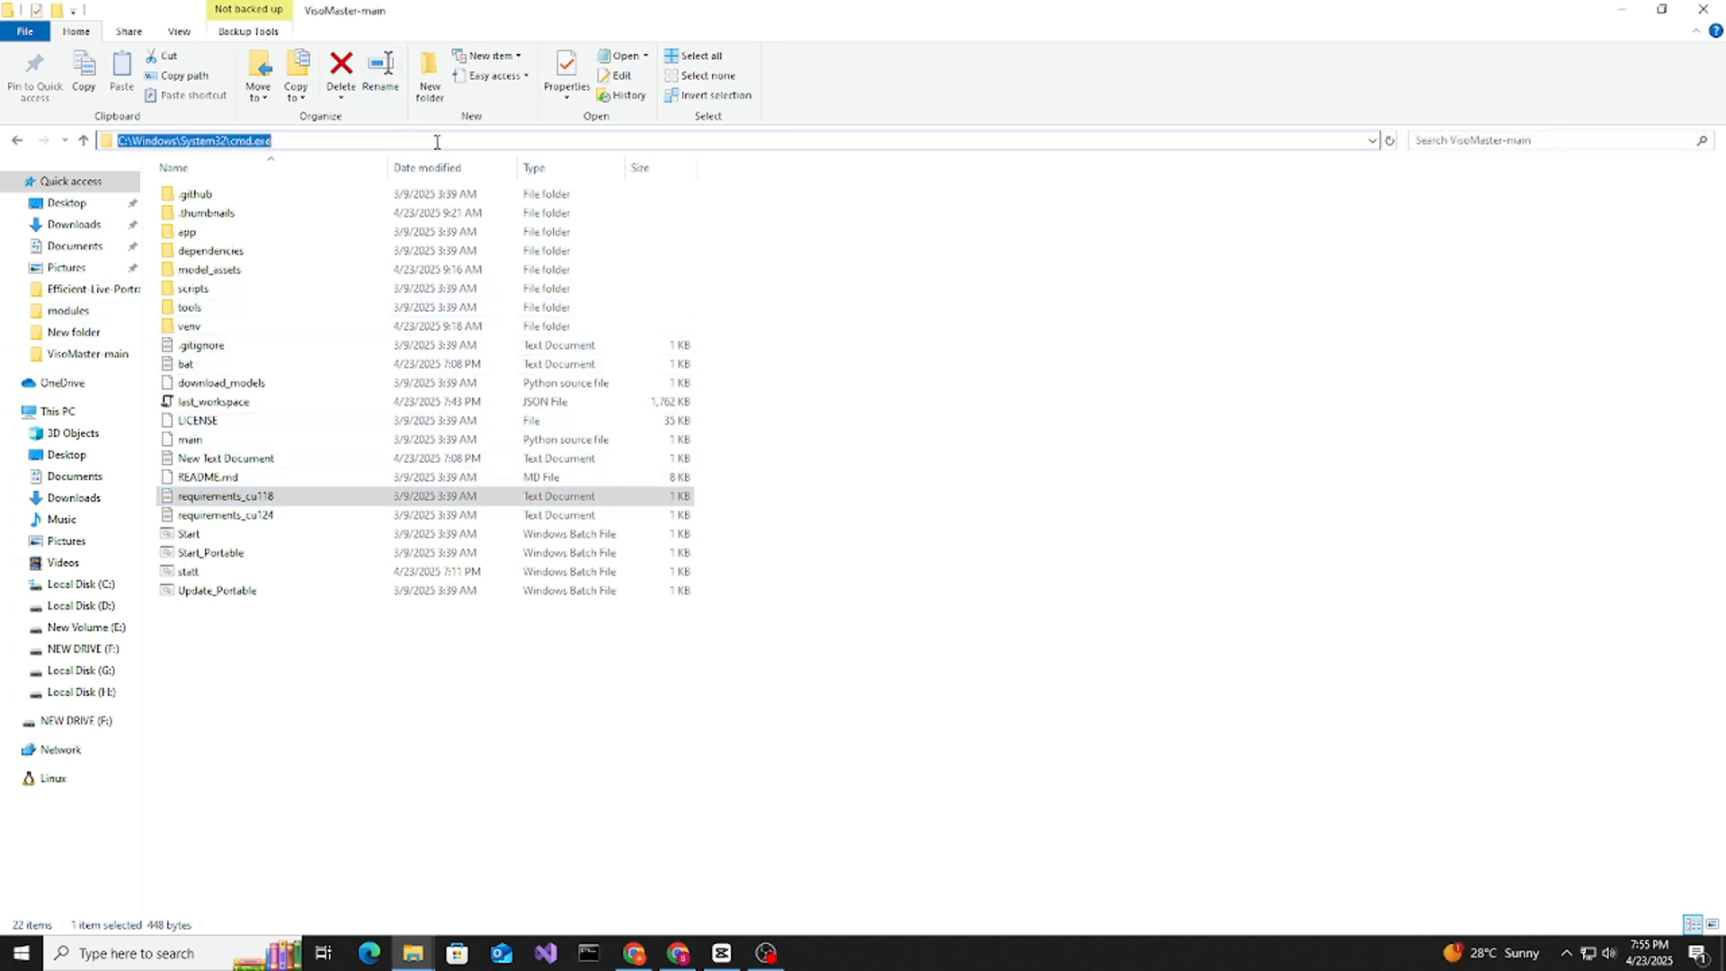
Step: Open a Command Prompt and activate the venv with venv\scripts\activate
{"action": "type", "text": "c"}
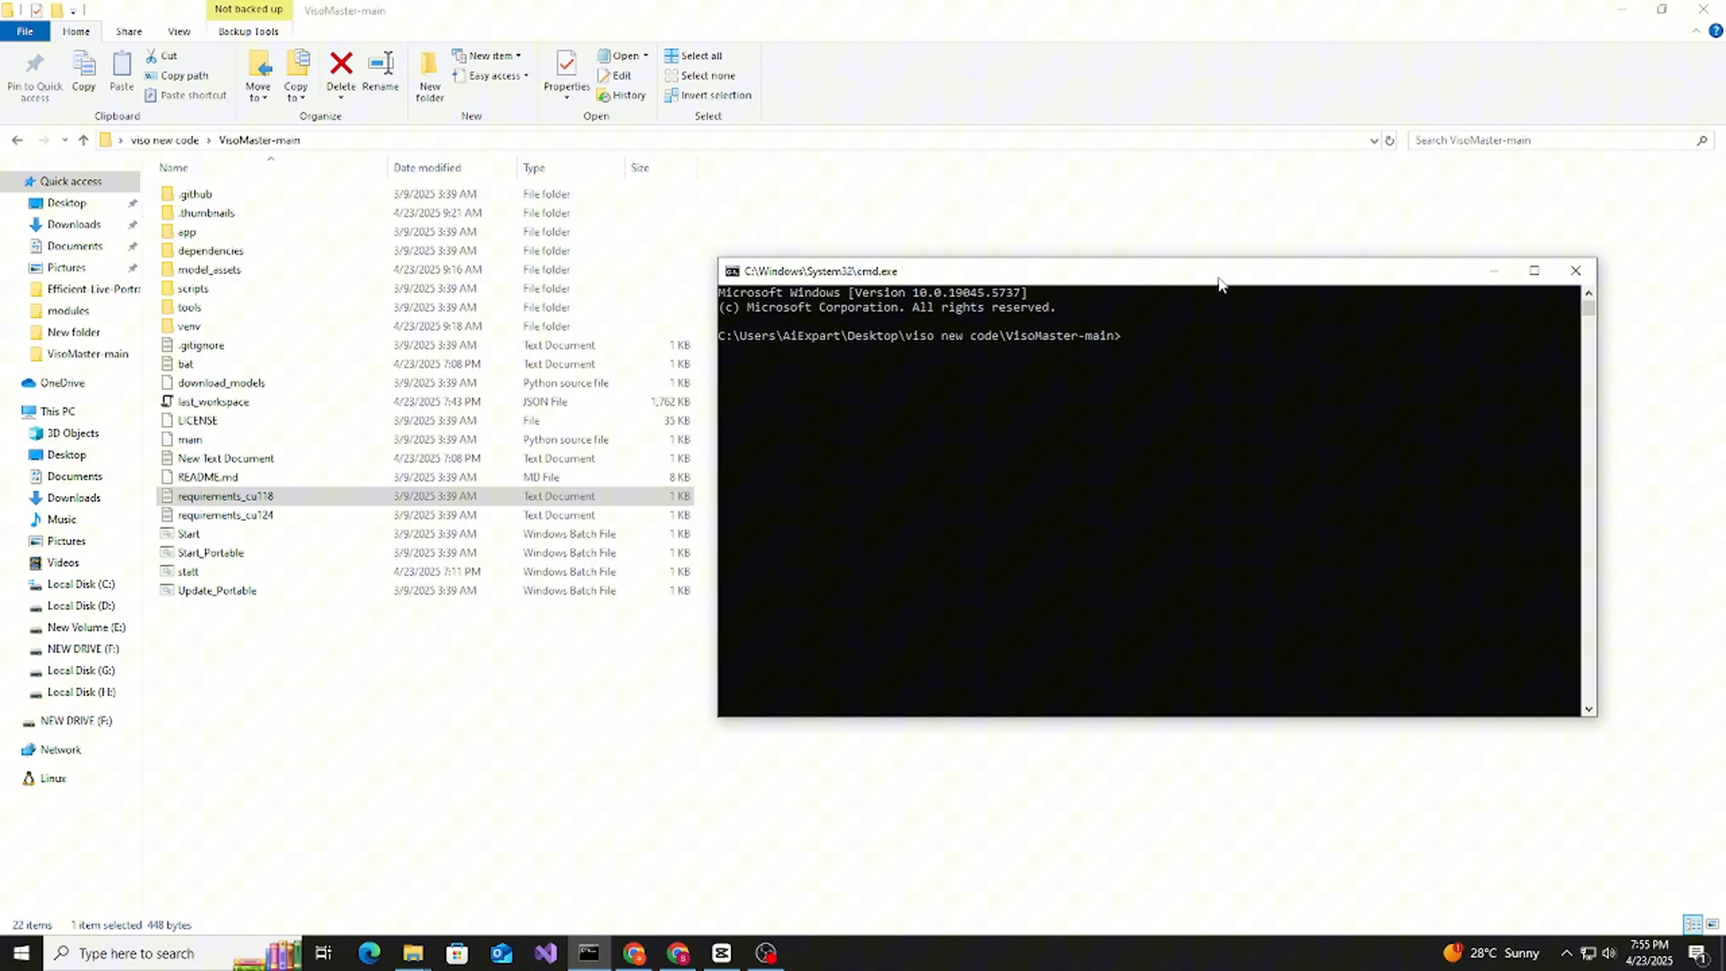
{"action": "type", "text": "venv\\"}
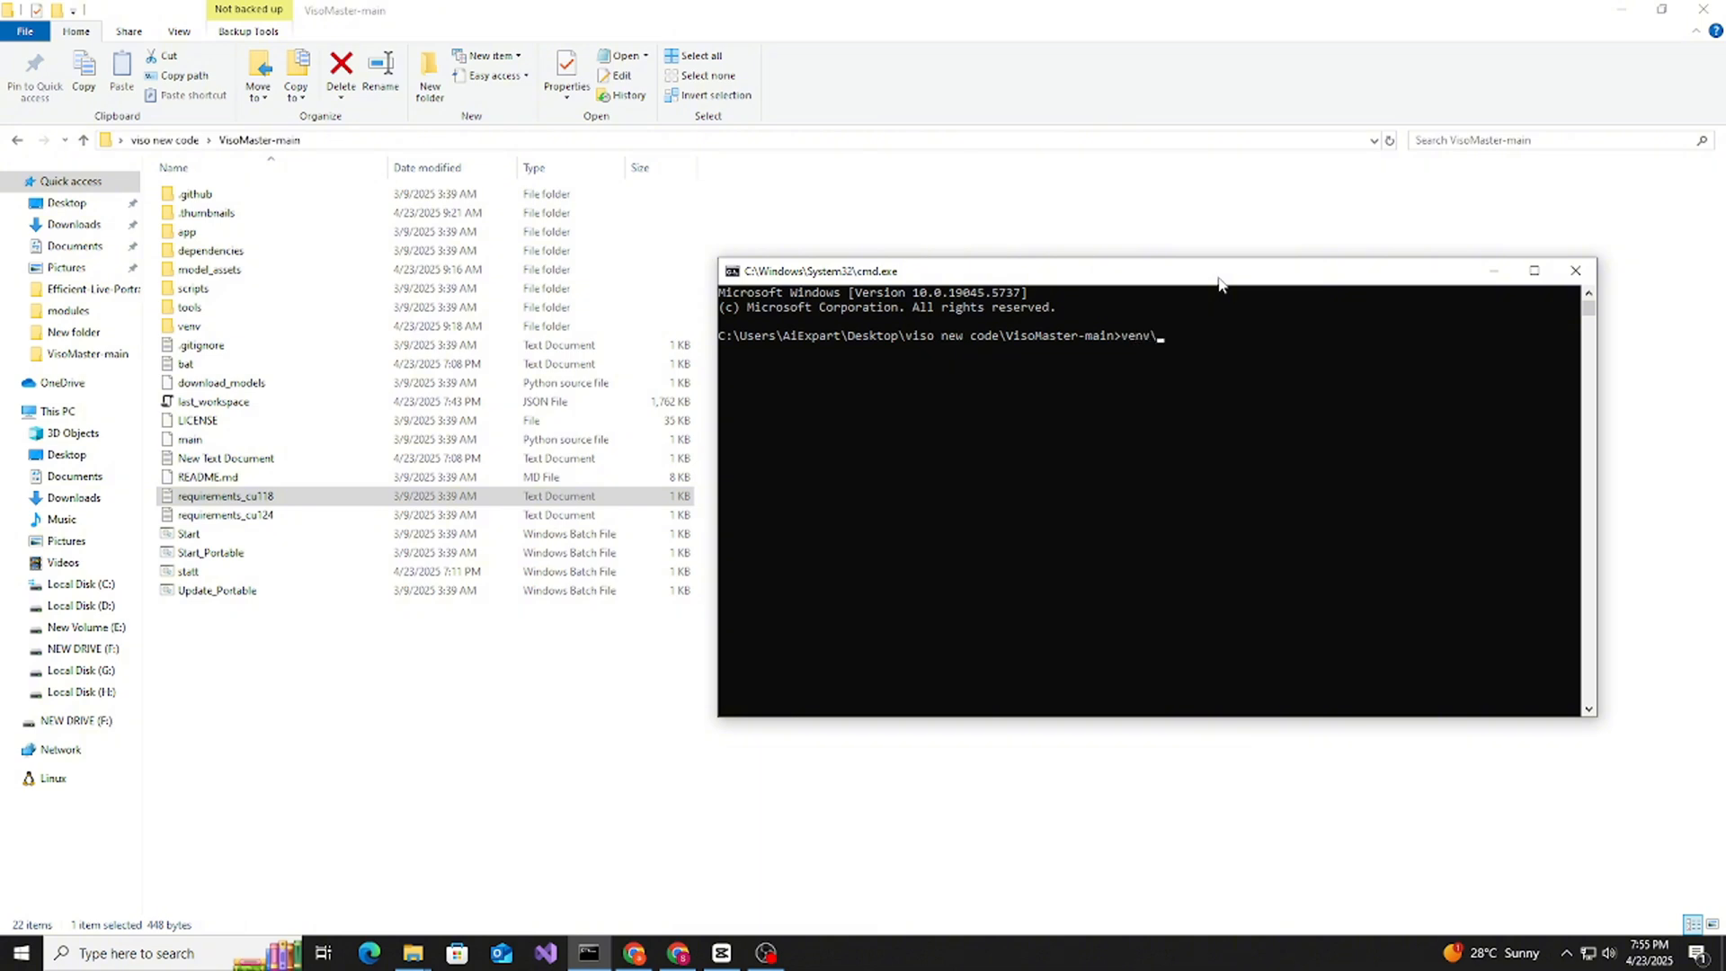
{"action": "type", "text": "script"}
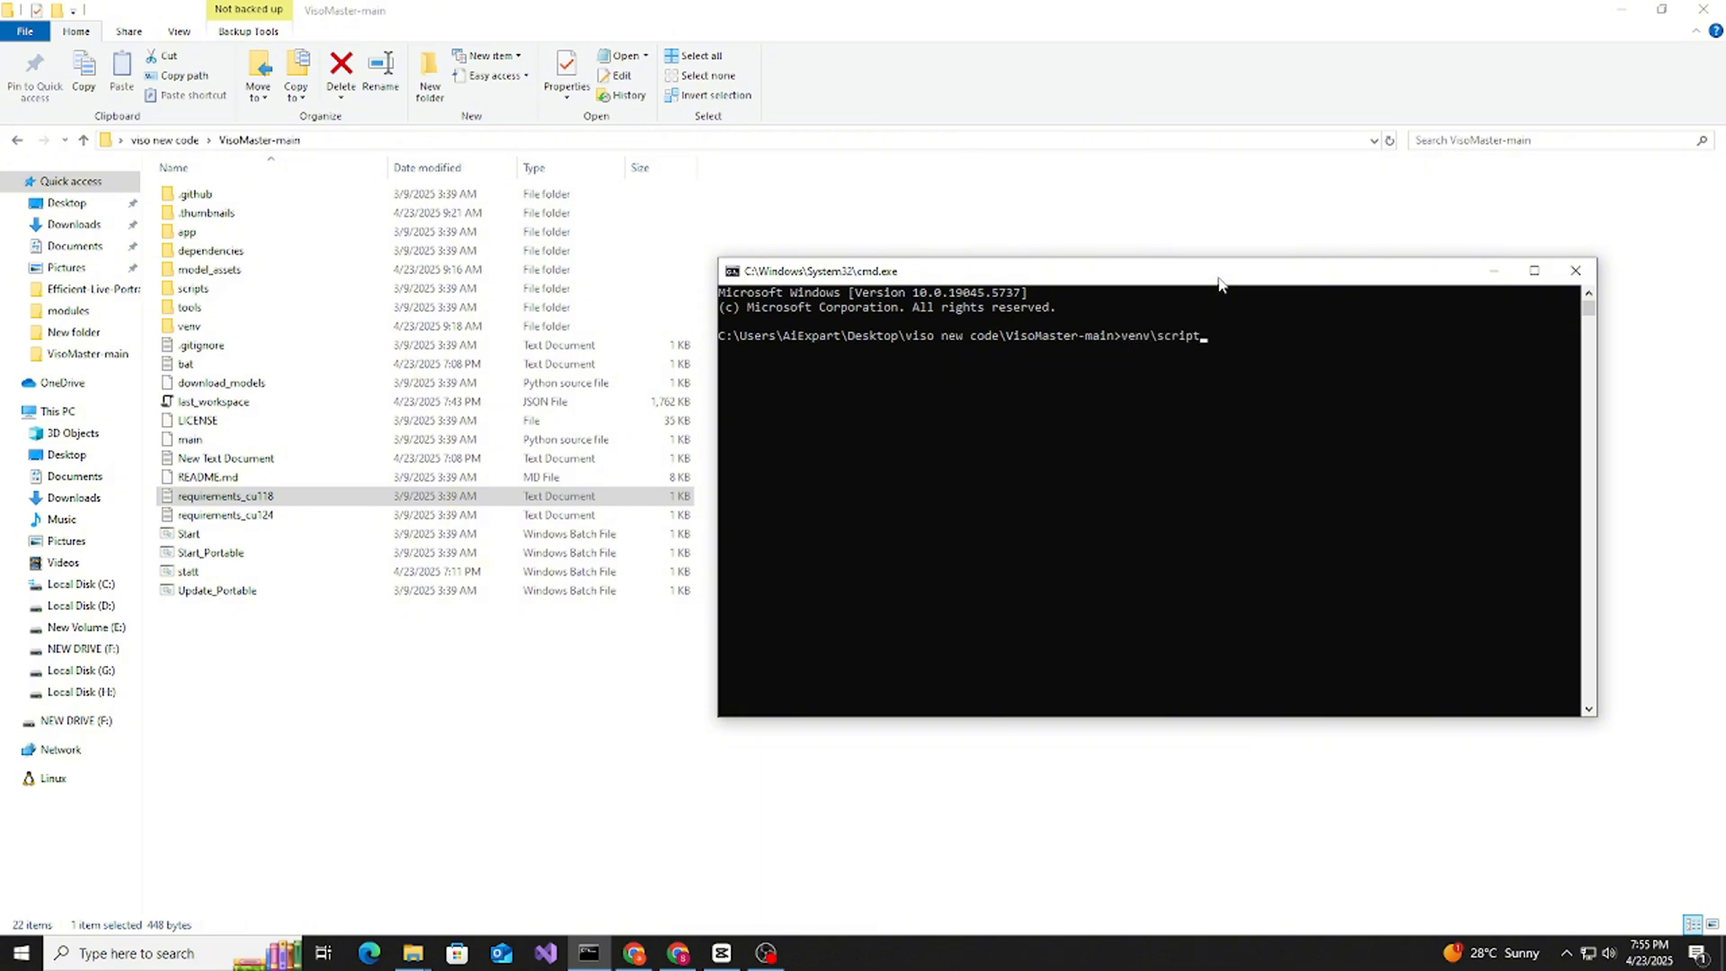
{"action": "type", "text": "s\\ac"}
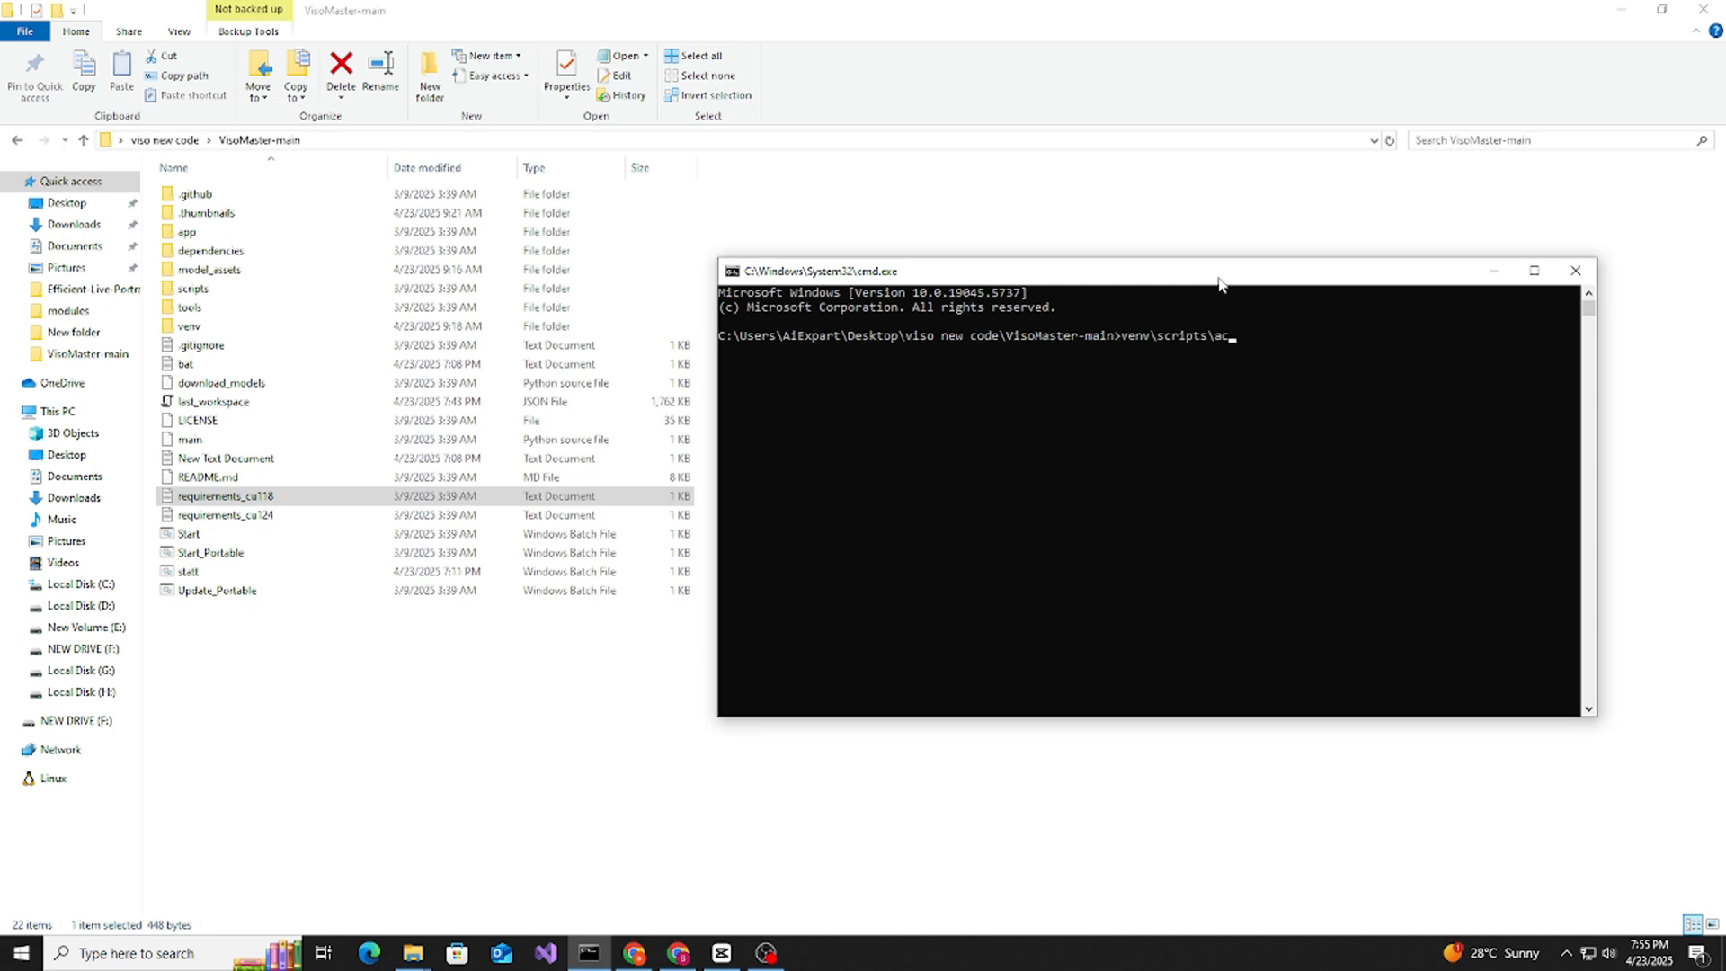
{"action": "key", "text": "Return"}
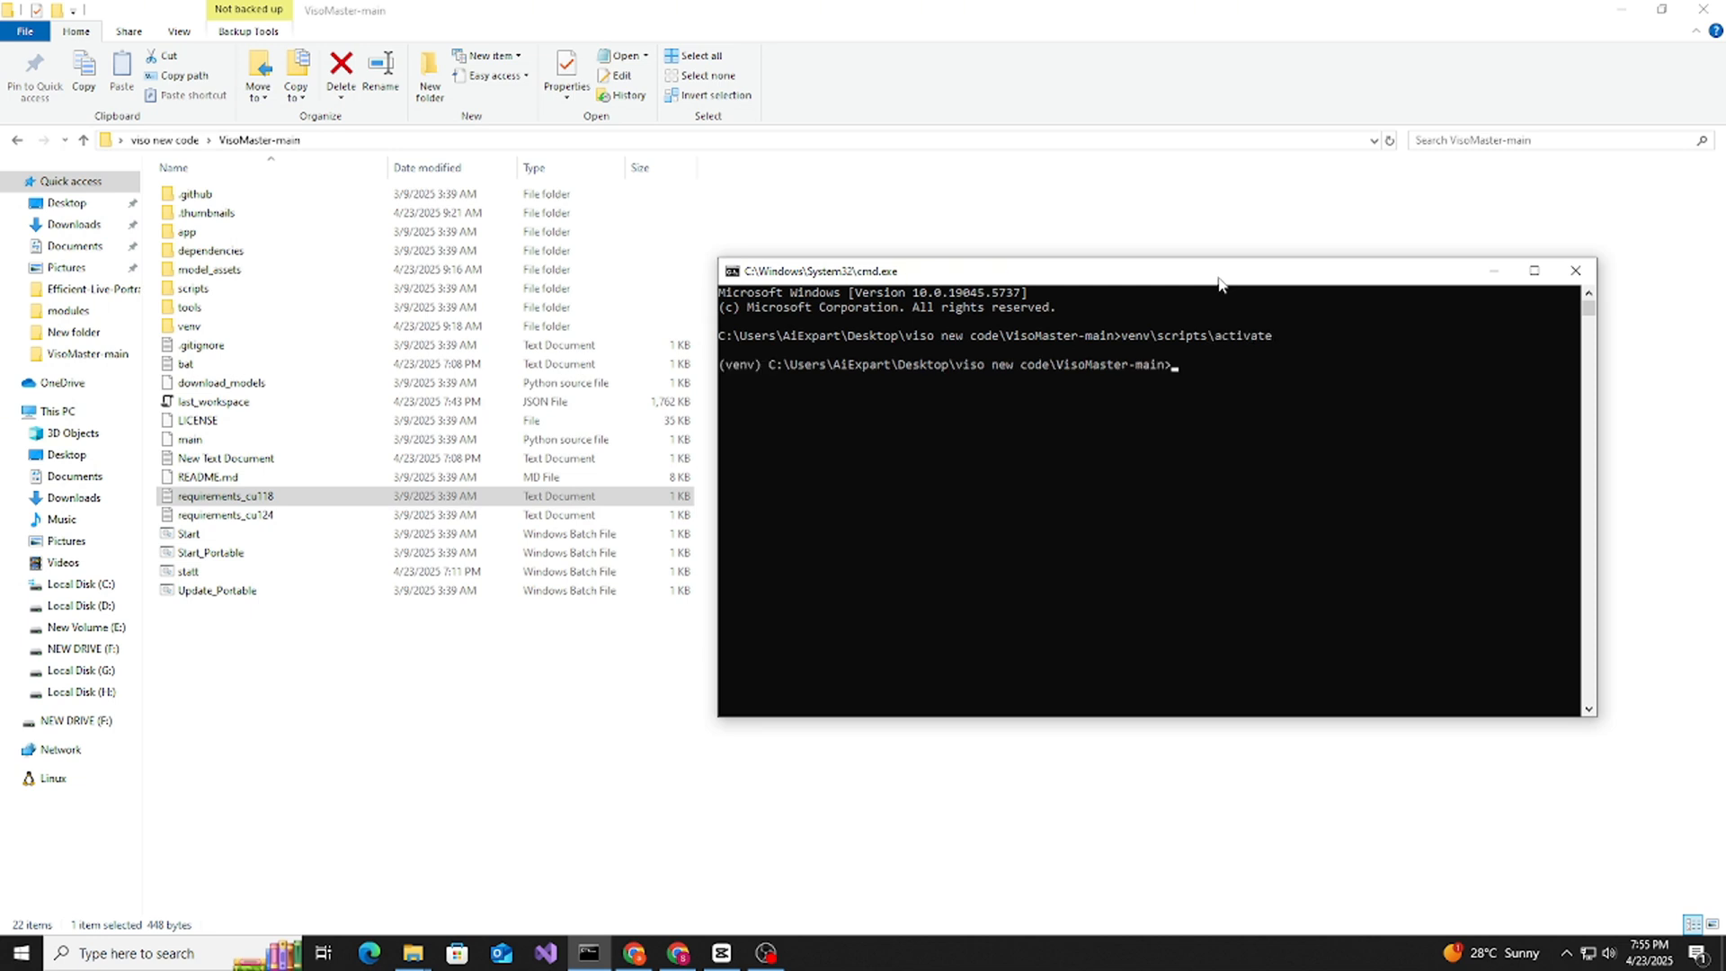
Step: Run python main.py to launch VisoMaster
{"action": "type", "text": "py"}
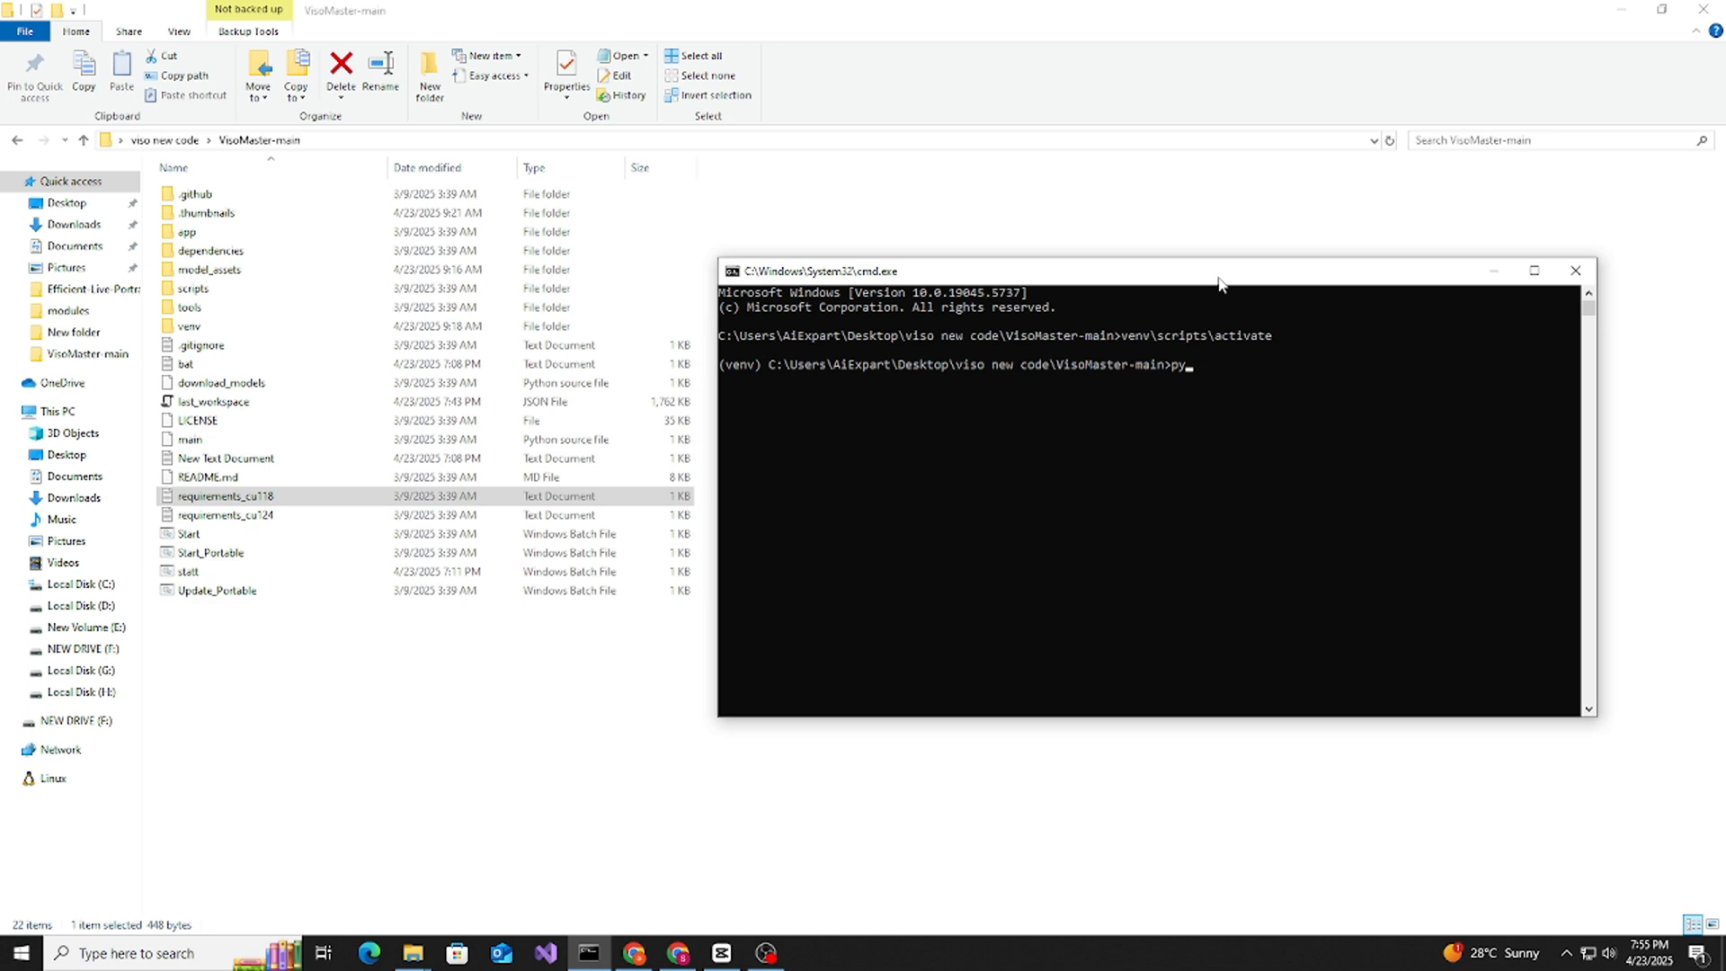
{"action": "type", "text": "thon mai"}
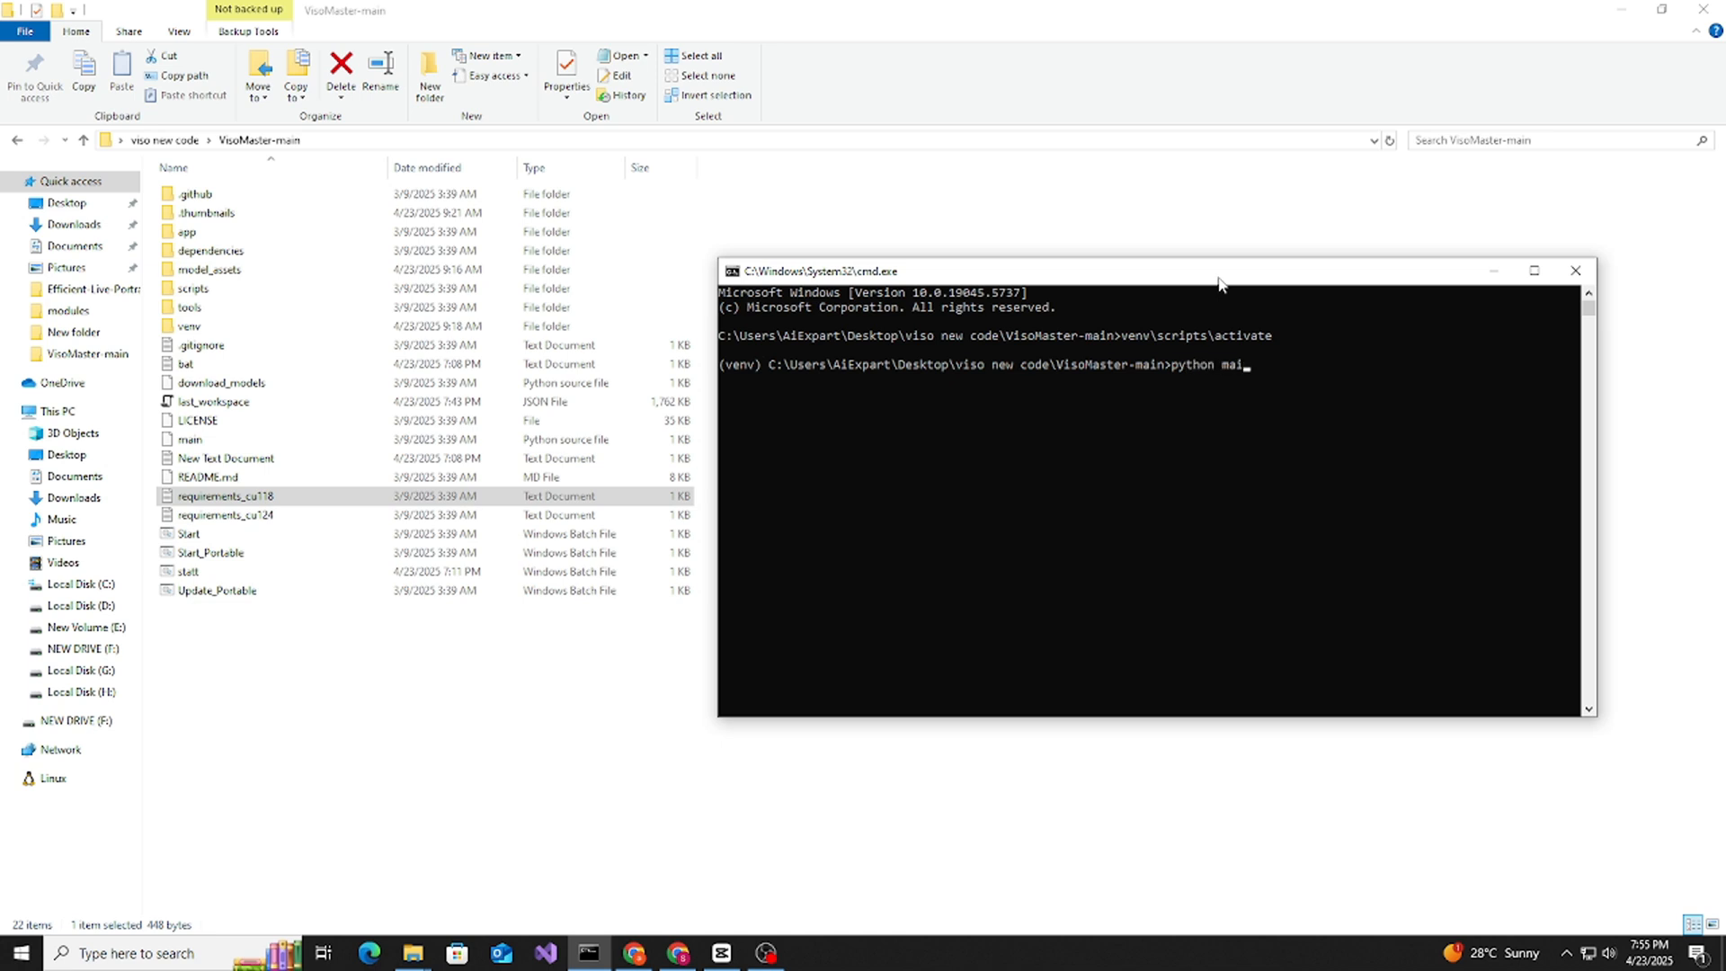
{"action": "type", "text": ".py"}
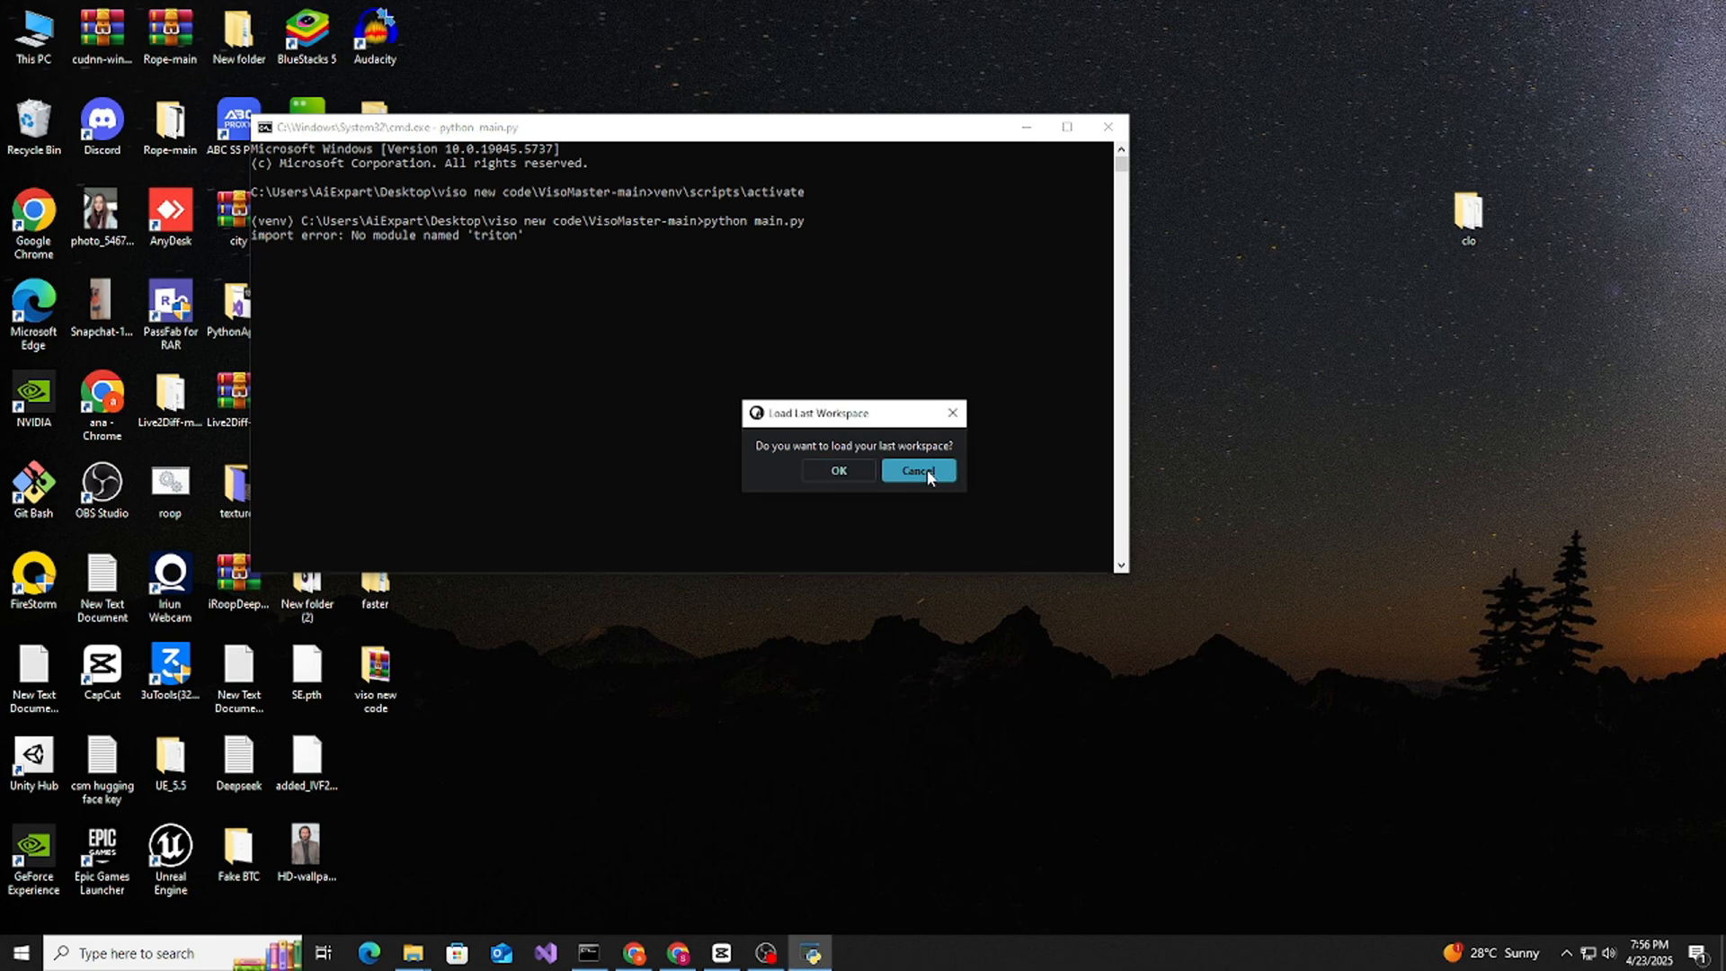
Step: Skip loading the last workspace and add Webcam 0 as a target video source
{"action": "left_click", "coordinate": [919, 470]}
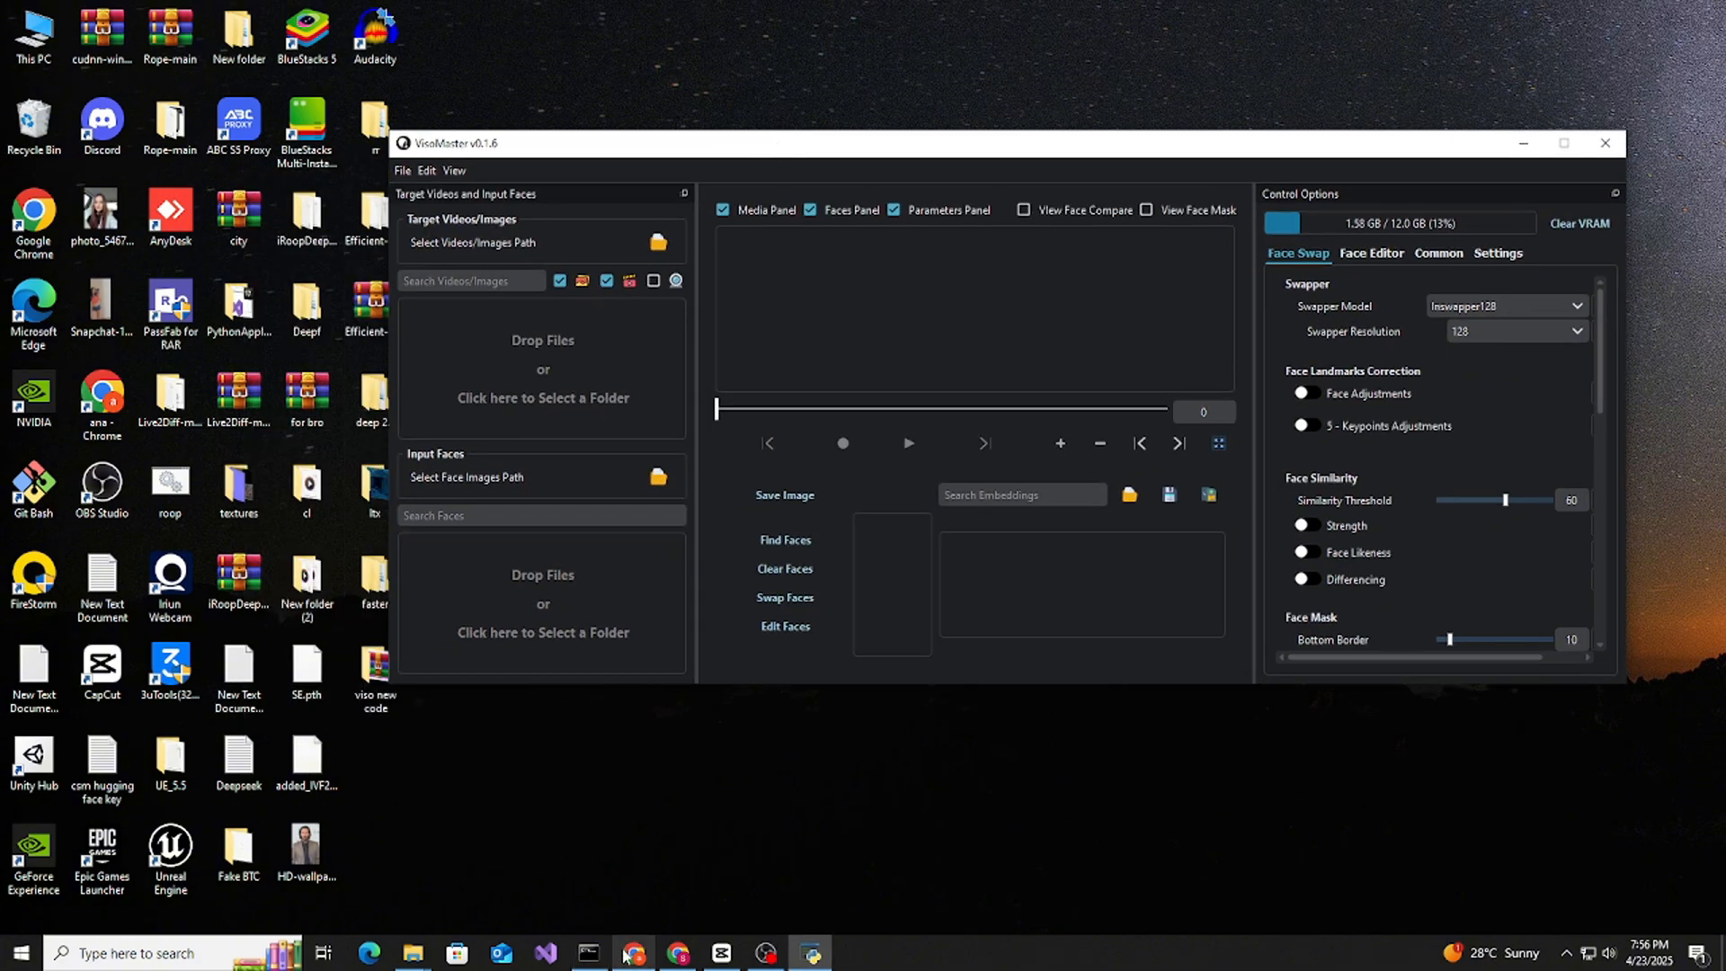
{"action": "left_click", "coordinate": [588, 953]}
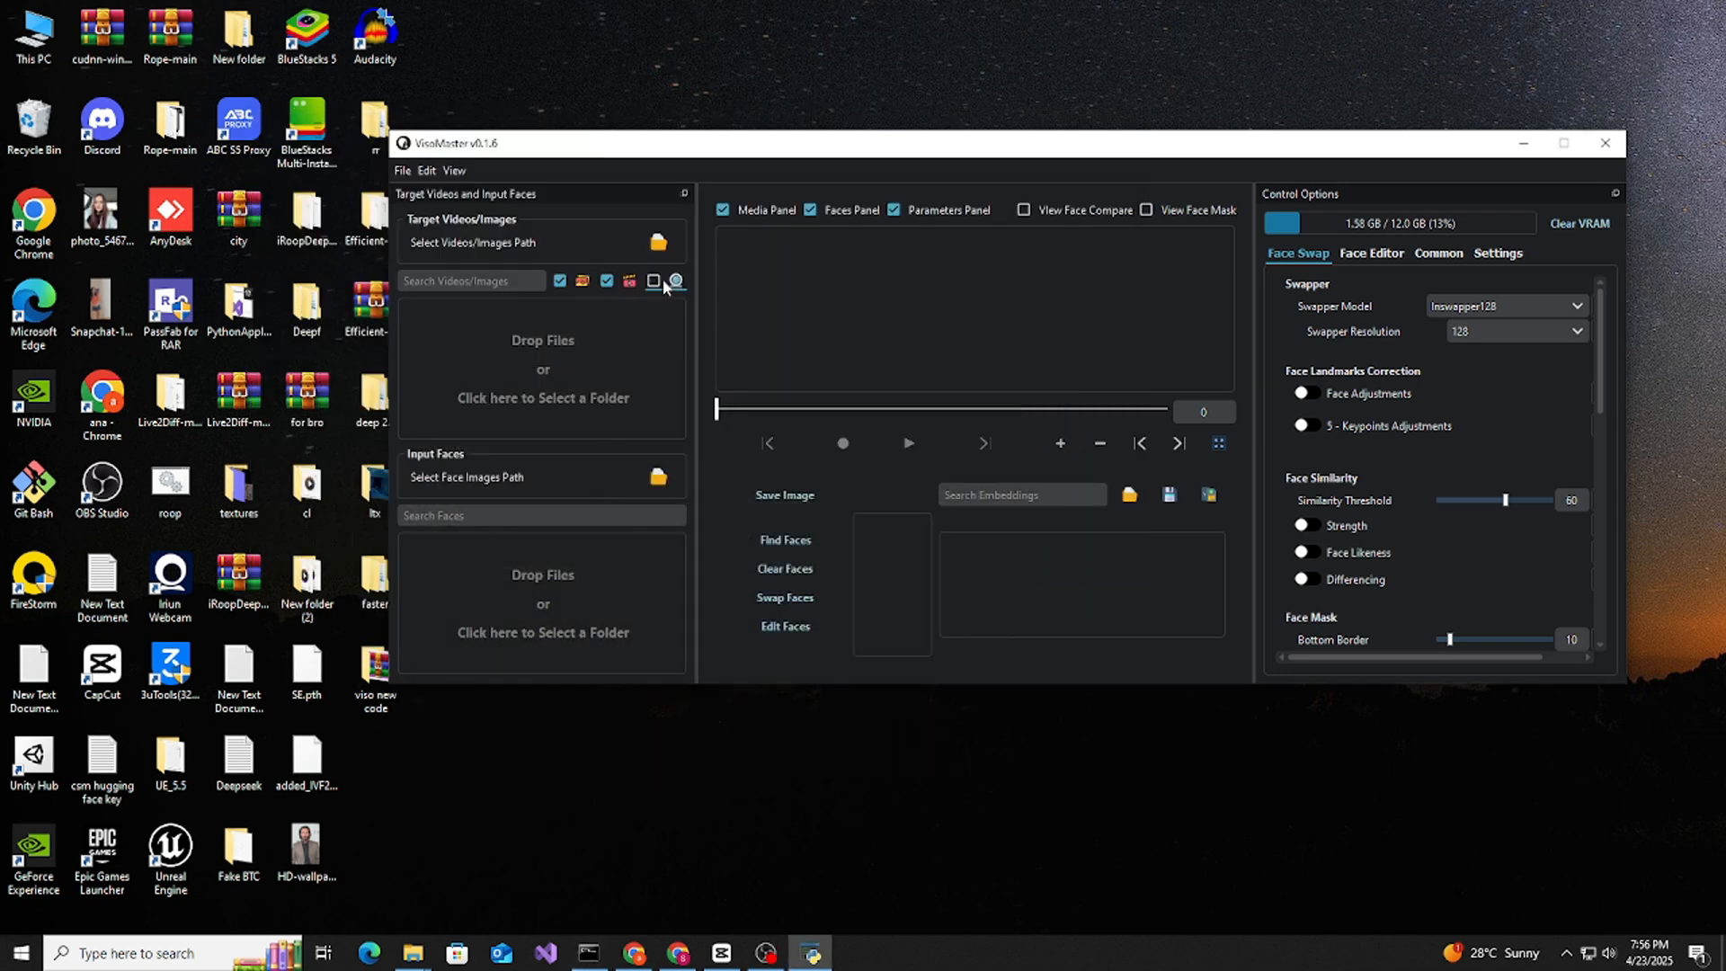
{"action": "left_click", "coordinate": [653, 281]}
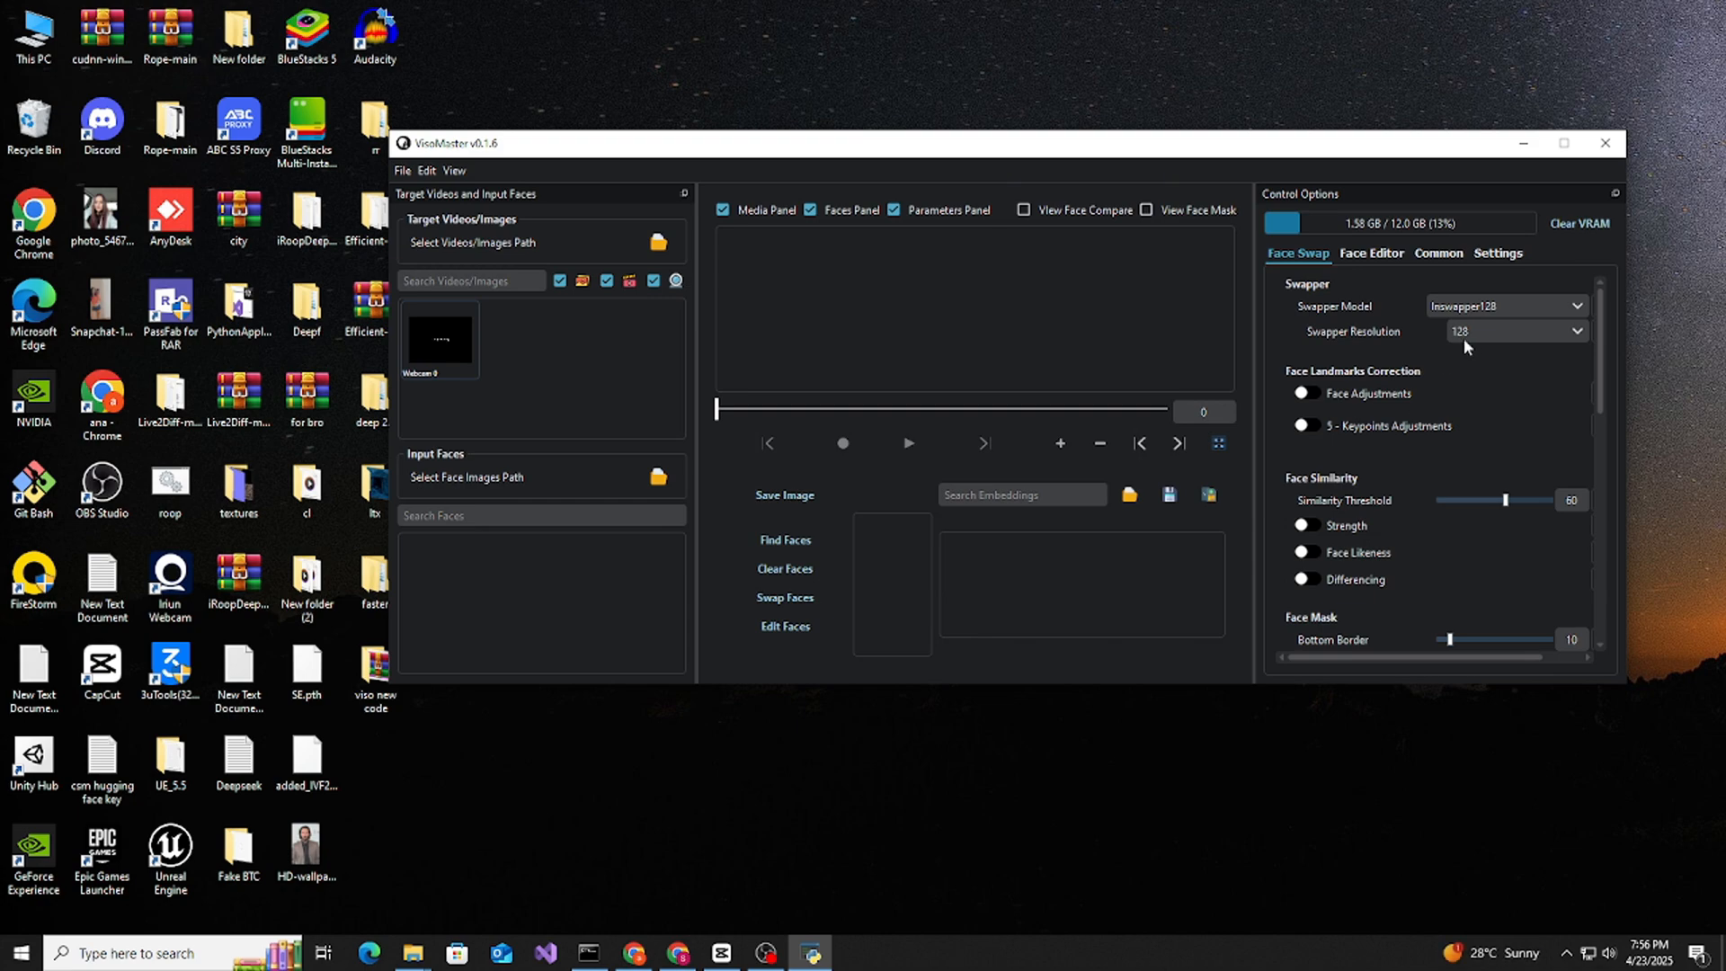
{"action": "left_click", "coordinate": [60, 953]}
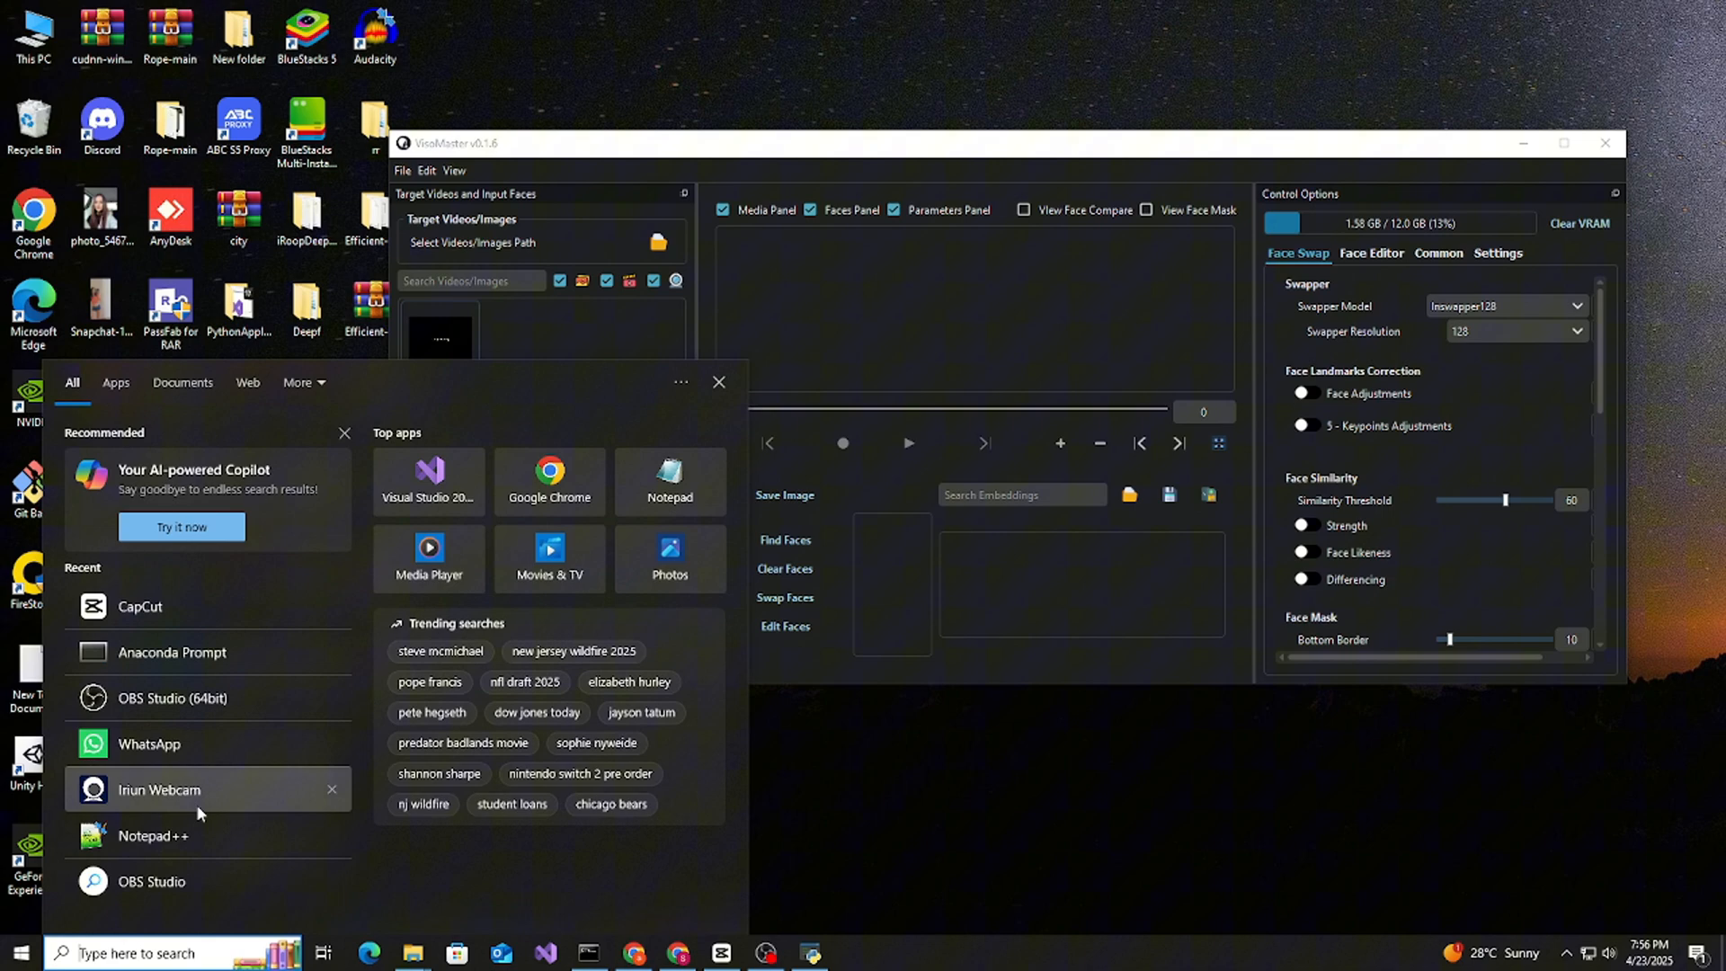
Step: Launch Iriun Webcam from Recent apps, then minimize its window
{"action": "left_click", "coordinate": [158, 790]}
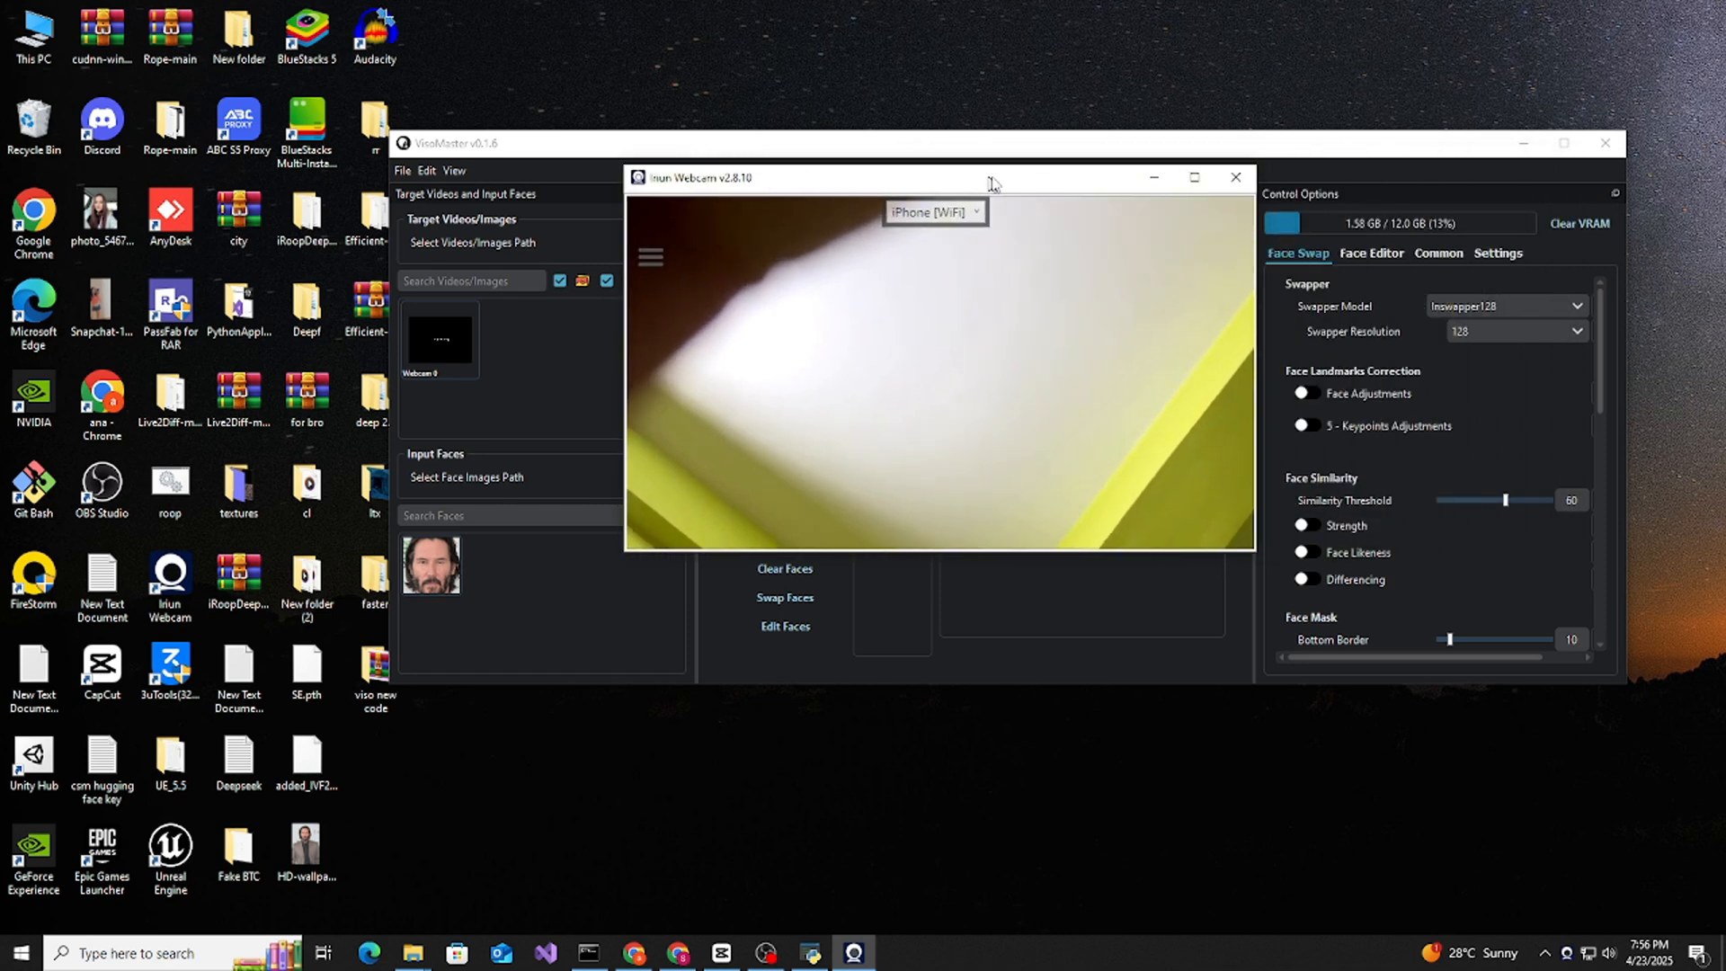
{"action": "left_click", "coordinate": [1234, 177]}
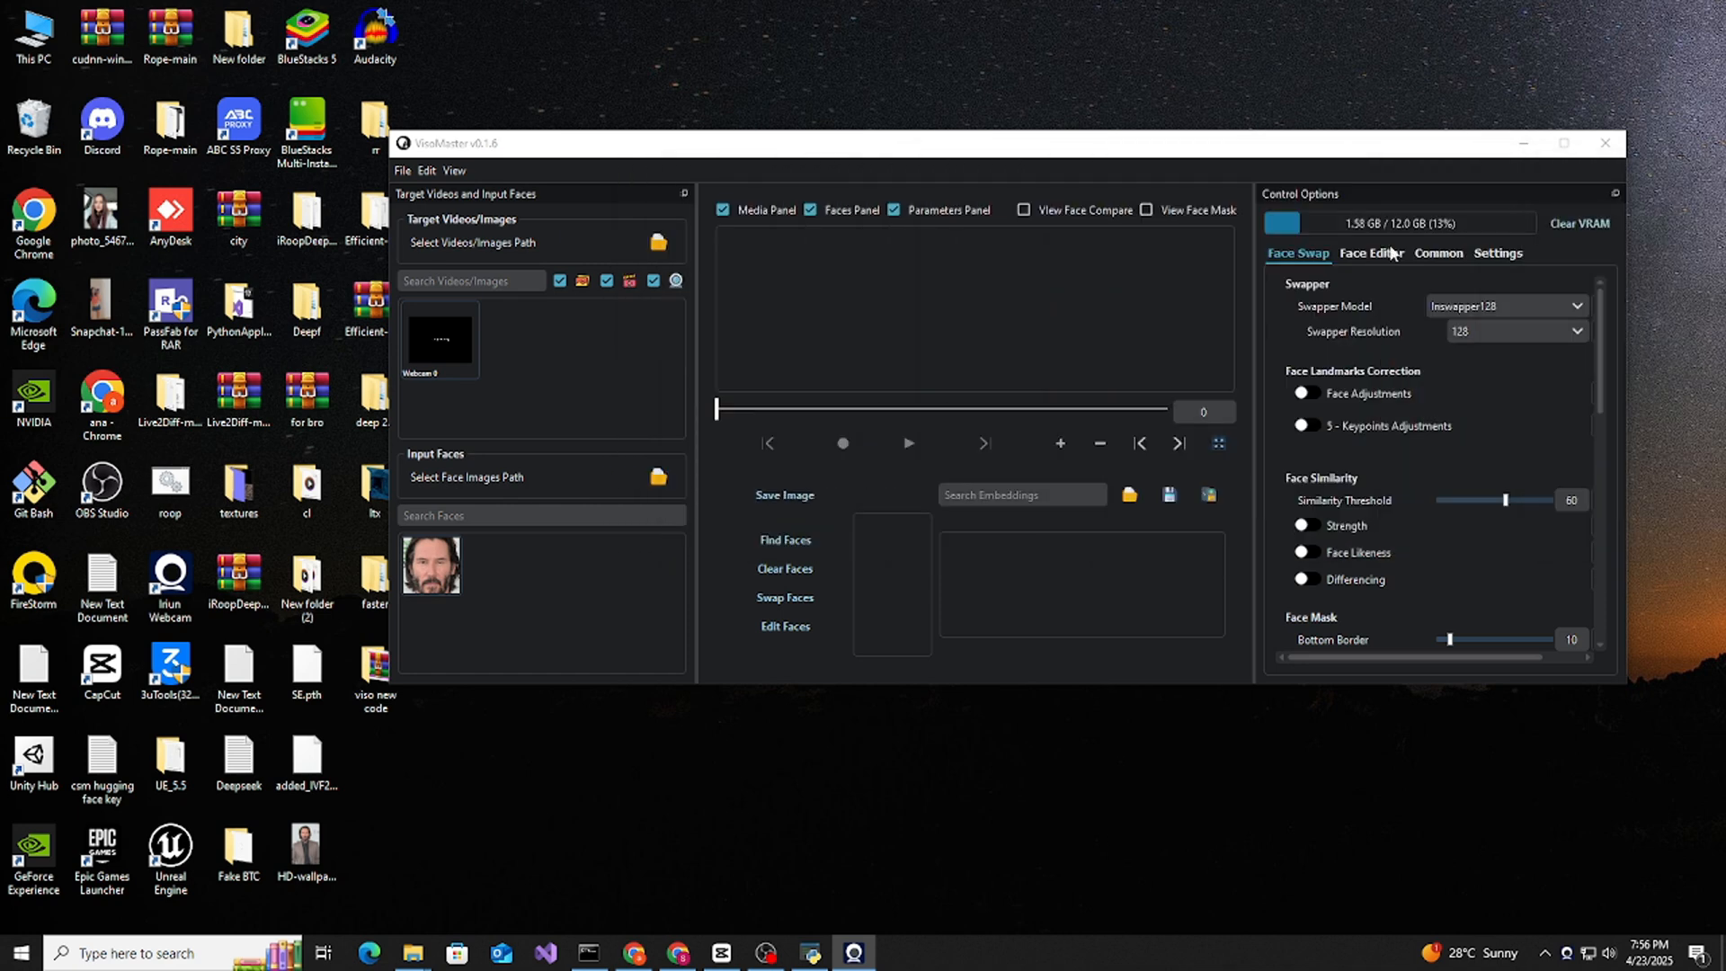